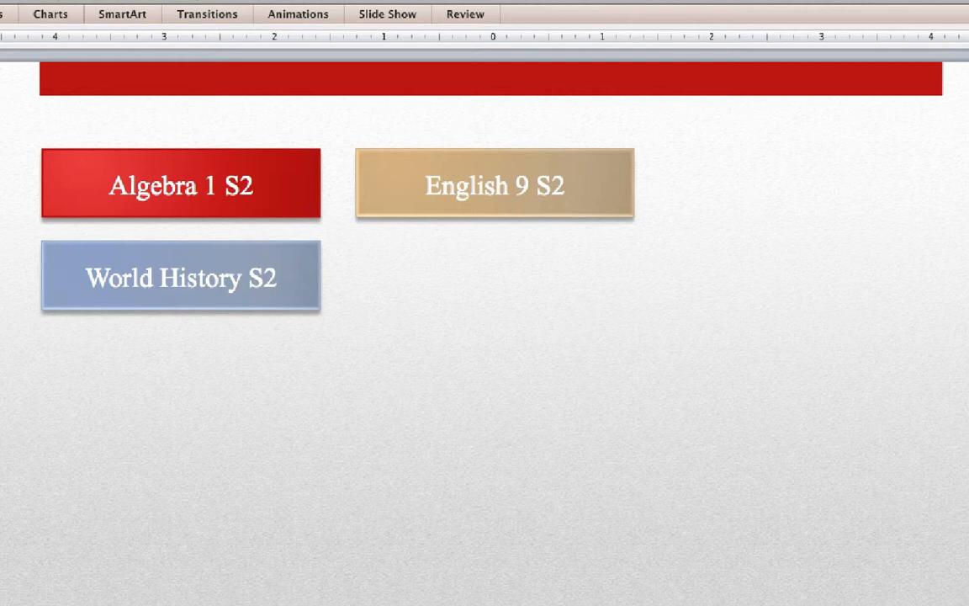
mouse_move(481, 356)
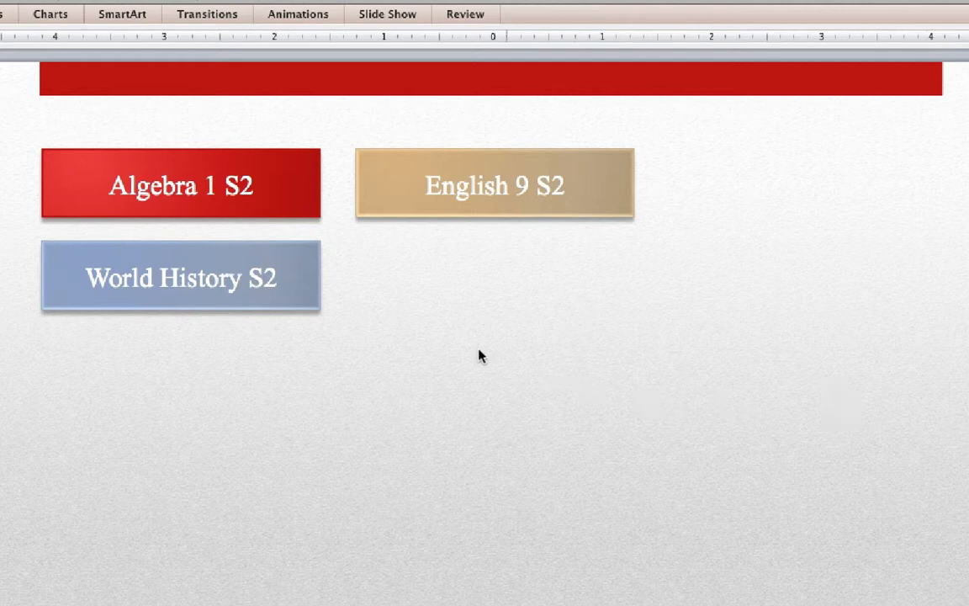
mouse_move(311, 195)
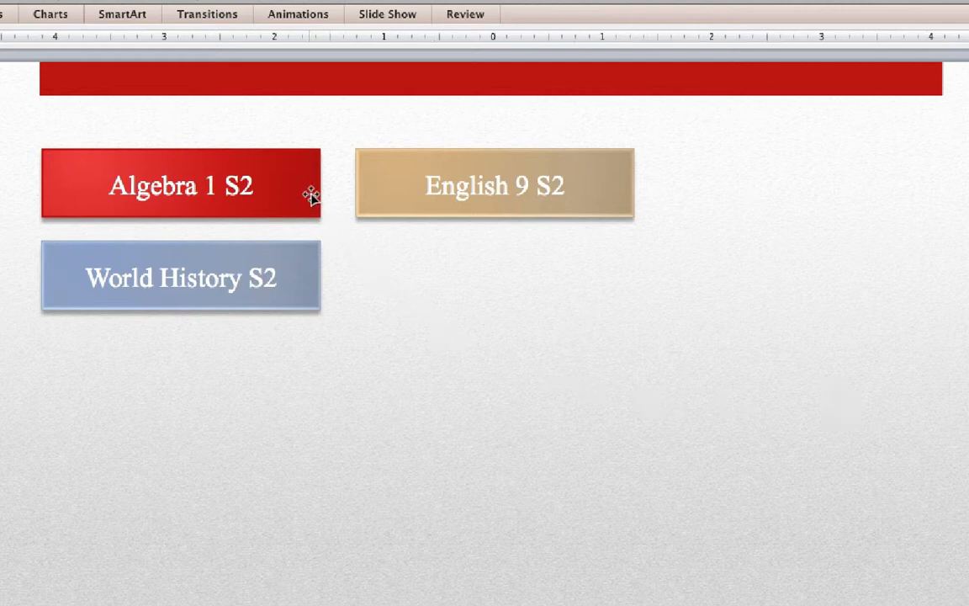
- Select the Algebra 1 S2 box and widen it to the right
click(180, 184)
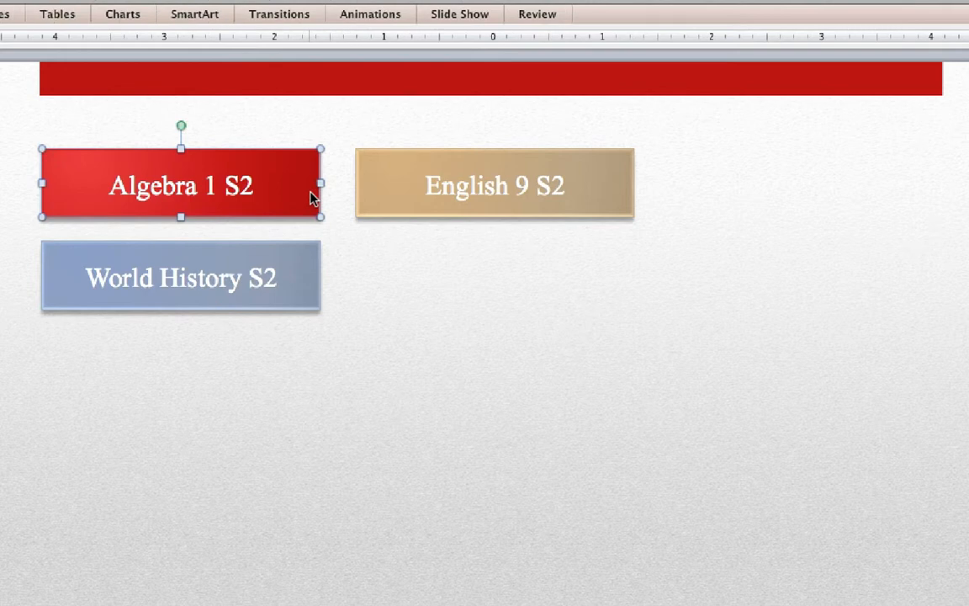
mouse_move(333, 199)
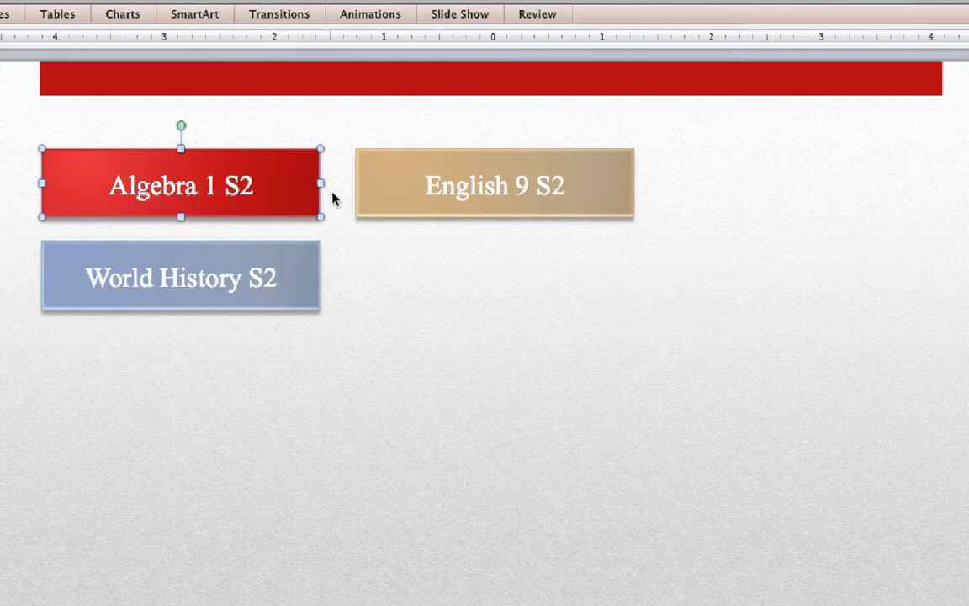
mouse_move(324, 182)
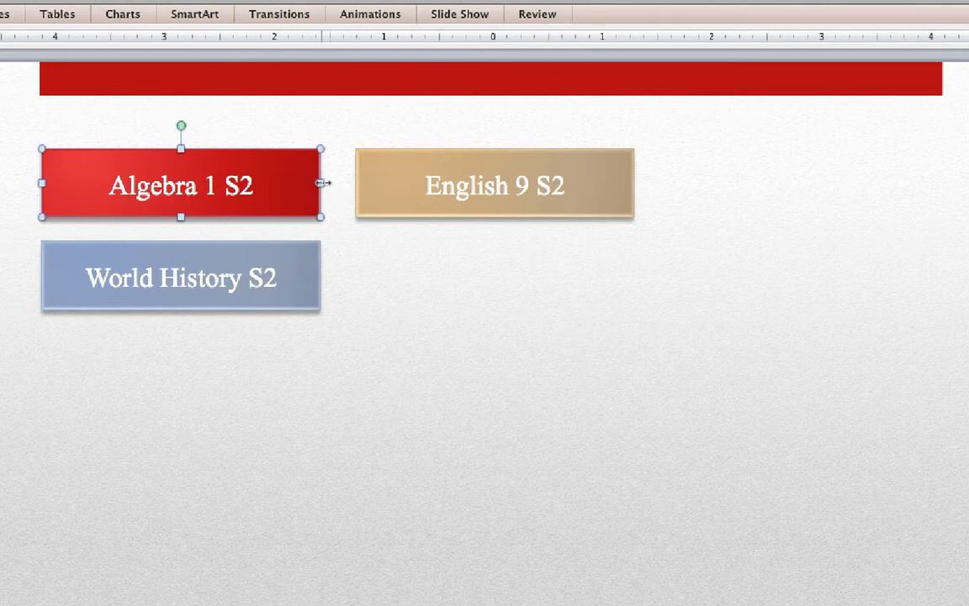
drag(320, 183, 343, 183)
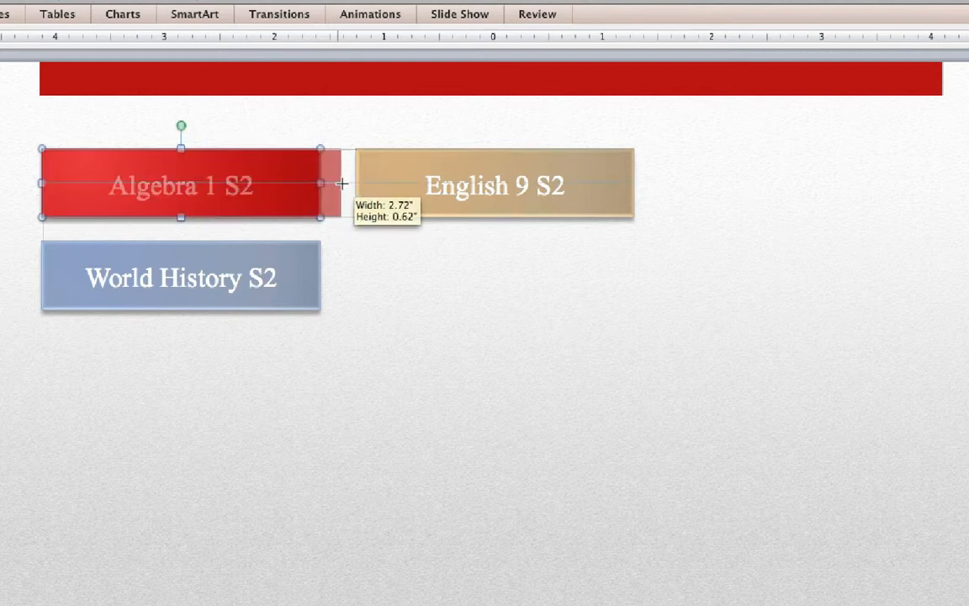
drag(320, 184, 421, 184)
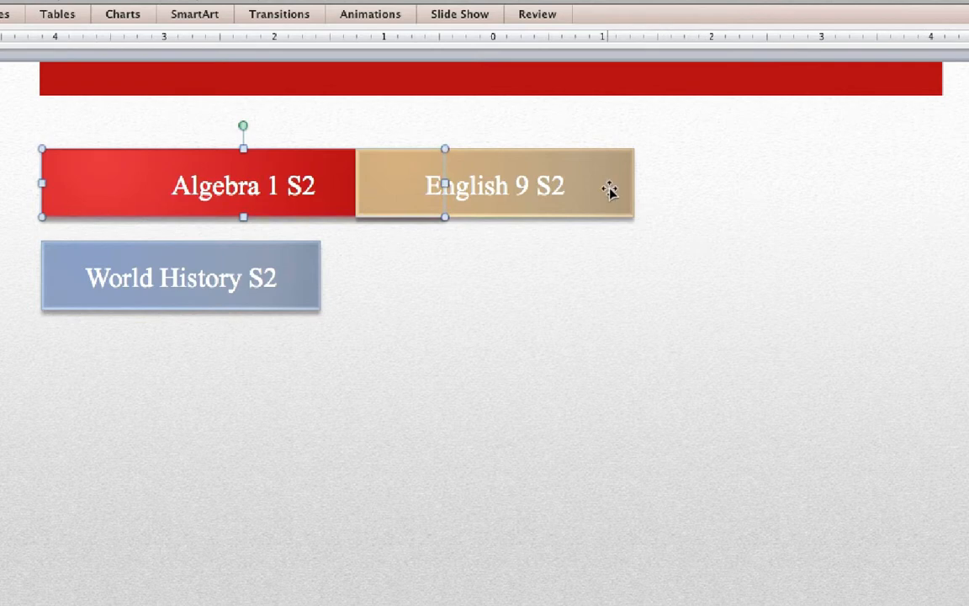
- Move the English 9 S2 box right beside the wider Algebra 1 S2 box
drag(610, 187, 701, 189)
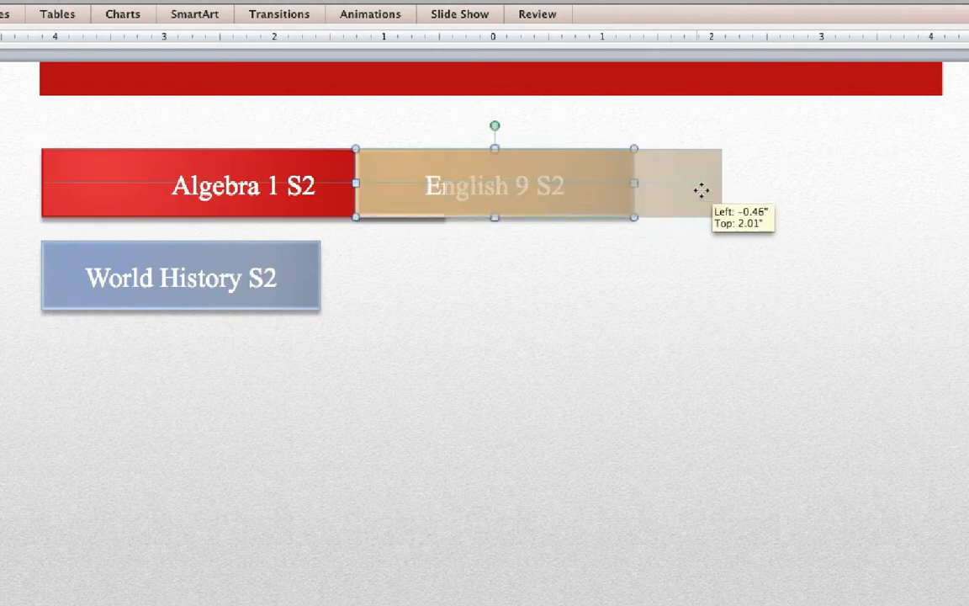
drag(495, 183, 603, 183)
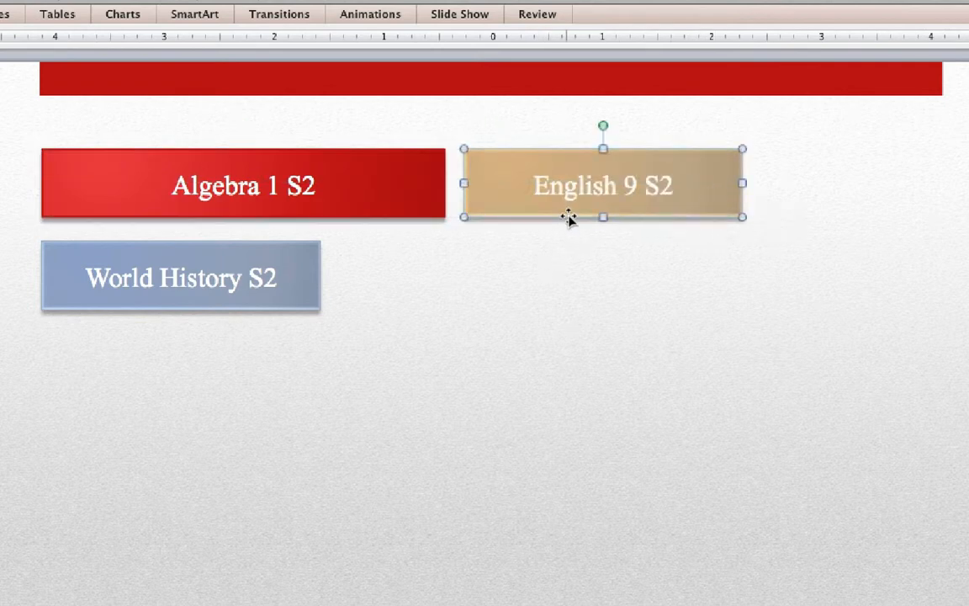
drag(568, 214, 528, 230)
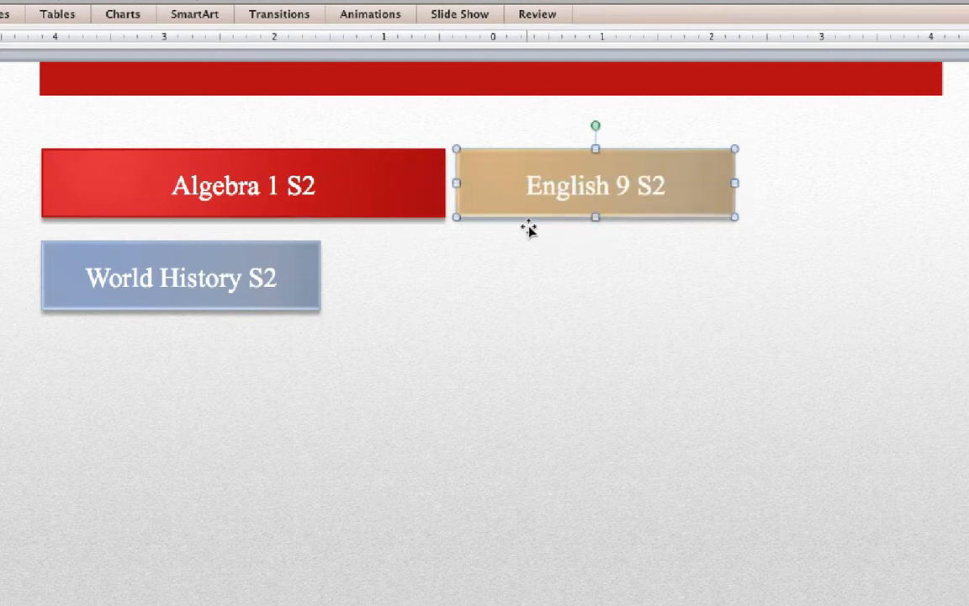
click(494, 290)
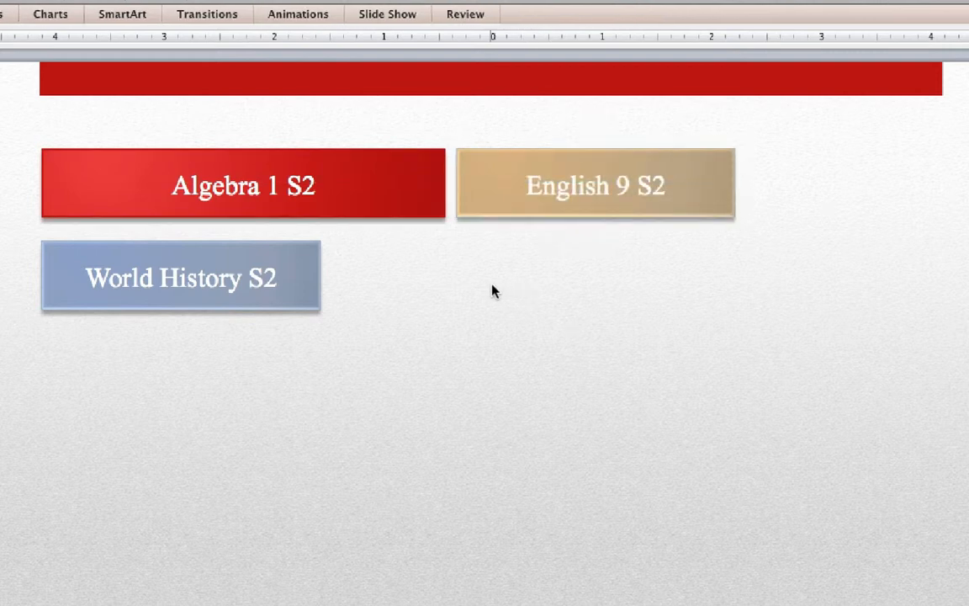
mouse_move(484, 280)
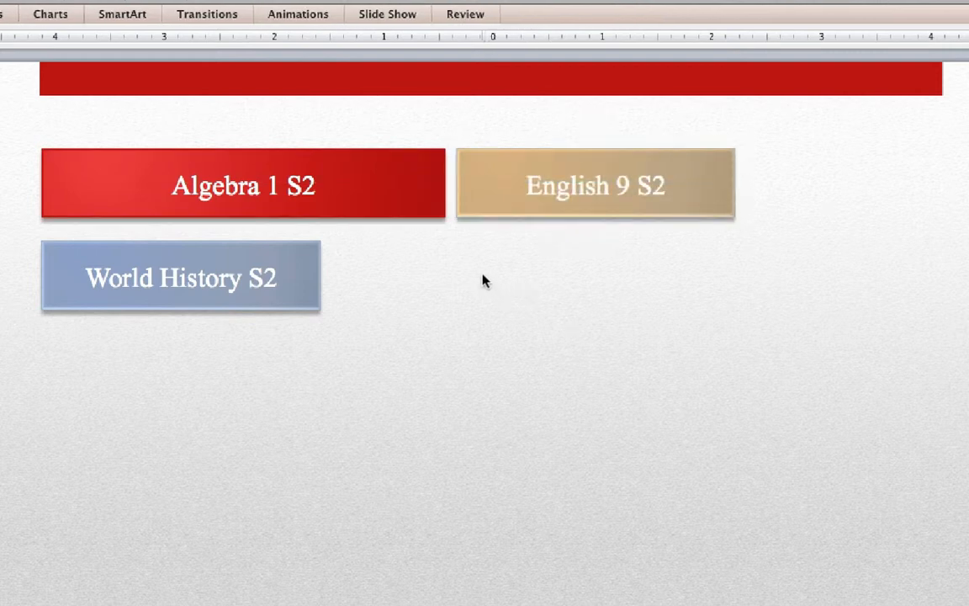
mouse_move(341, 247)
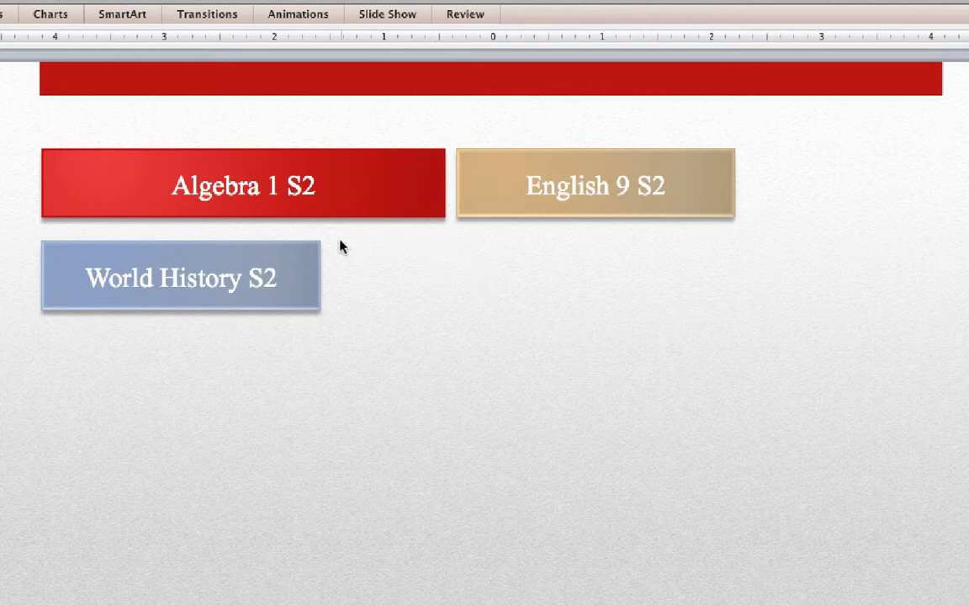
- Move English 9 S2 next to World History S2 and stretch Algebra 1 S2 across the slide
click(180, 277)
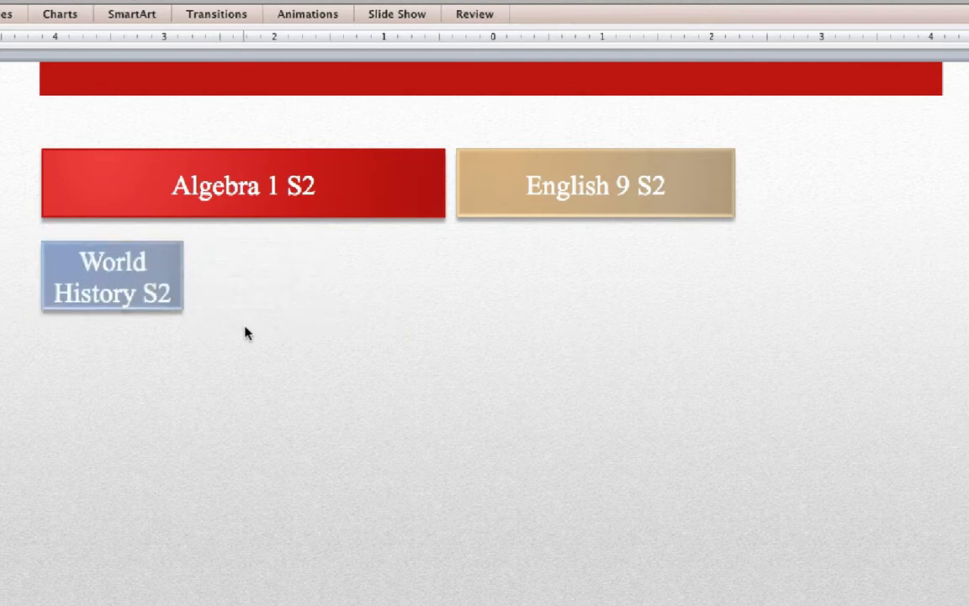
click(595, 185)
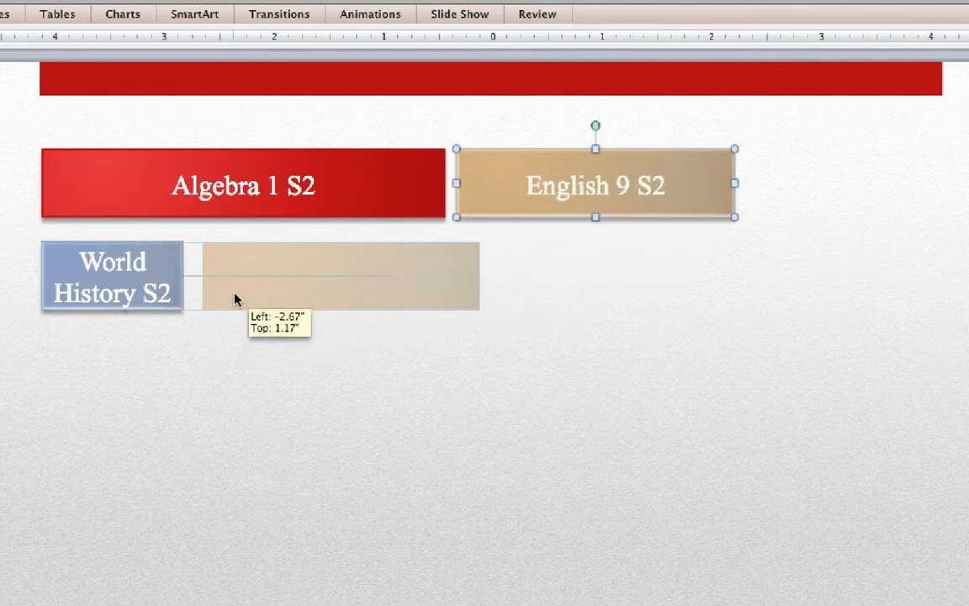
drag(595, 184, 341, 276)
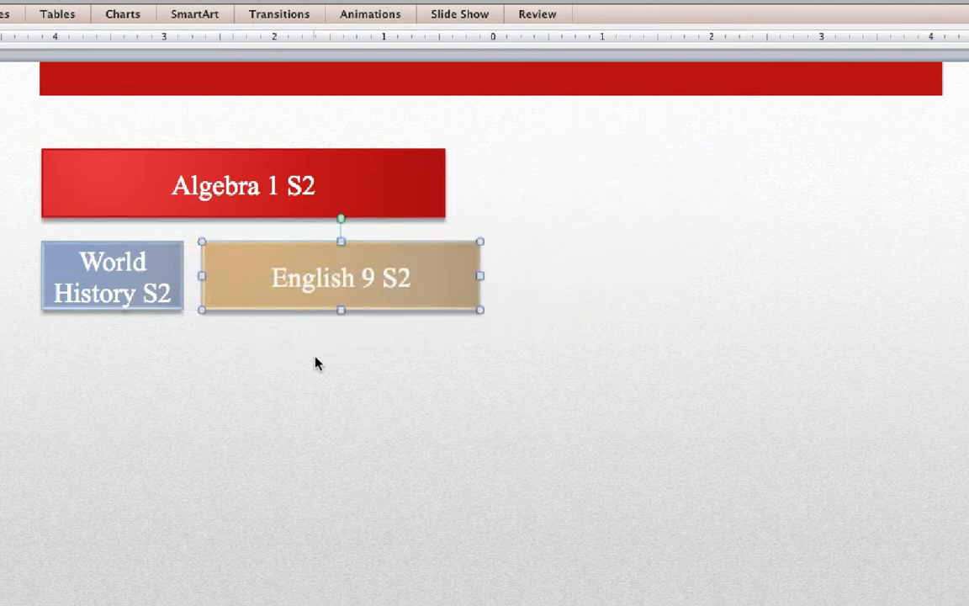
click(538, 307)
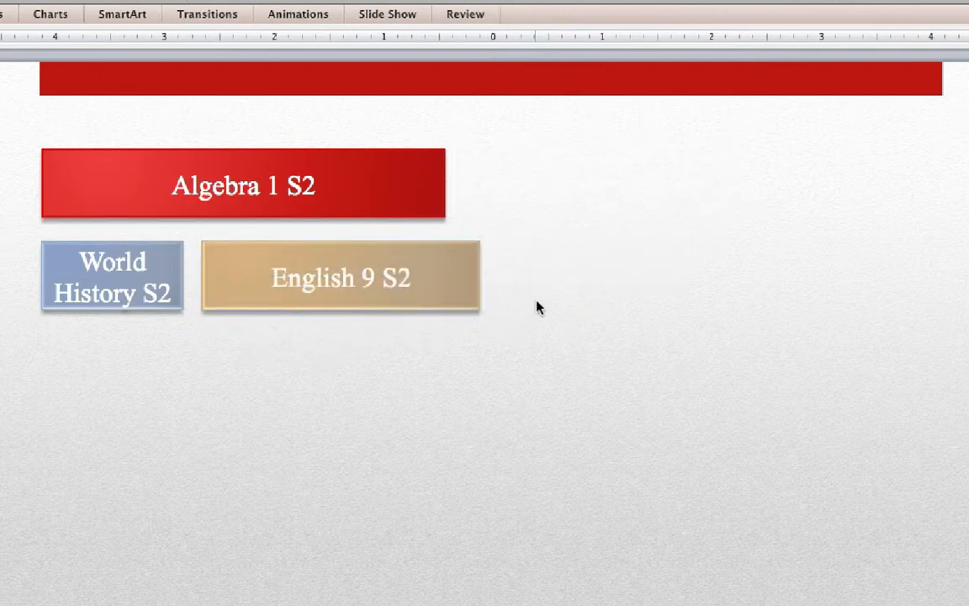
mouse_move(526, 240)
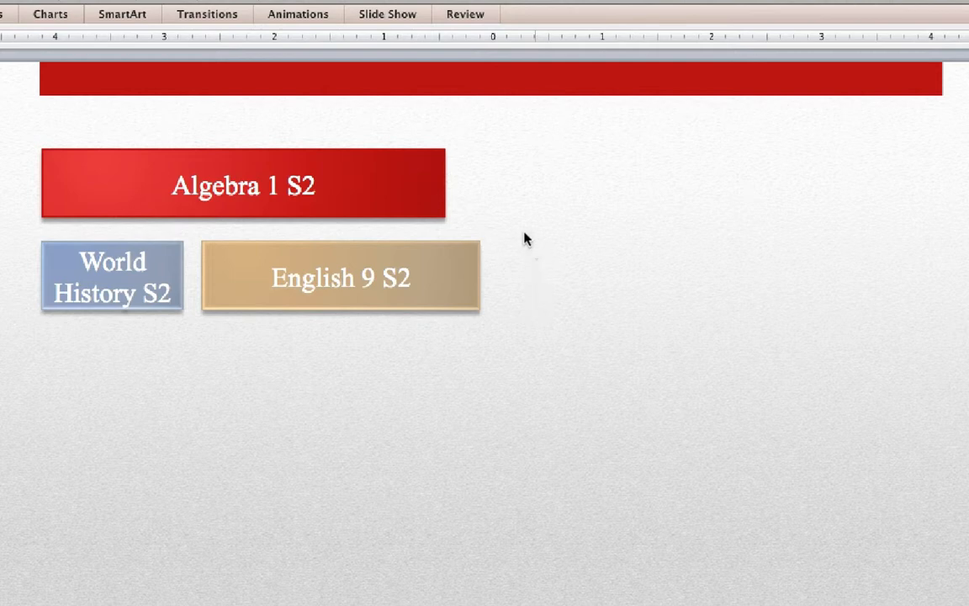
click(243, 185)
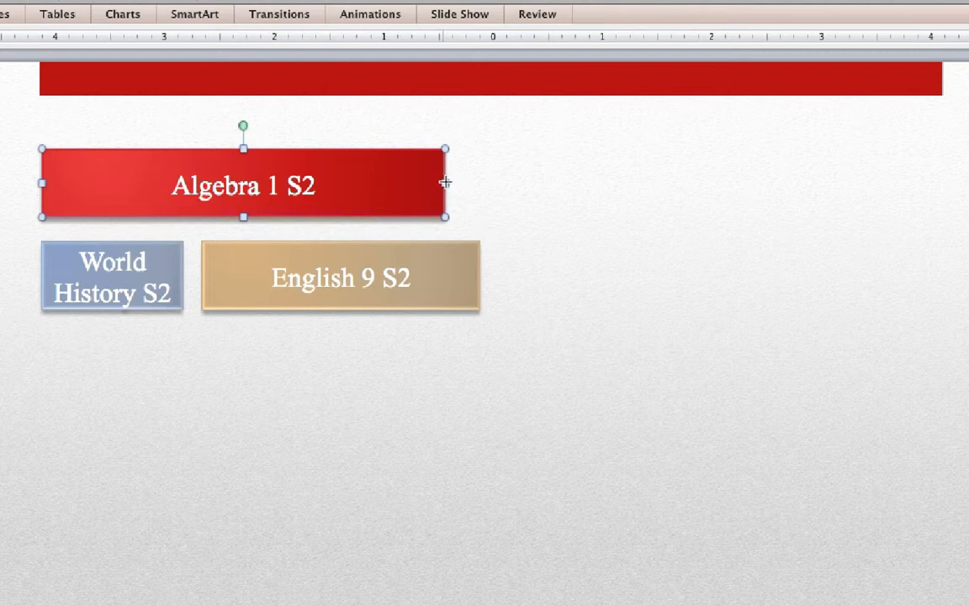
drag(445, 183, 936, 183)
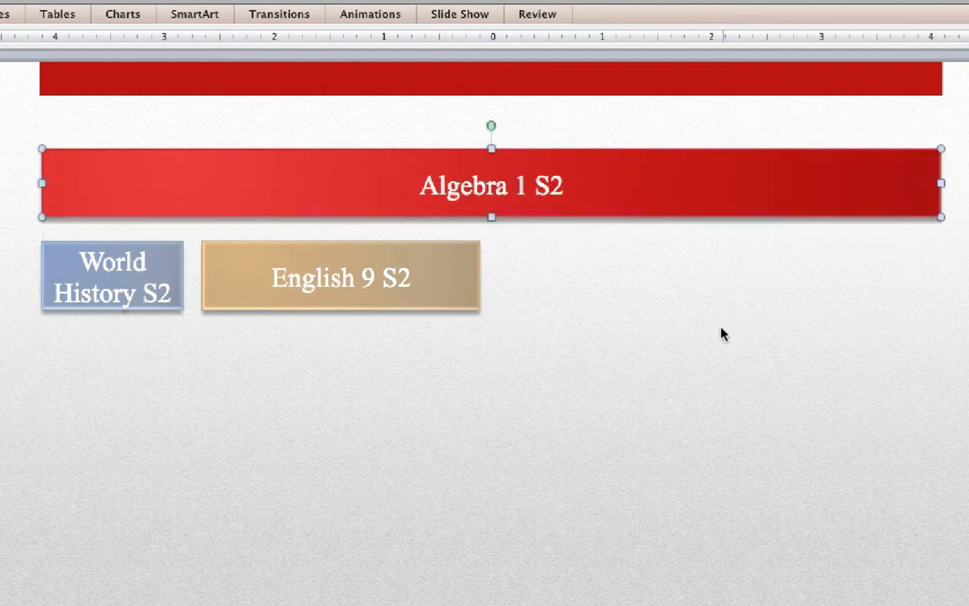
mouse_move(686, 191)
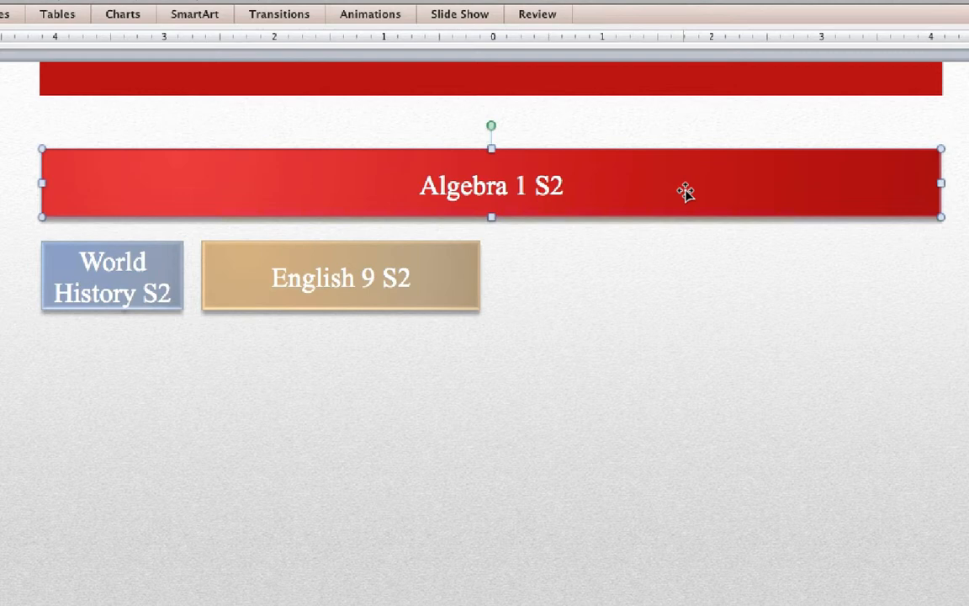
- Shift English 9 S2 right and widen both lower boxes to fill the row
click(341, 278)
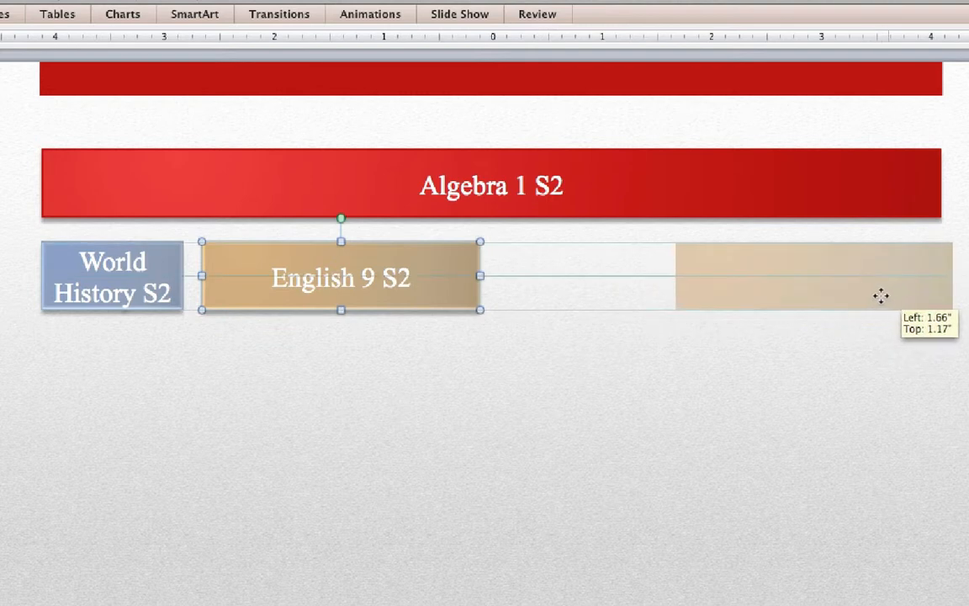
drag(341, 277, 801, 277)
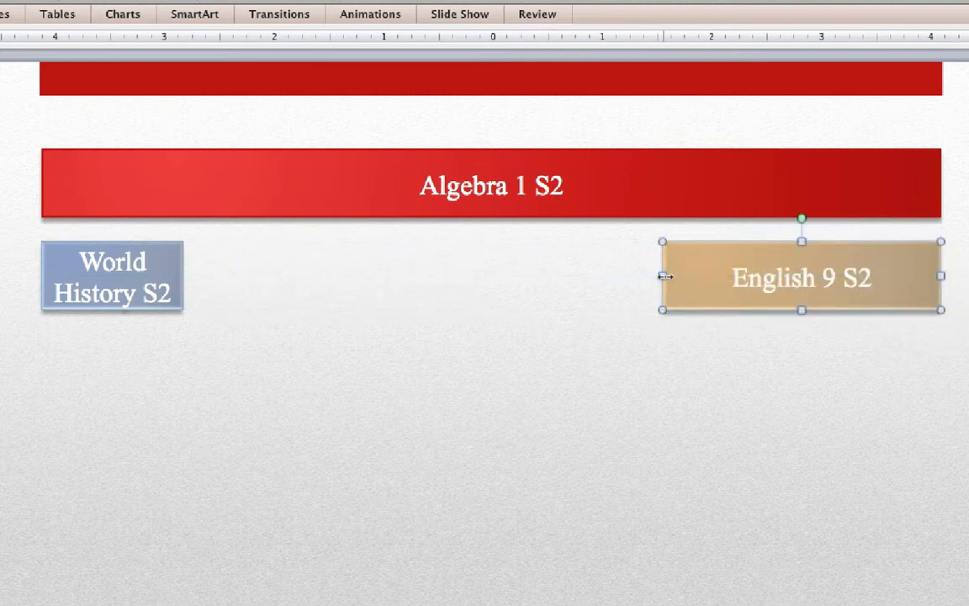
drag(662, 276, 482, 276)
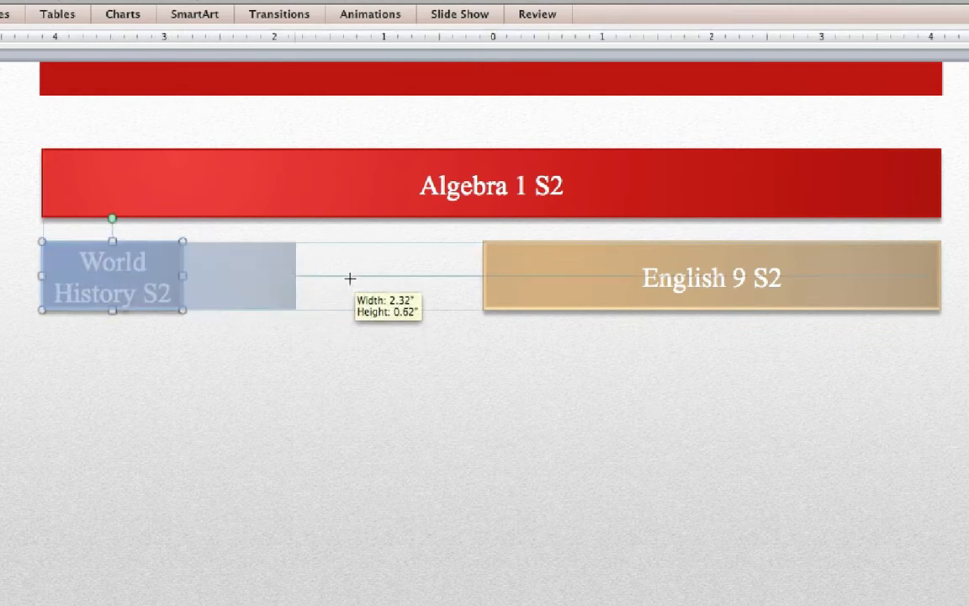
drag(295, 278, 472, 282)
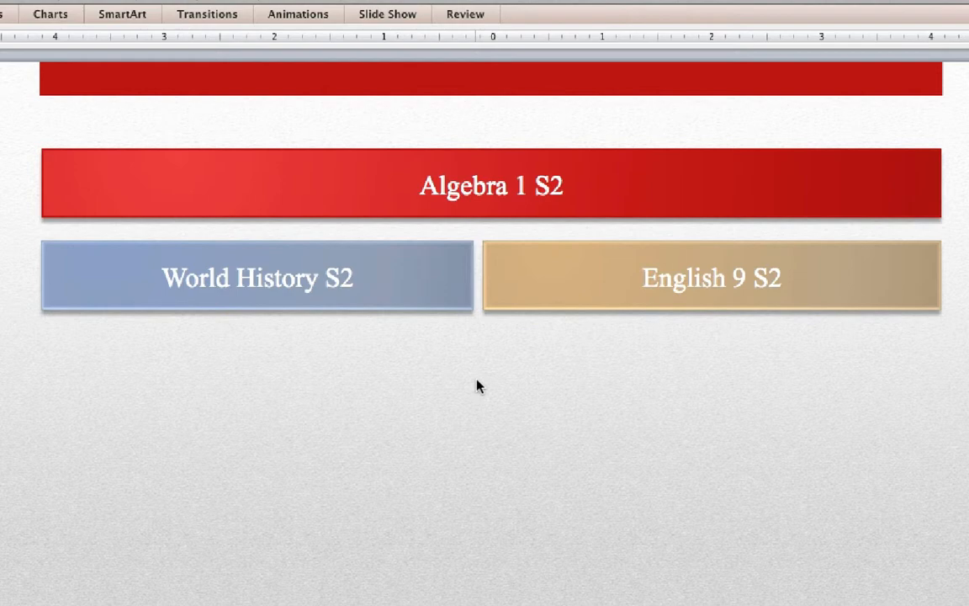
- Narrow World History S2, move it beside Algebra 1 S2, and stretch it to the right edge
click(257, 277)
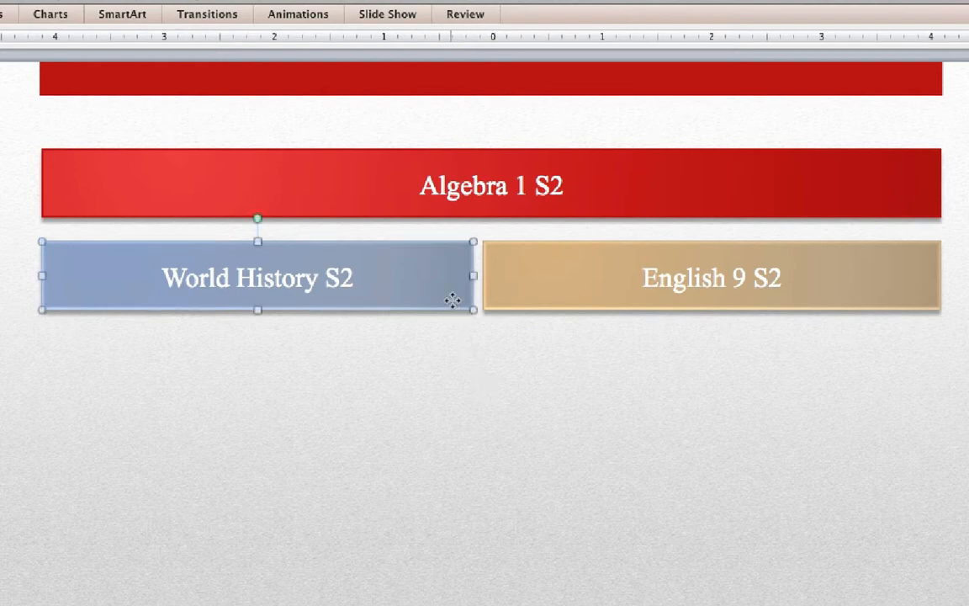
drag(472, 276, 300, 266)
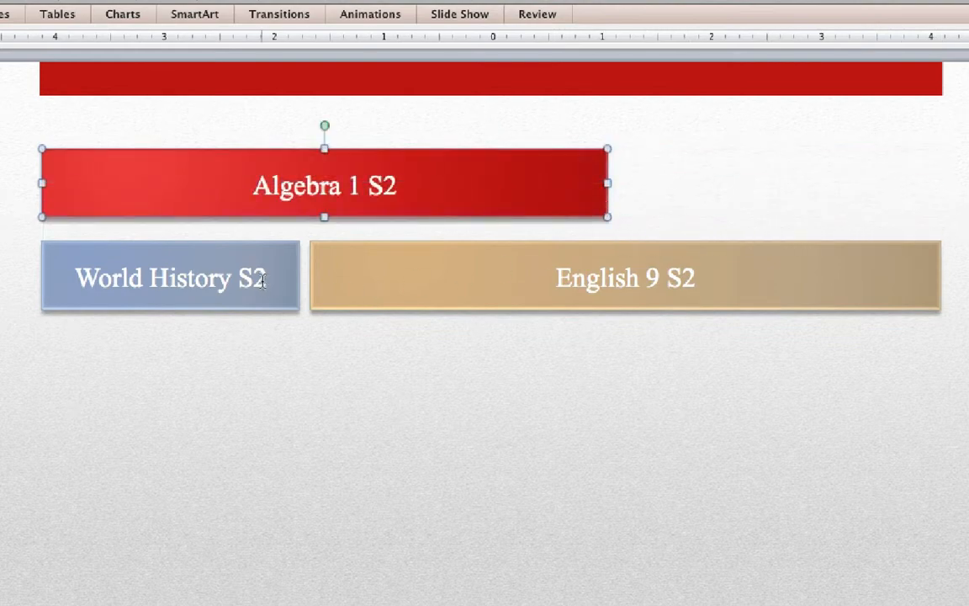
mouse_move(603, 184)
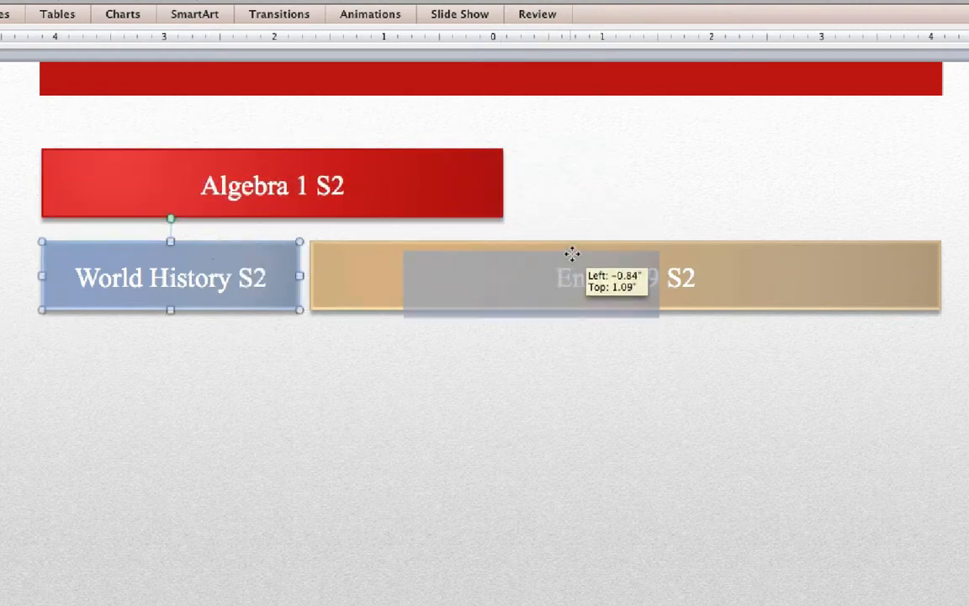
drag(170, 278, 642, 185)
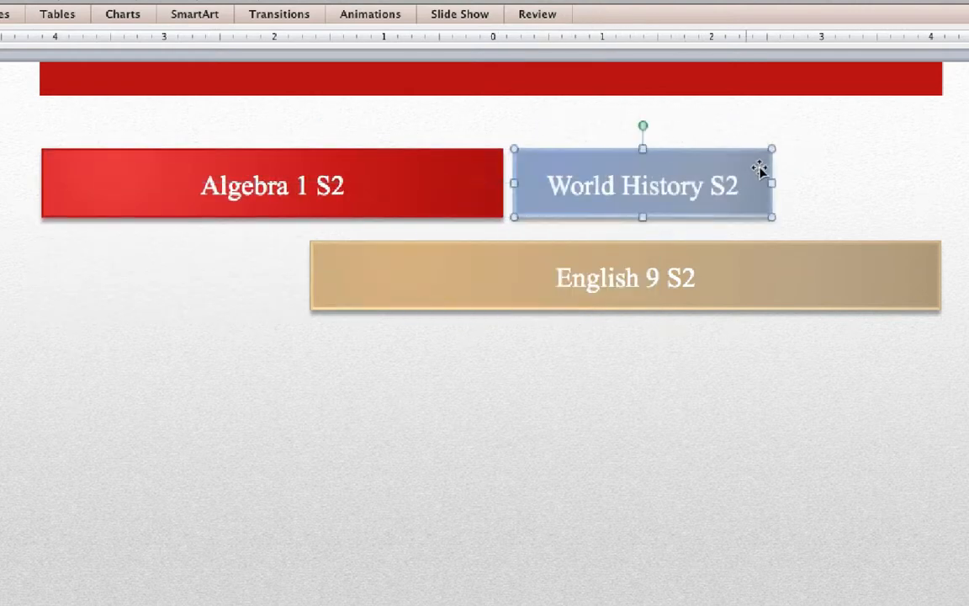
drag(772, 183, 926, 199)
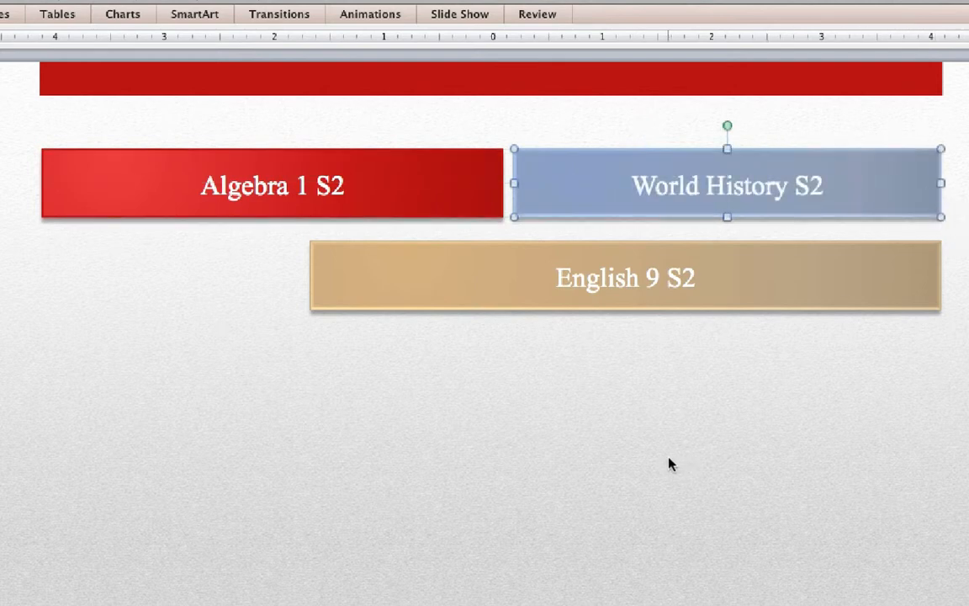
click(461, 324)
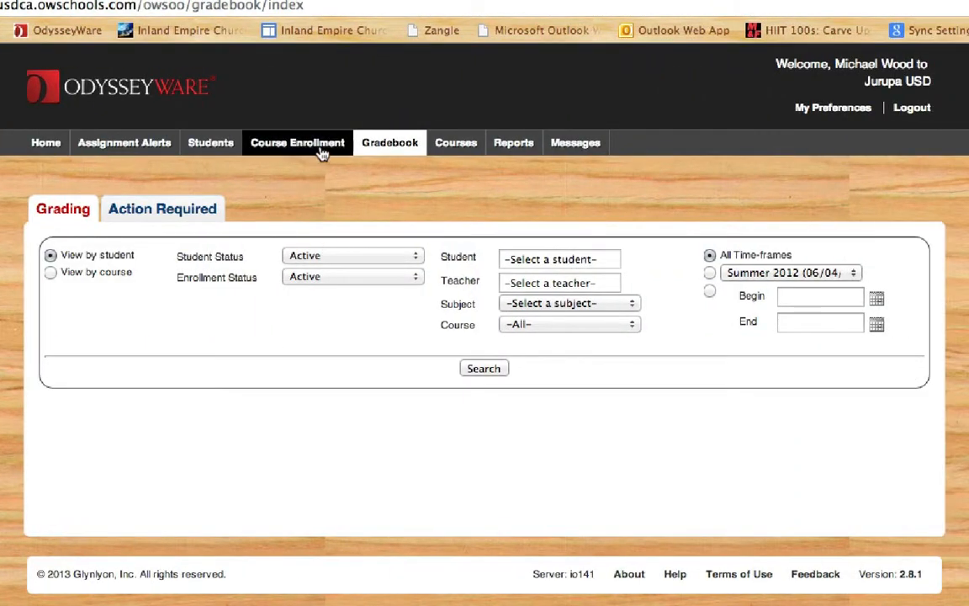
click(297, 142)
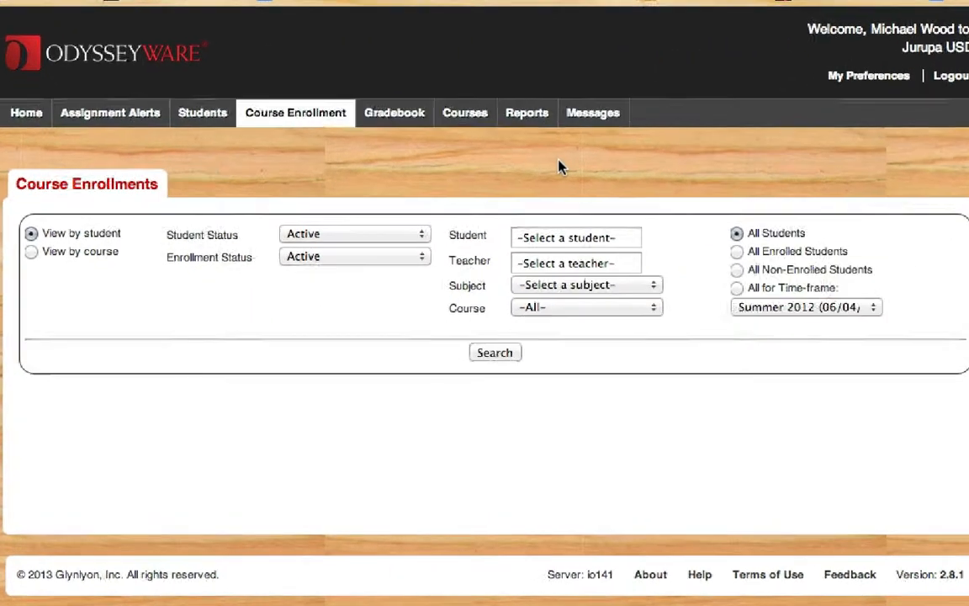
click(576, 237)
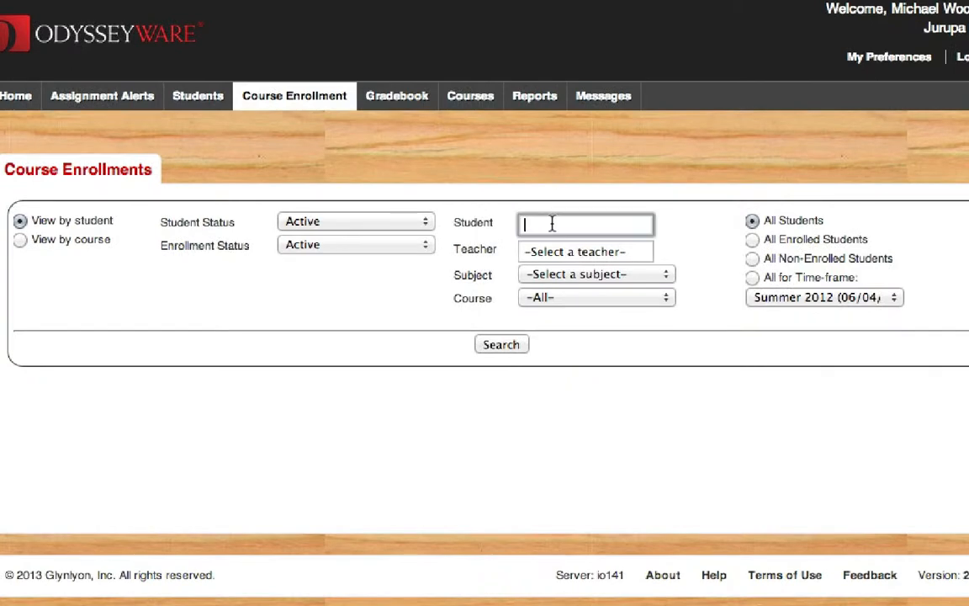
mouse_move(593, 166)
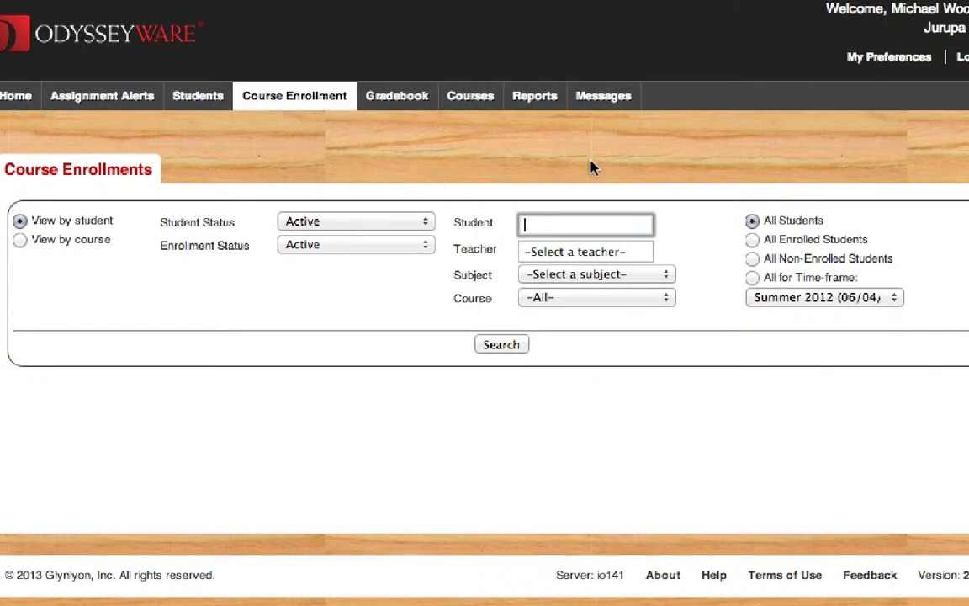
text(alex)
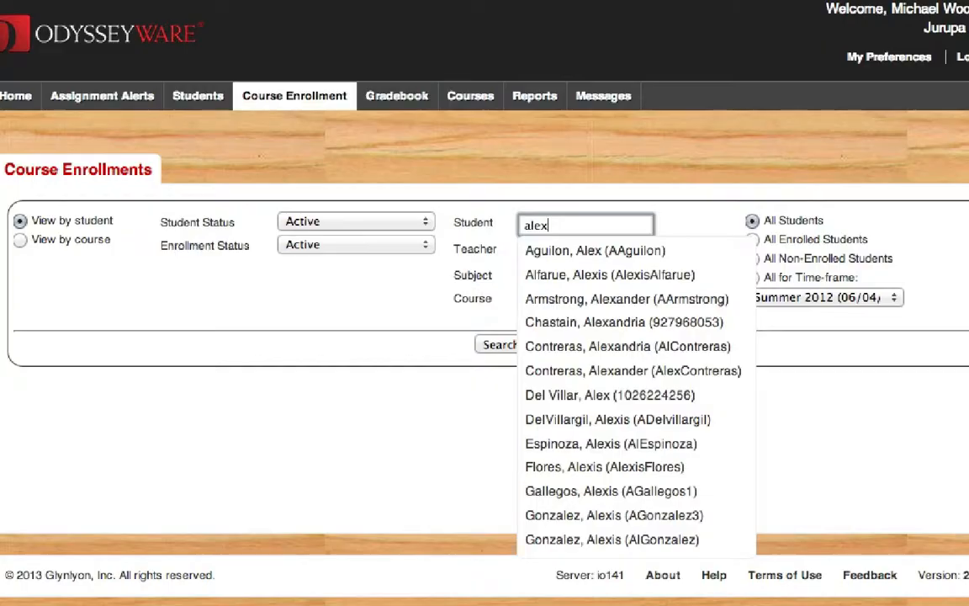
key(Backspace)
text(trube)
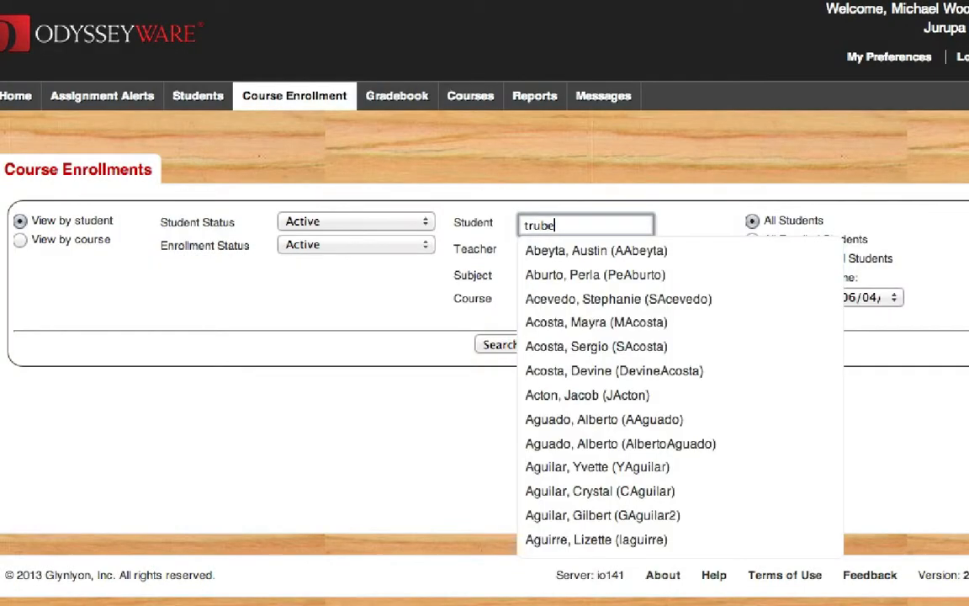
text(ck)
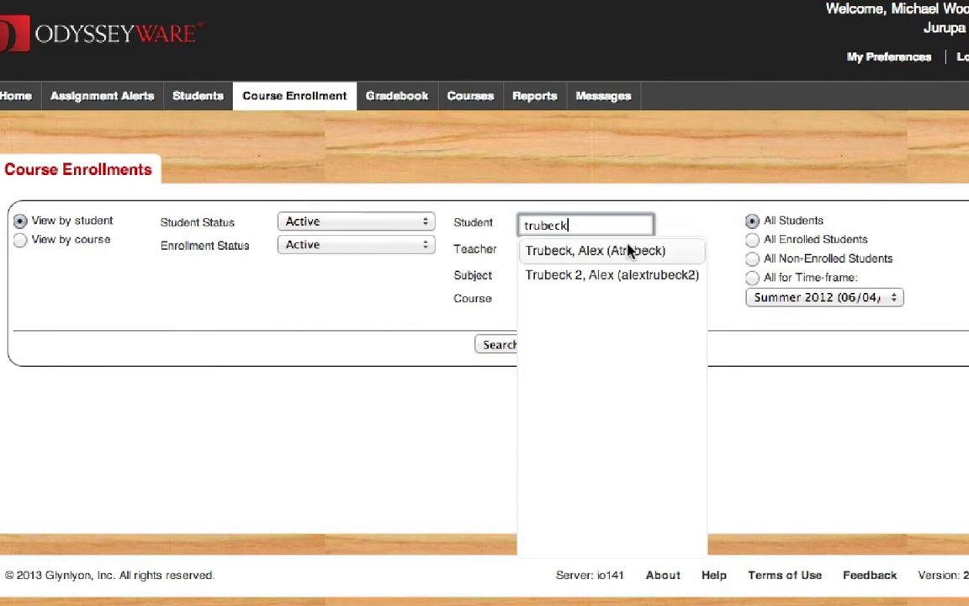
click(594, 250)
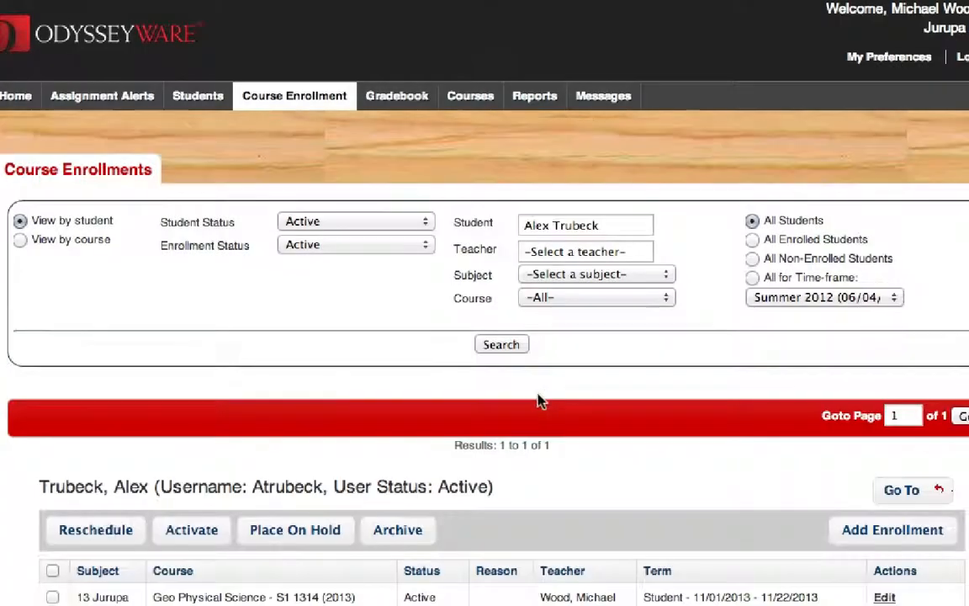
scroll(down, 3)
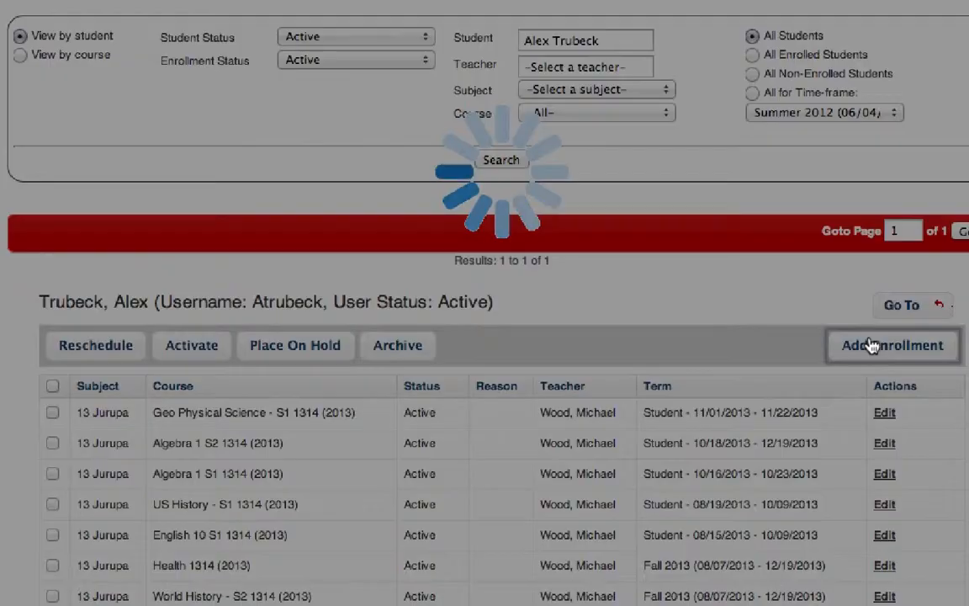
- Start a new enrollment with subject 13 Jurupa and course Civil War 1314
click(893, 345)
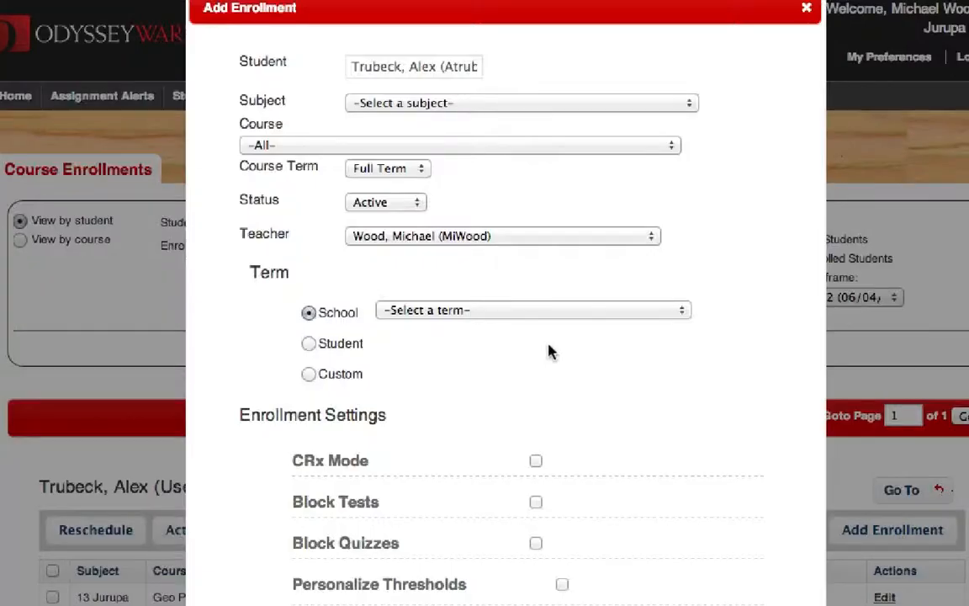
click(520, 103)
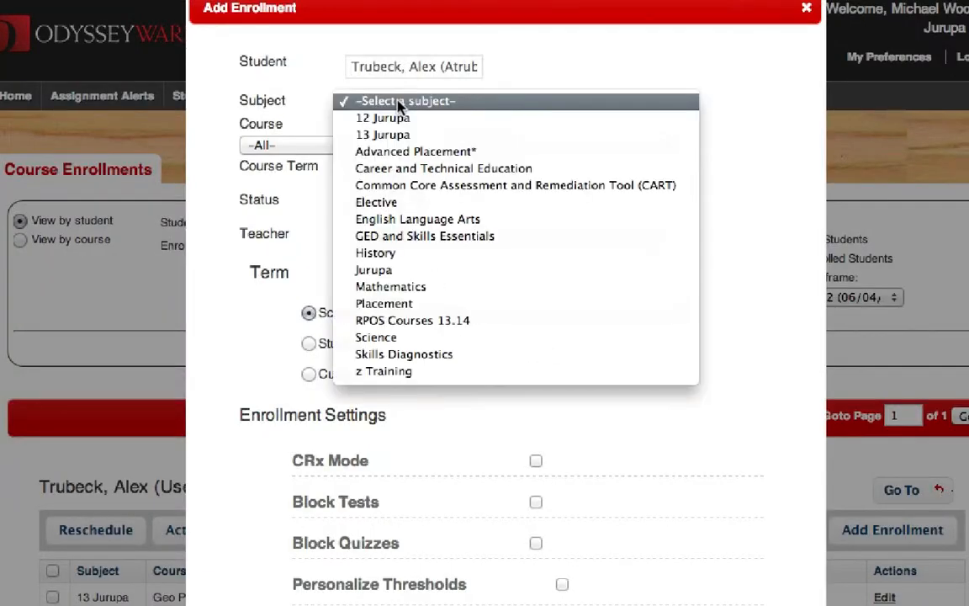
click(383, 135)
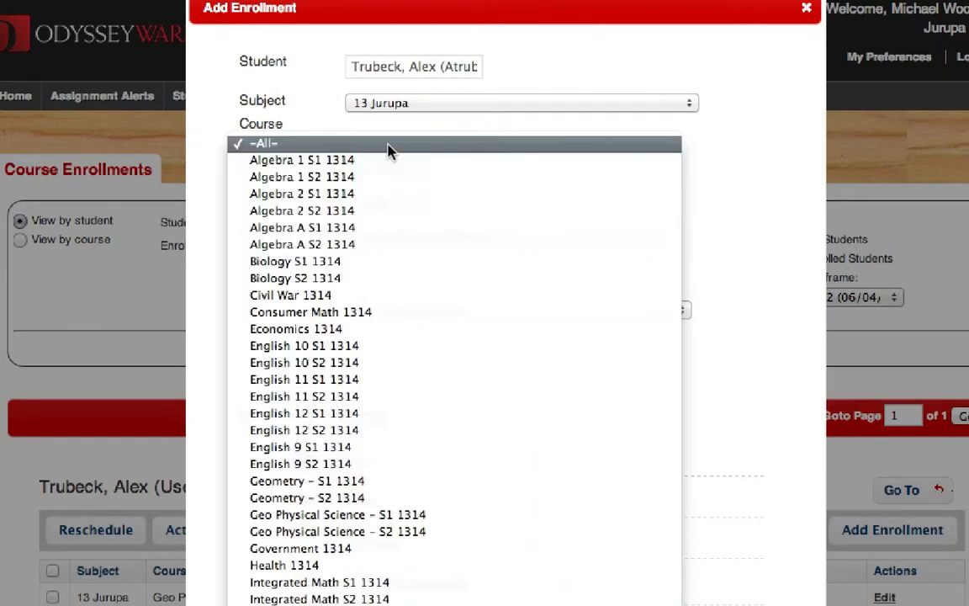
mouse_move(377, 294)
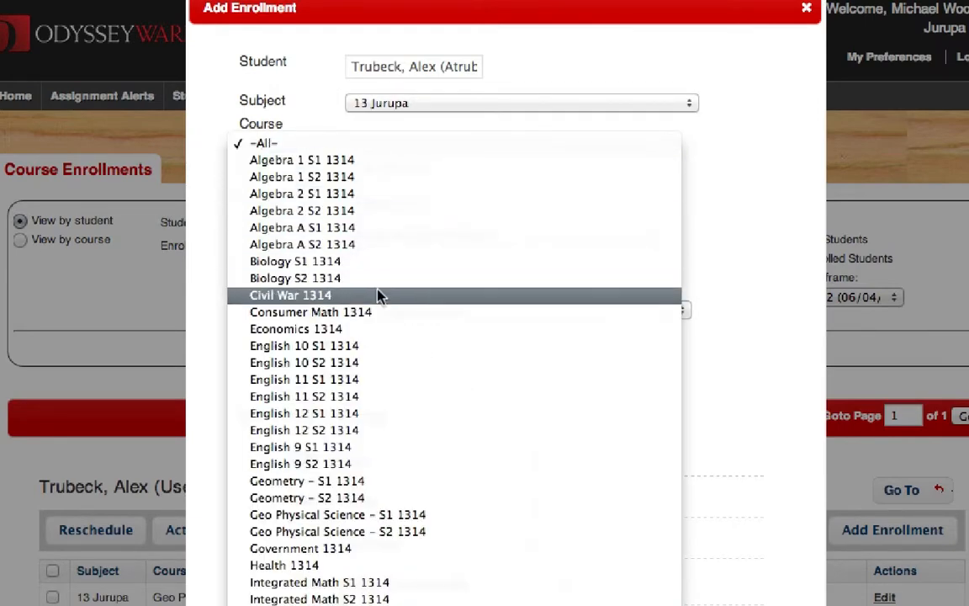
click(290, 294)
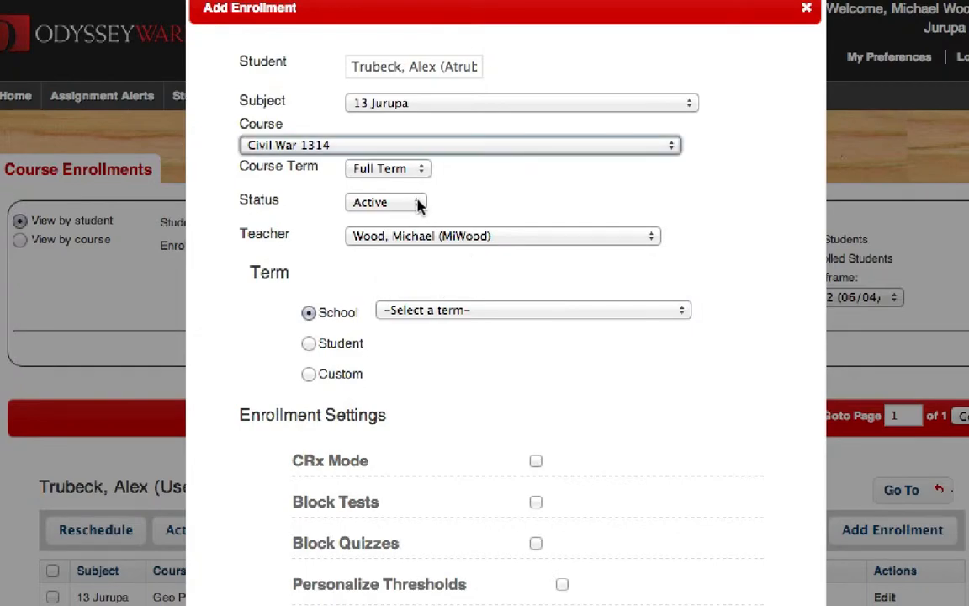
mouse_move(344, 377)
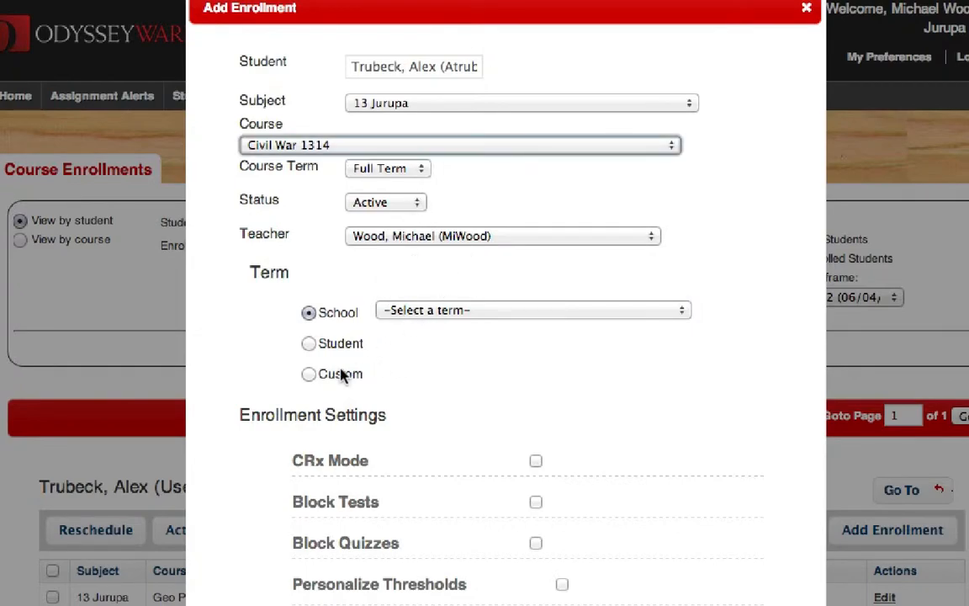
- Set a custom term from 11/21/2013 to 12/19/2013 and save the enrollment
click(309, 374)
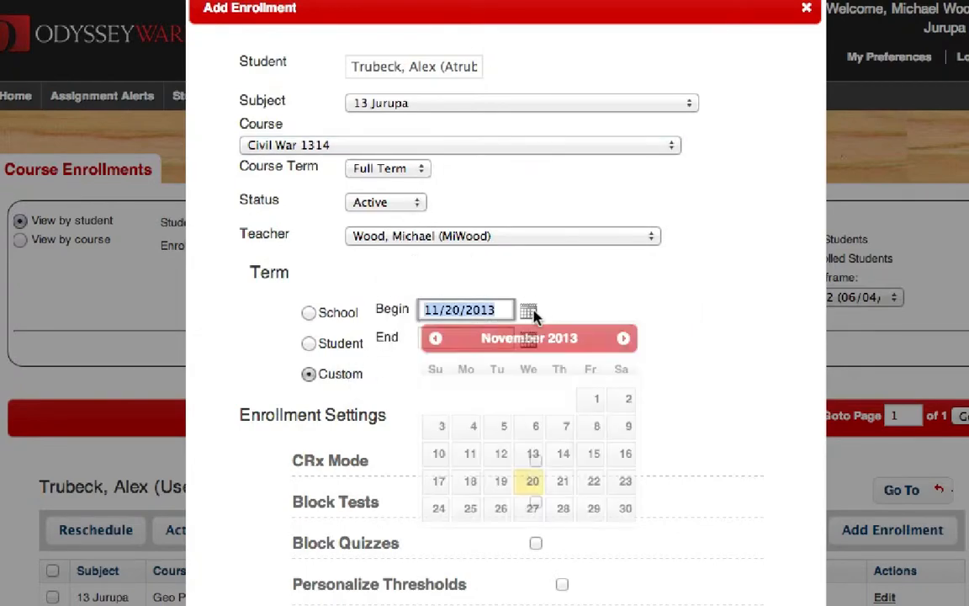
click(562, 480)
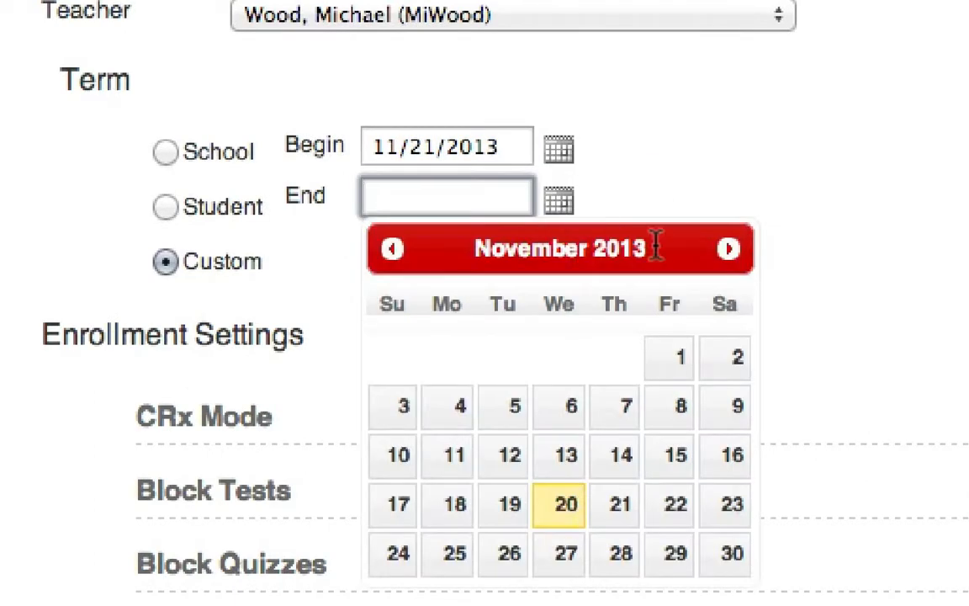
click(727, 248)
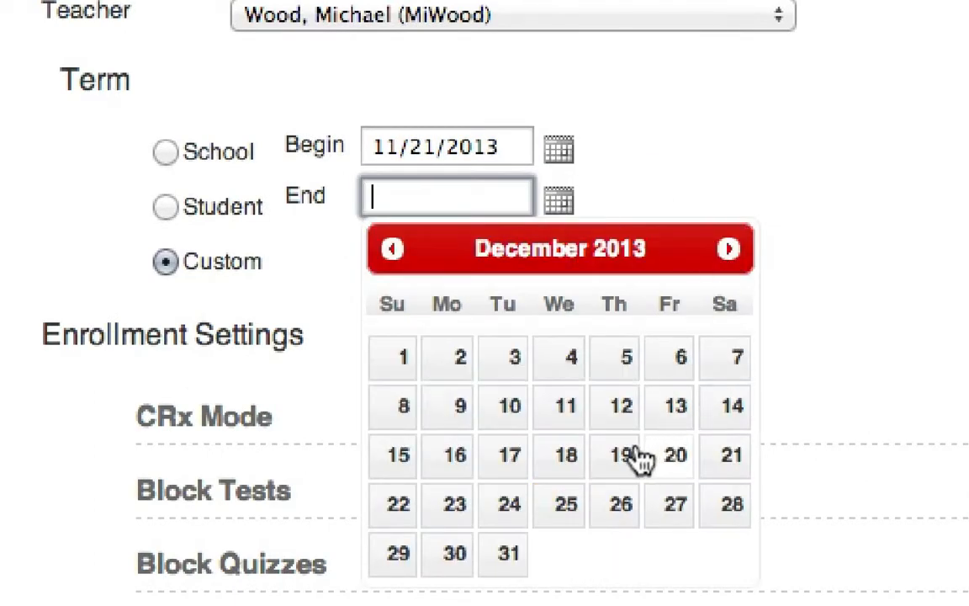
click(621, 457)
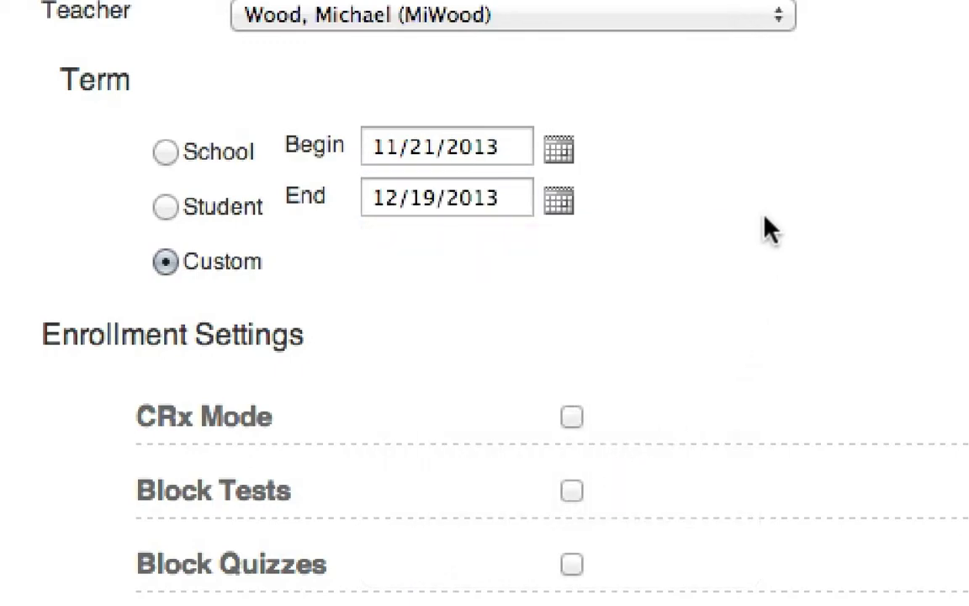
scroll(down, 3)
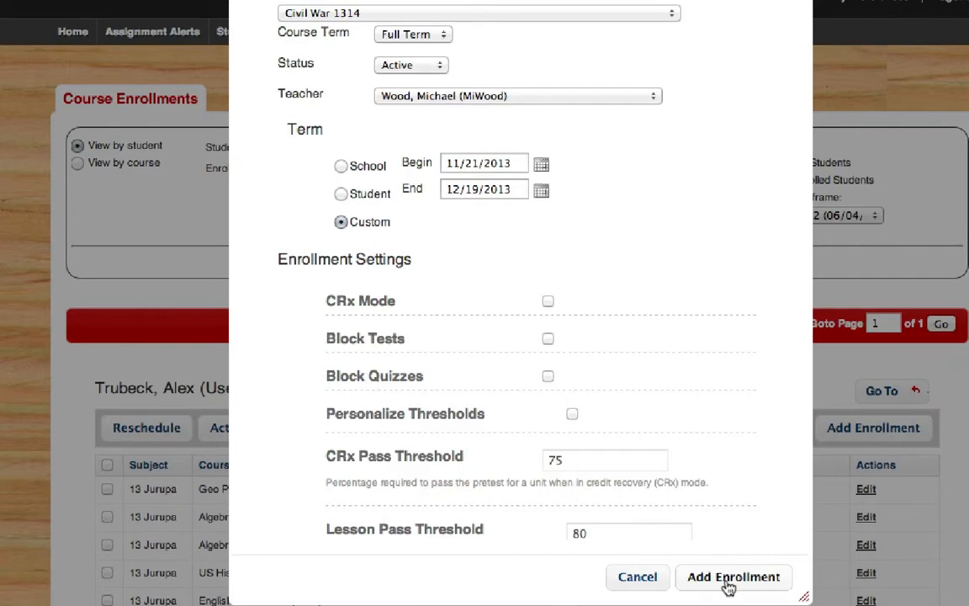
click(733, 576)
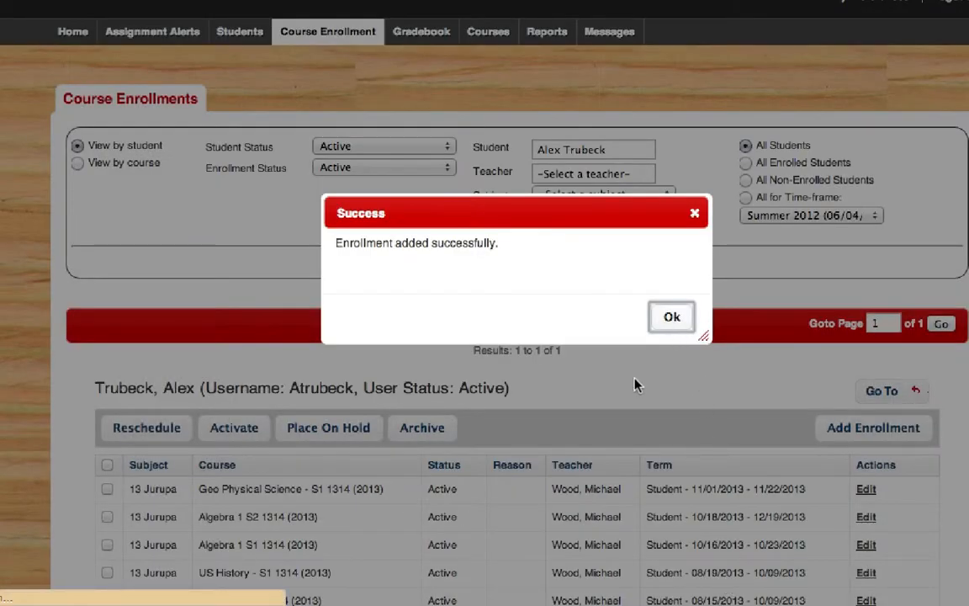
- Dismiss the Success notice and scroll to Civil War 1314 in the enrollment table
click(671, 316)
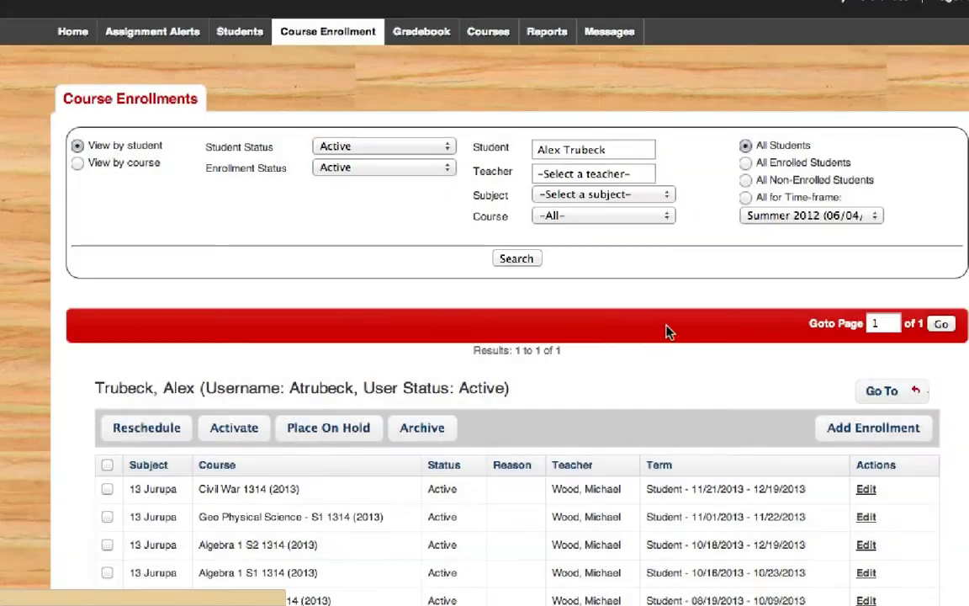
scroll(down, 3)
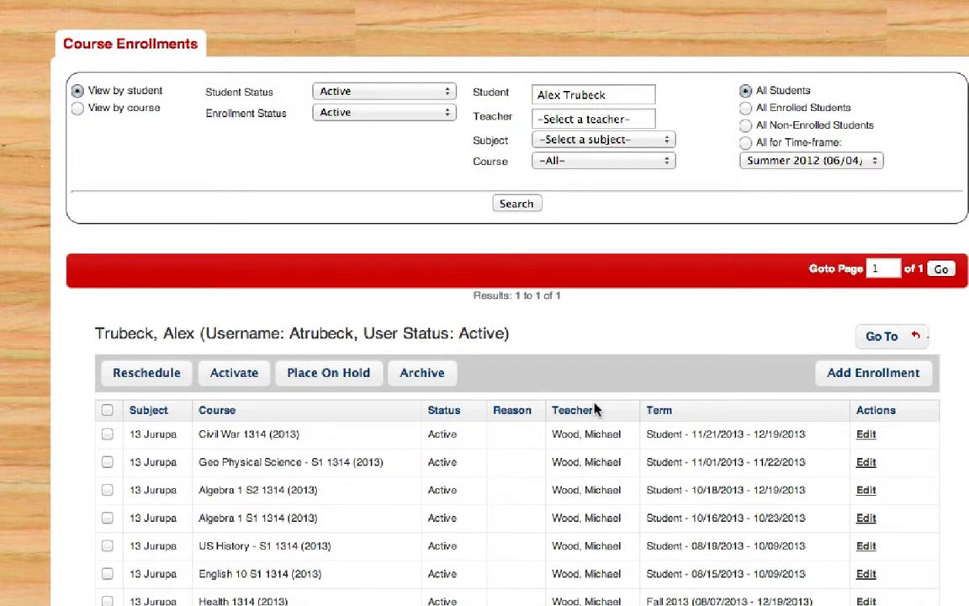
scroll(down, 3)
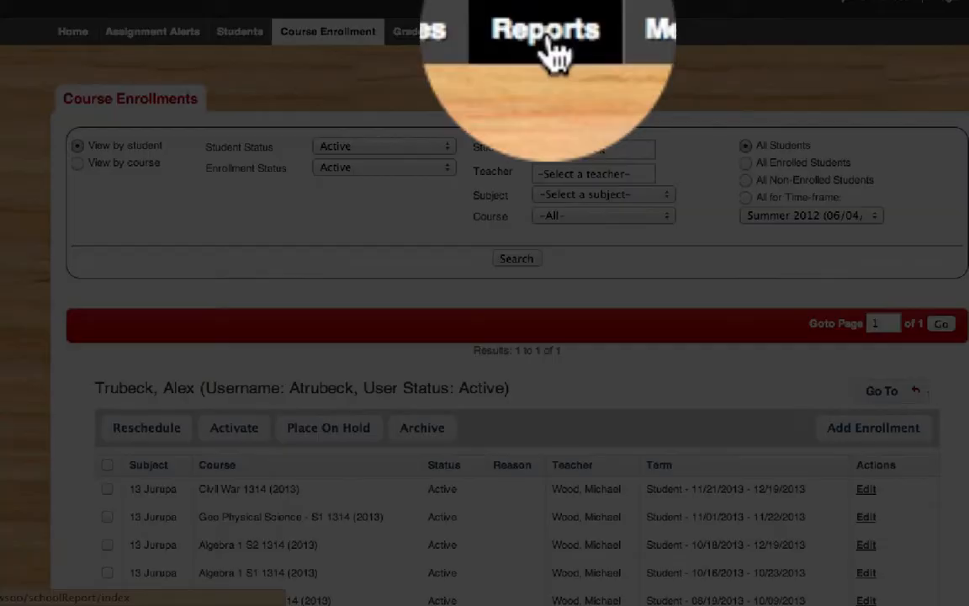
- Open the Student Lesson Plan report, filter users by 'trubd', and load the student's enrollments
click(546, 31)
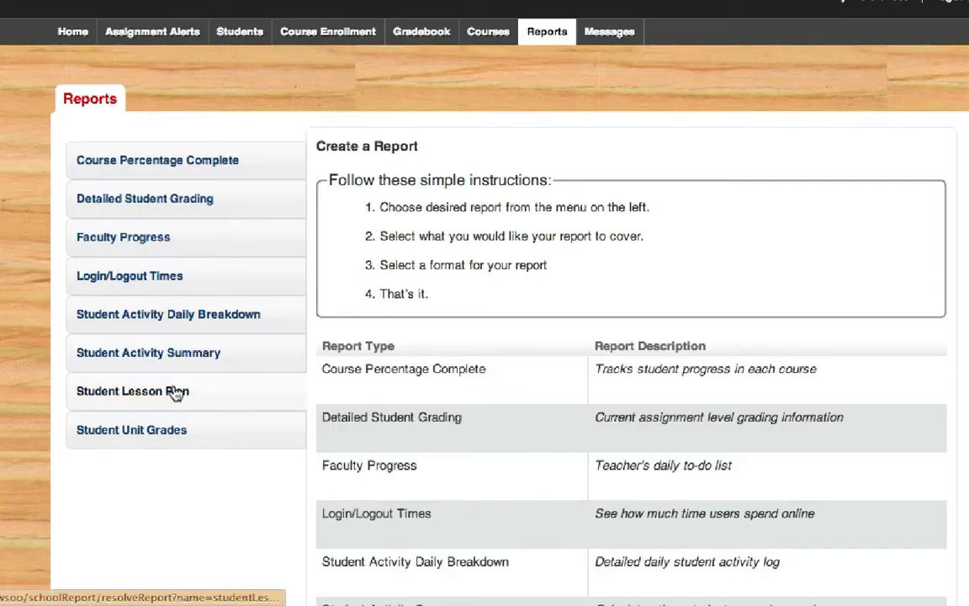
click(132, 391)
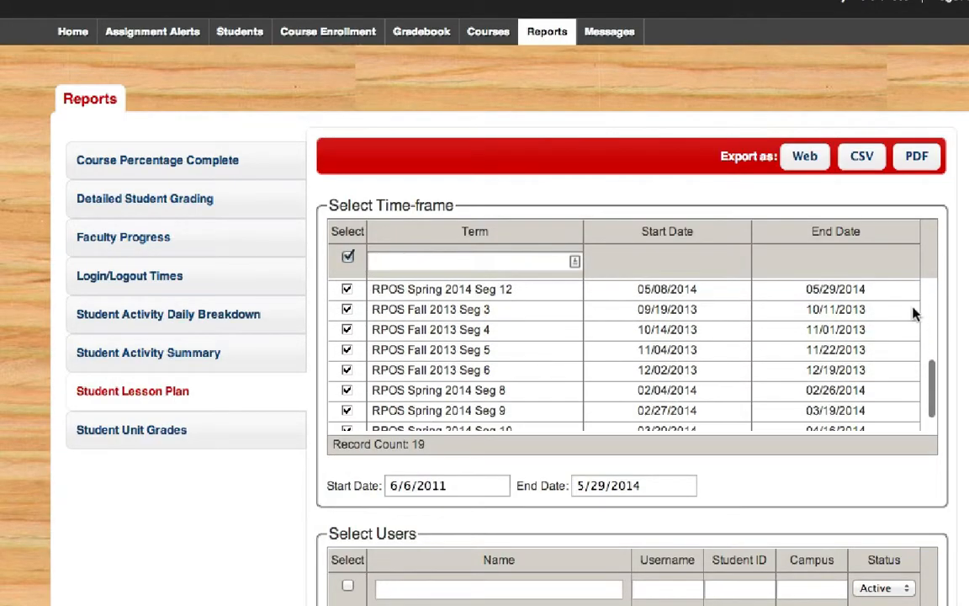
scroll(down, 3)
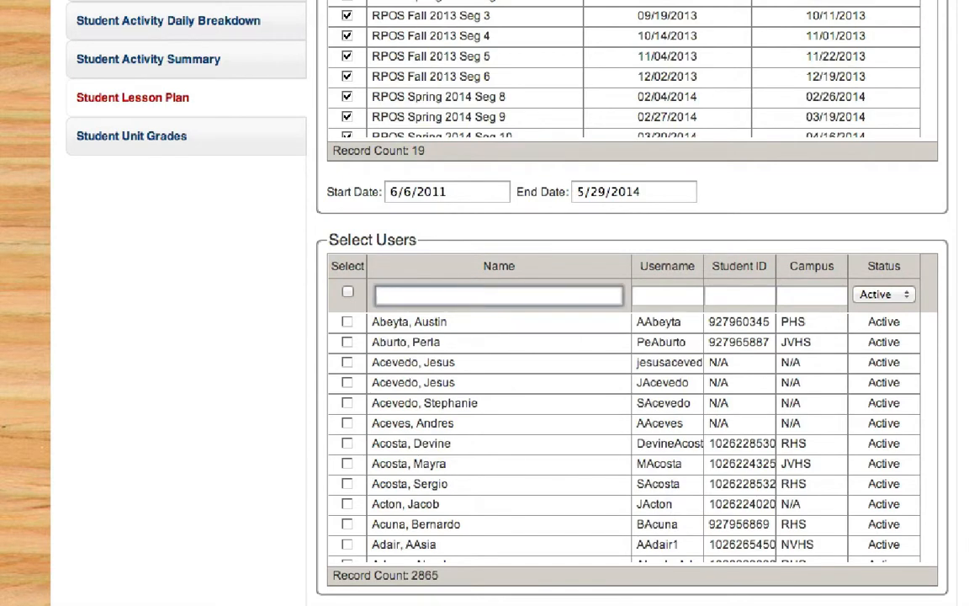
text(trubd)
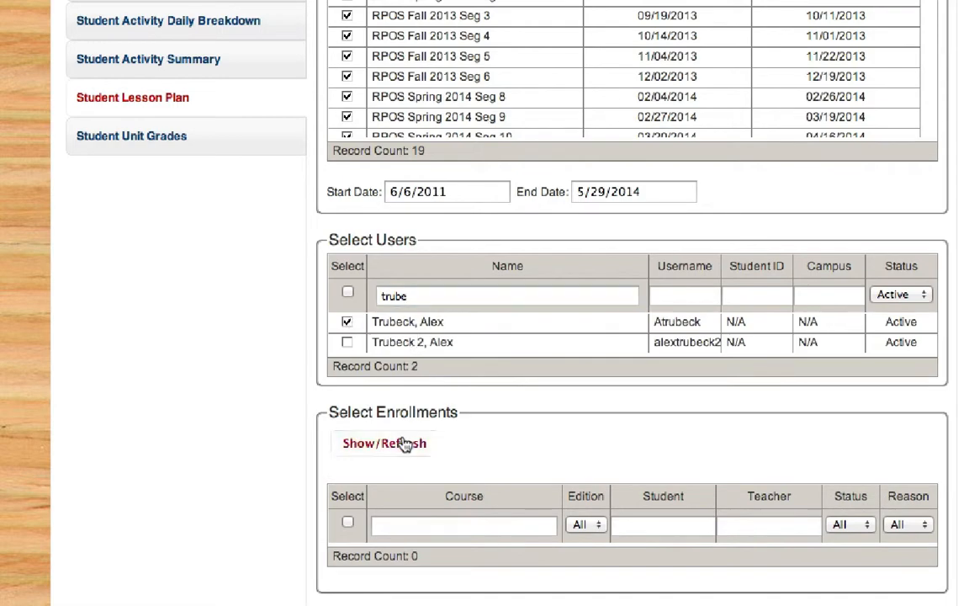
click(384, 444)
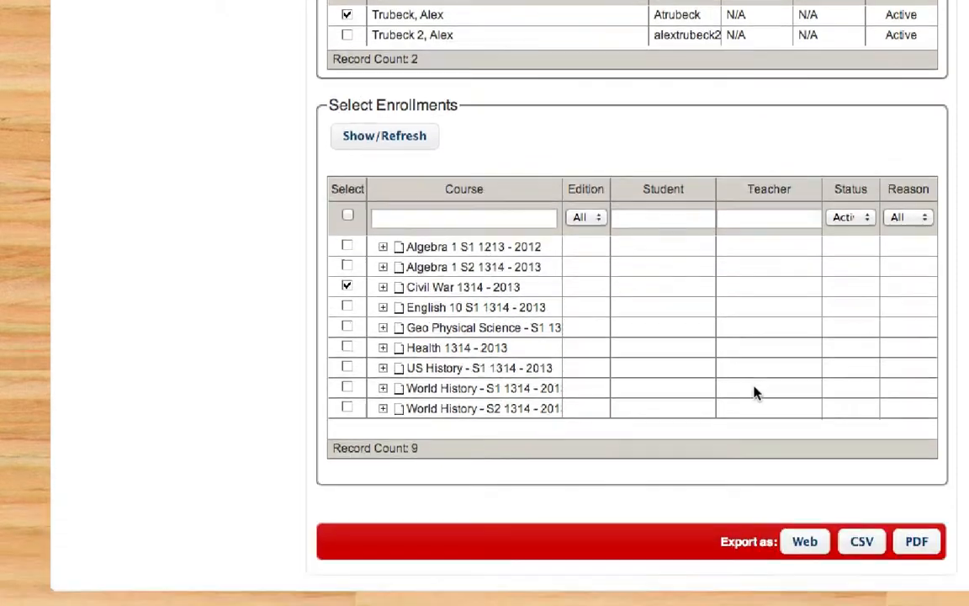
scroll(down, 3)
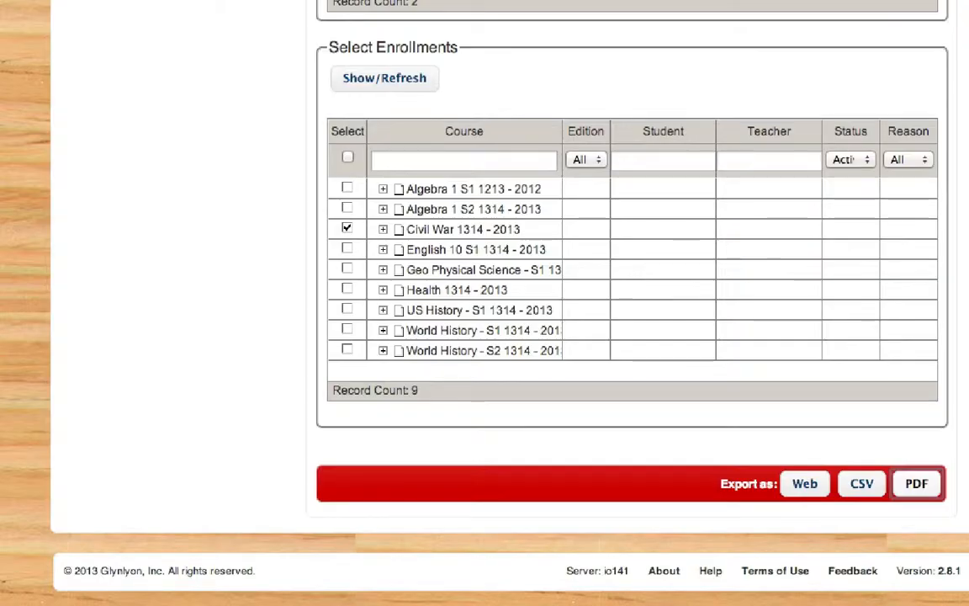
mouse_move(236, 356)
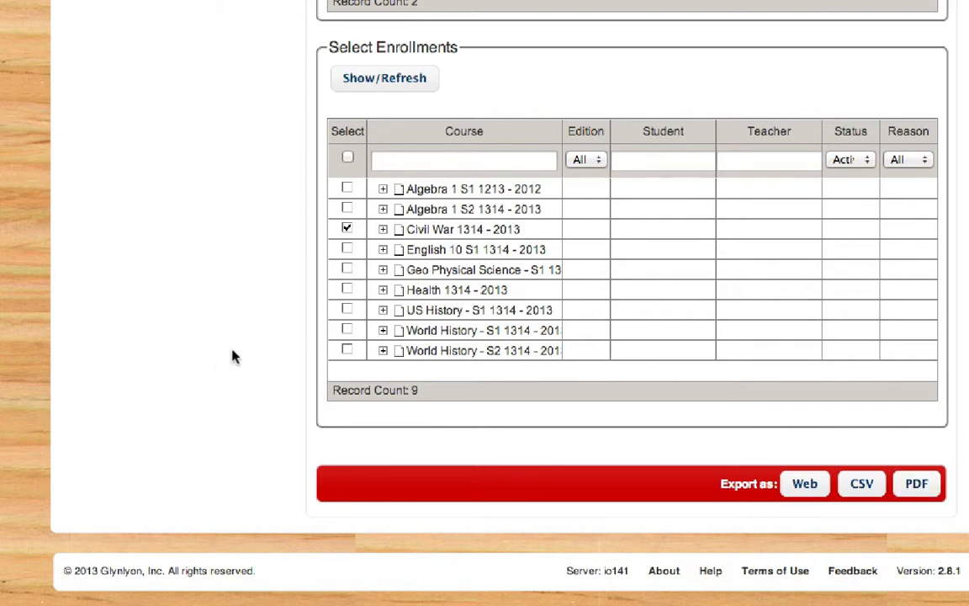
- Export the Student Lesson Plan report as a PDF
click(804, 483)
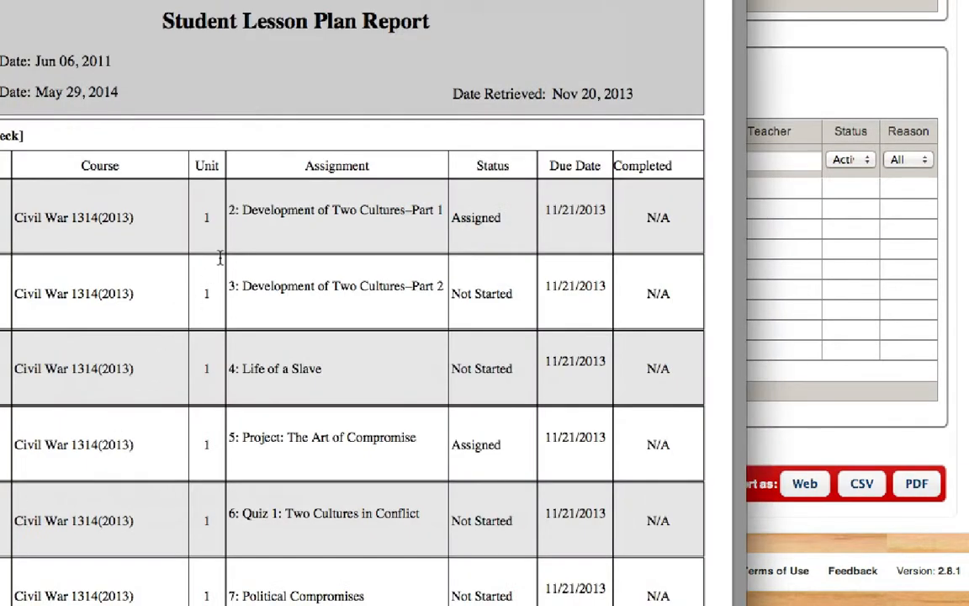
scroll(down, 3)
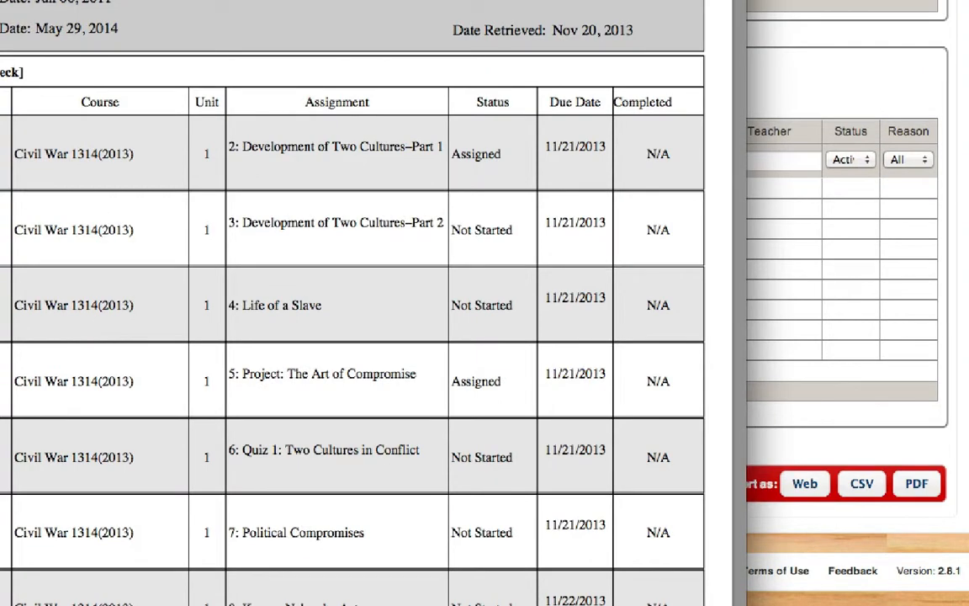
click(916, 482)
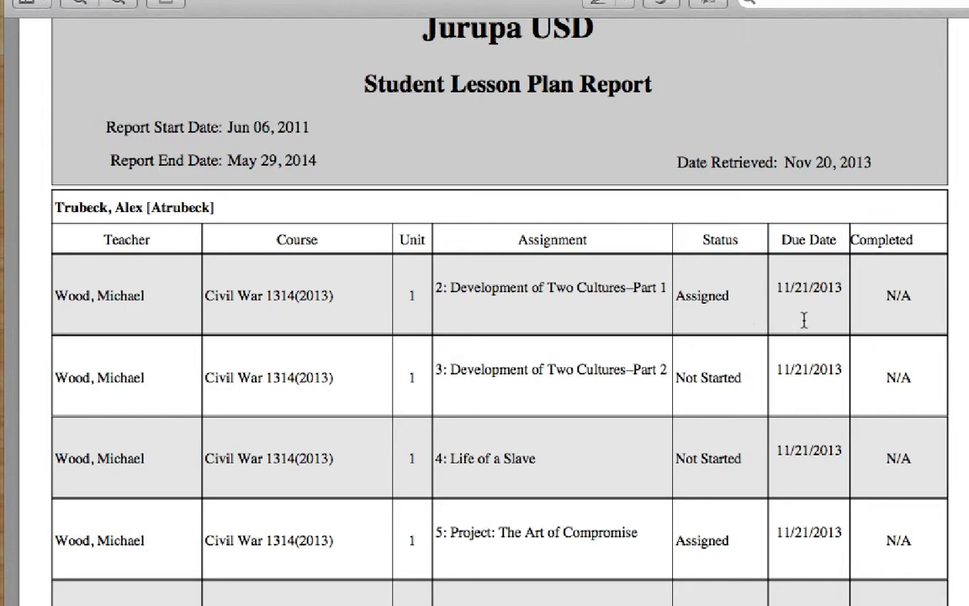
mouse_move(878, 320)
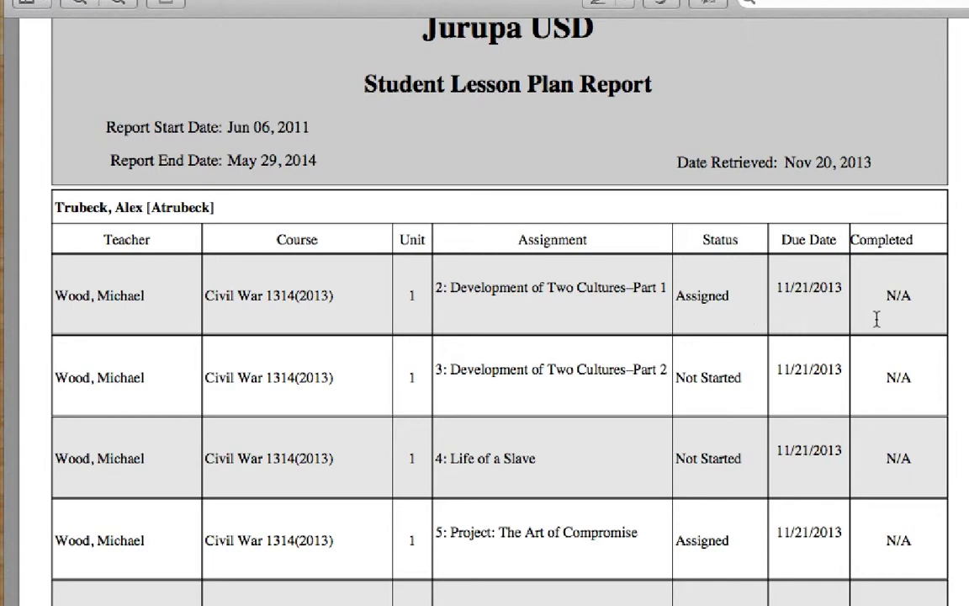
- Scroll through the PDF's Civil War lessons, statuses and due dates
scroll(down, 3)
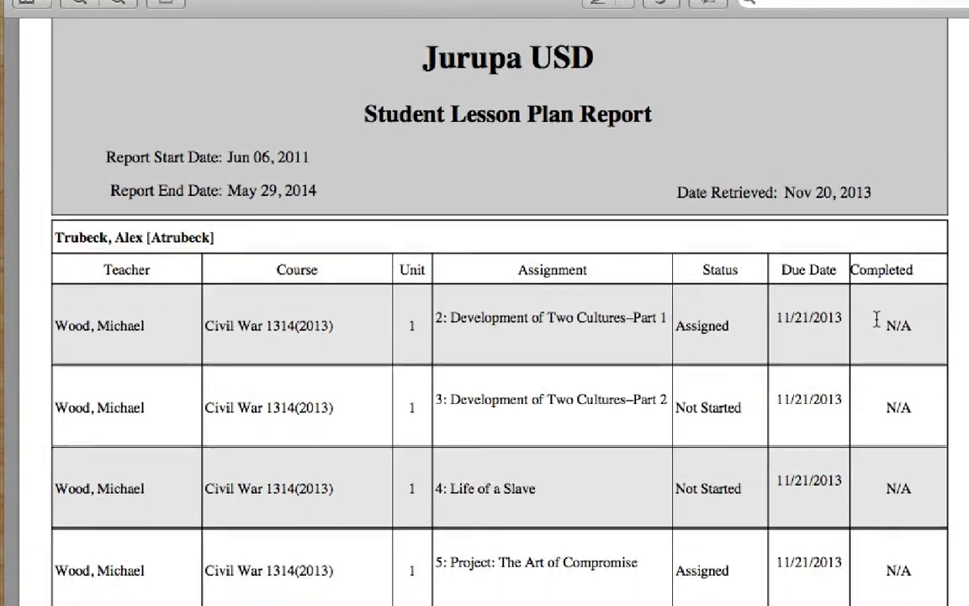
scroll(down, 3)
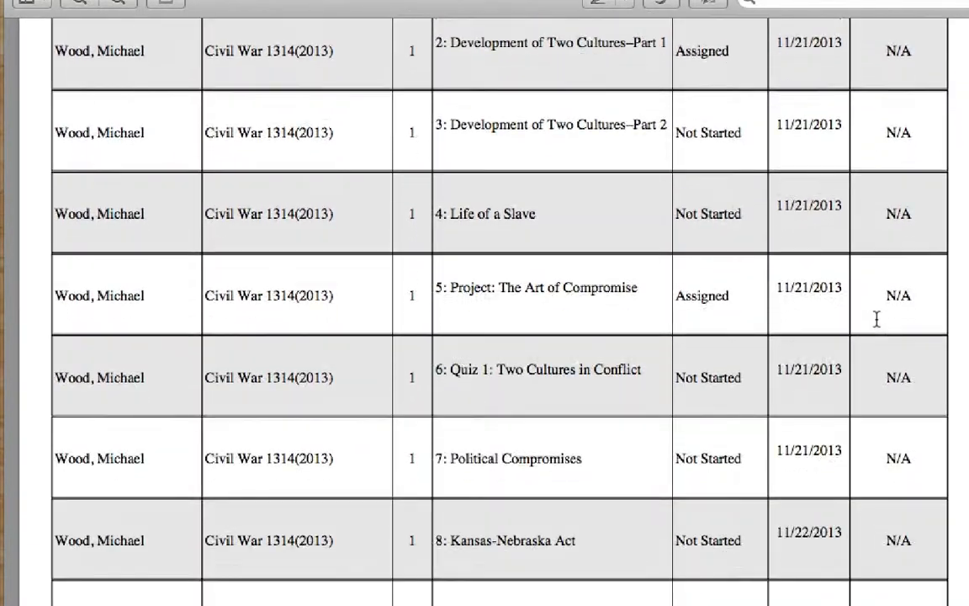
scroll(down, 3)
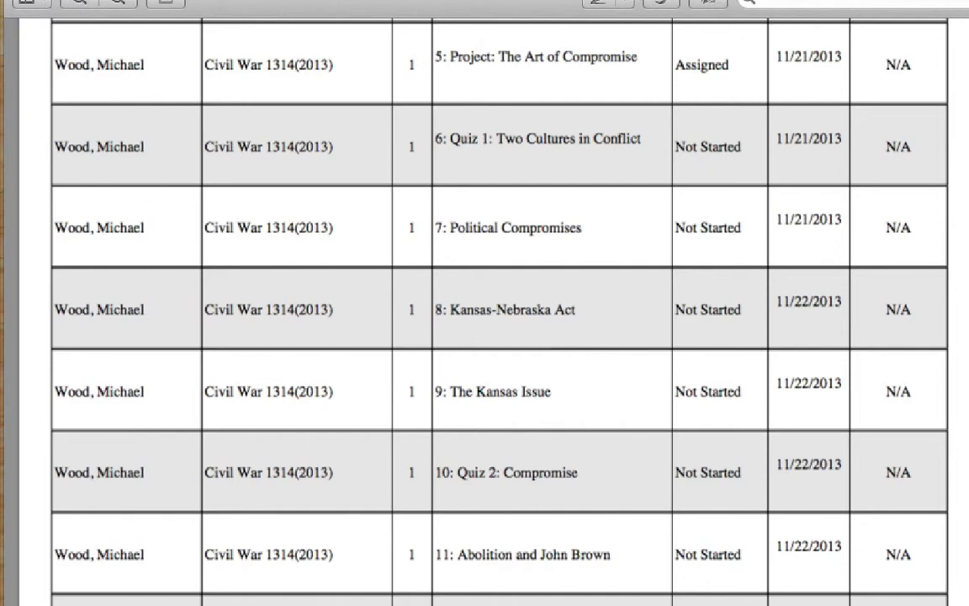
scroll(up, 3)
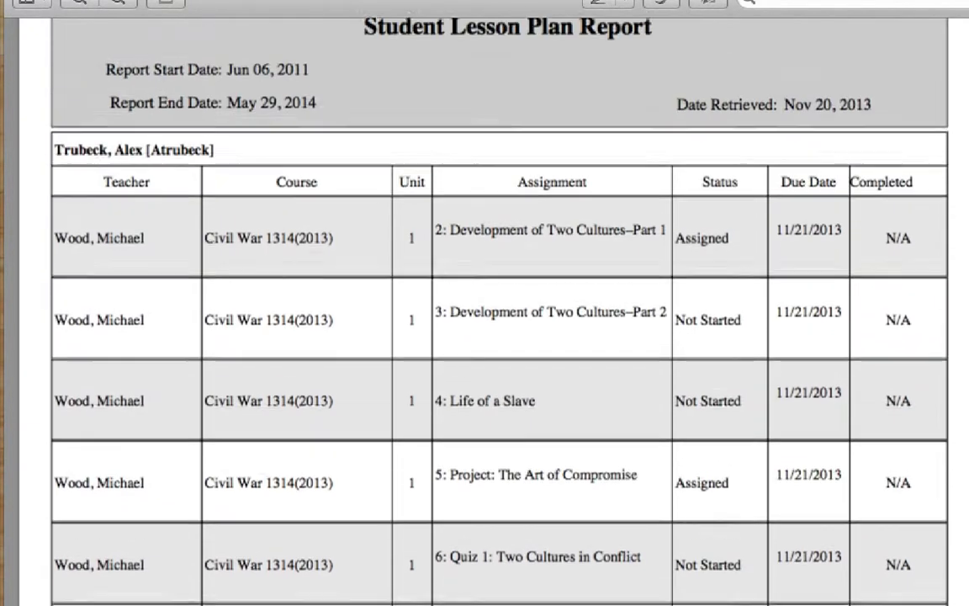
scroll(down, 3)
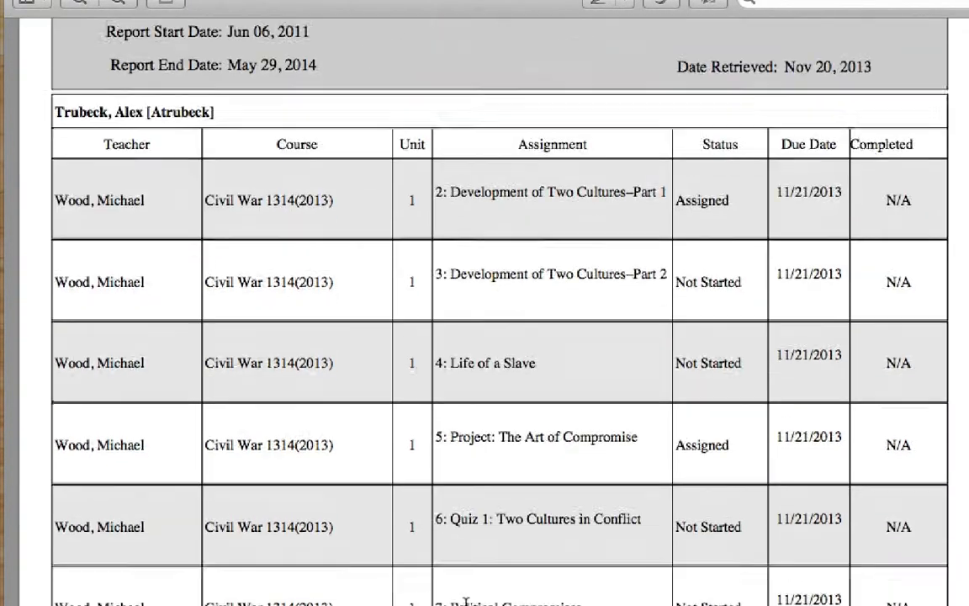
scroll(down, 3)
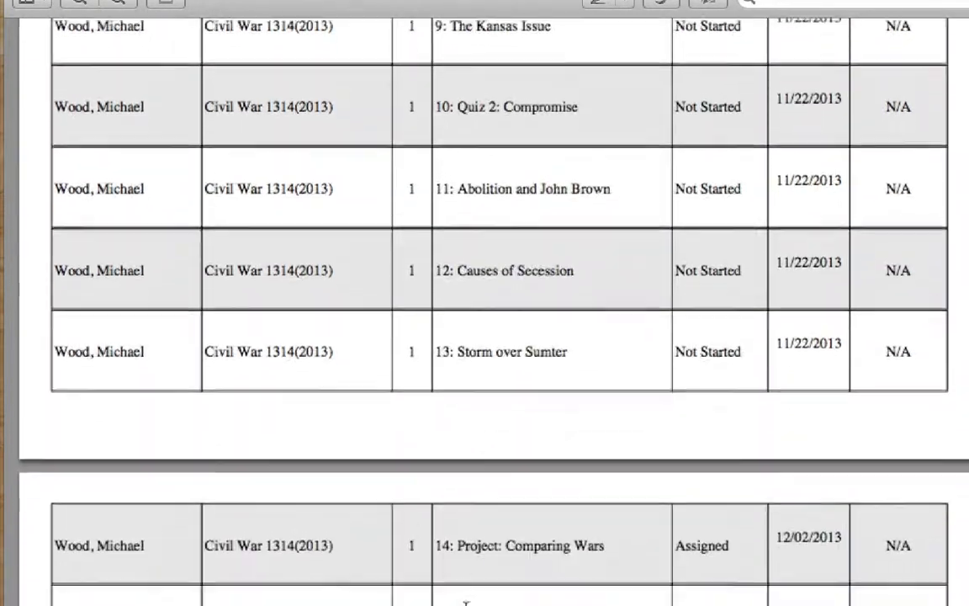
scroll(down, 3)
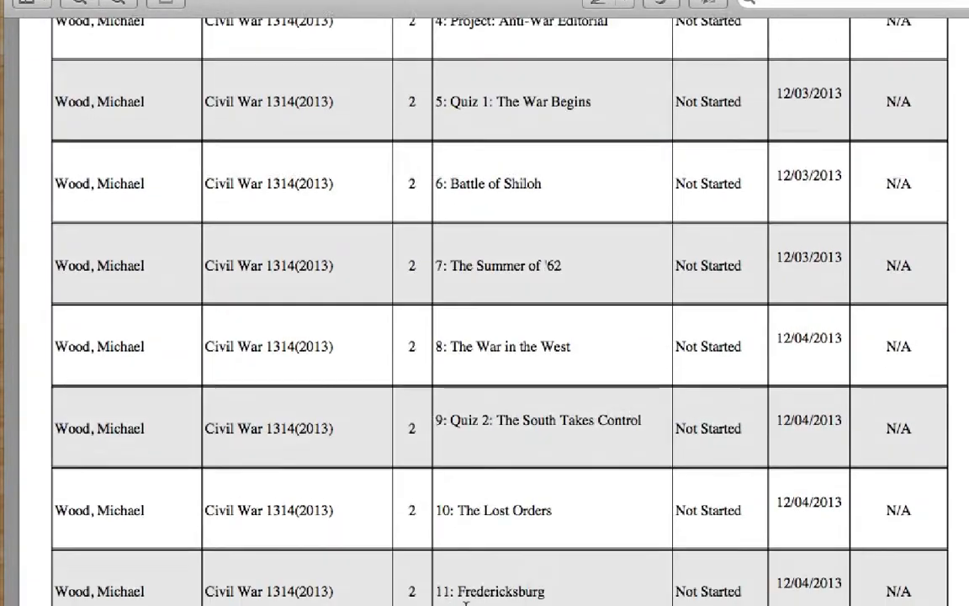
scroll(down, 3)
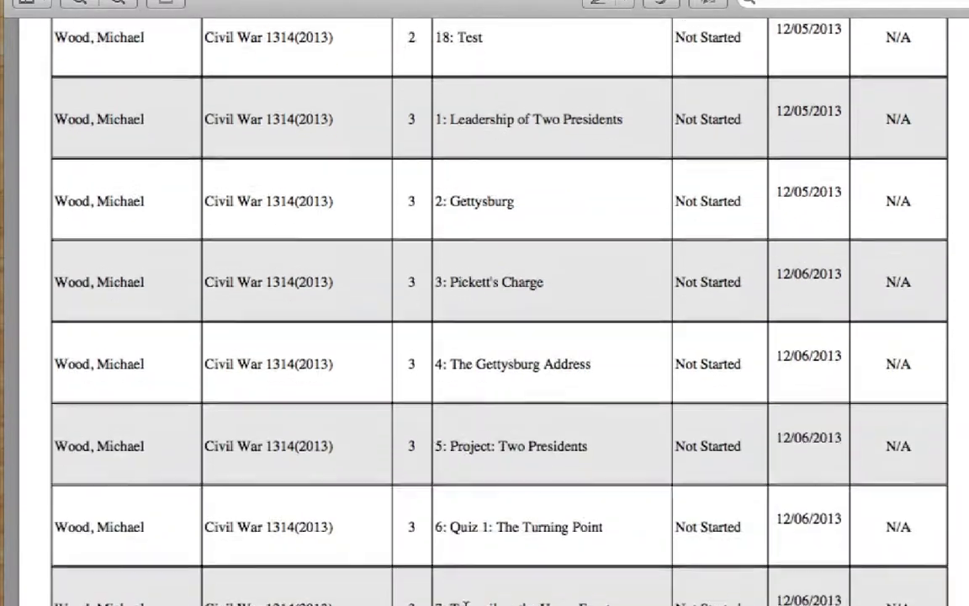
scroll(down, 3)
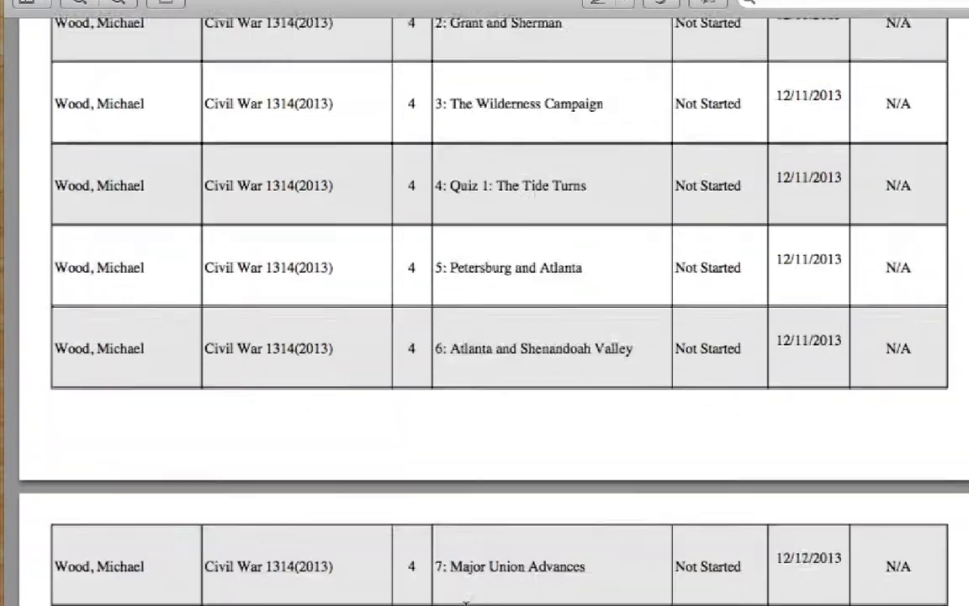
scroll(down, 3)
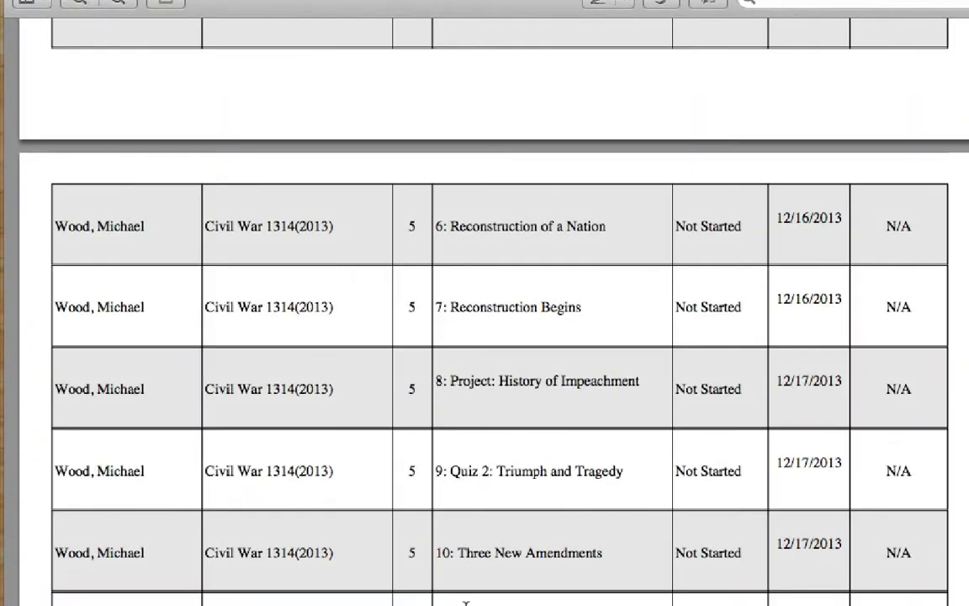
scroll(down, 3)
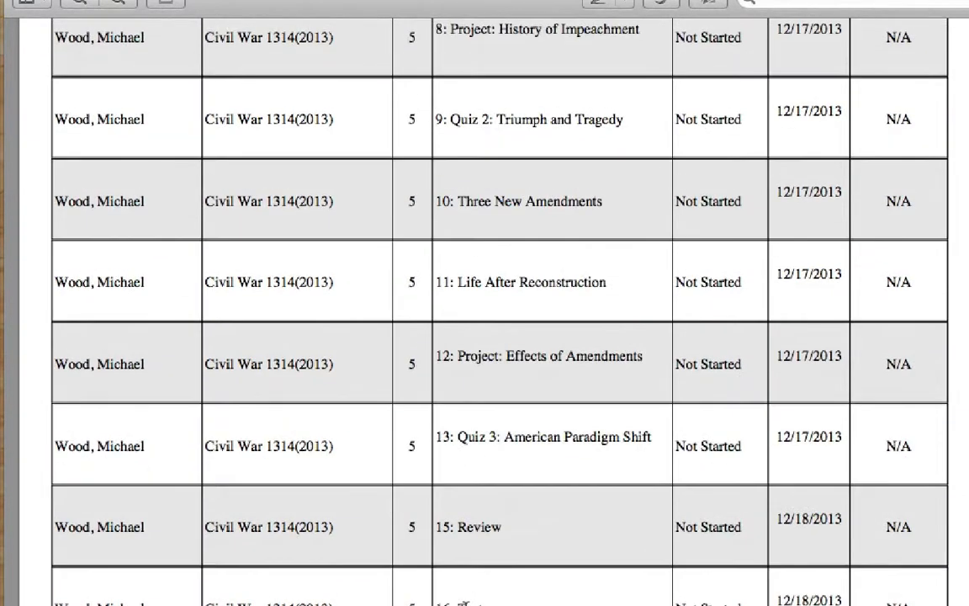
scroll(up, 3)
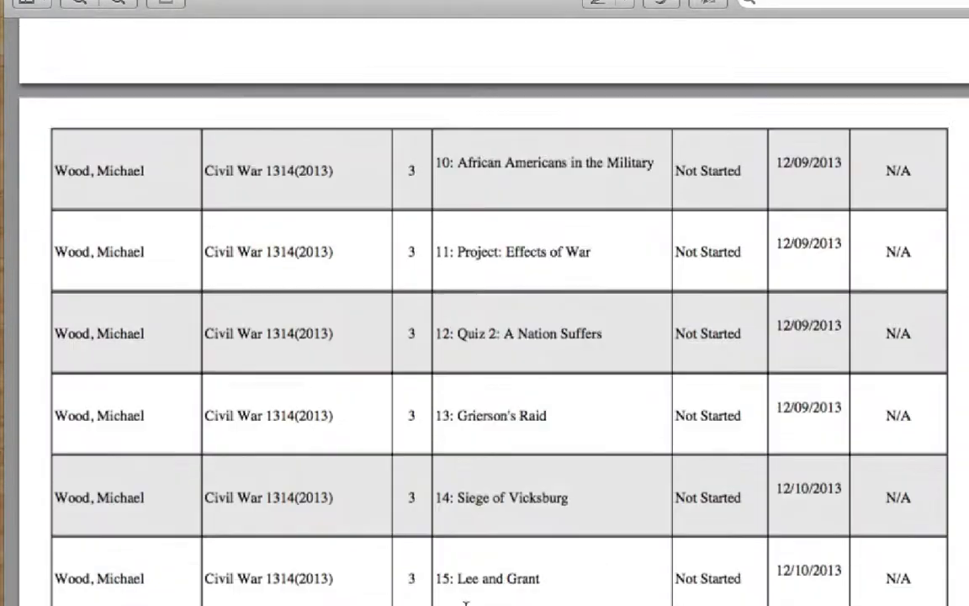
scroll(up, 3)
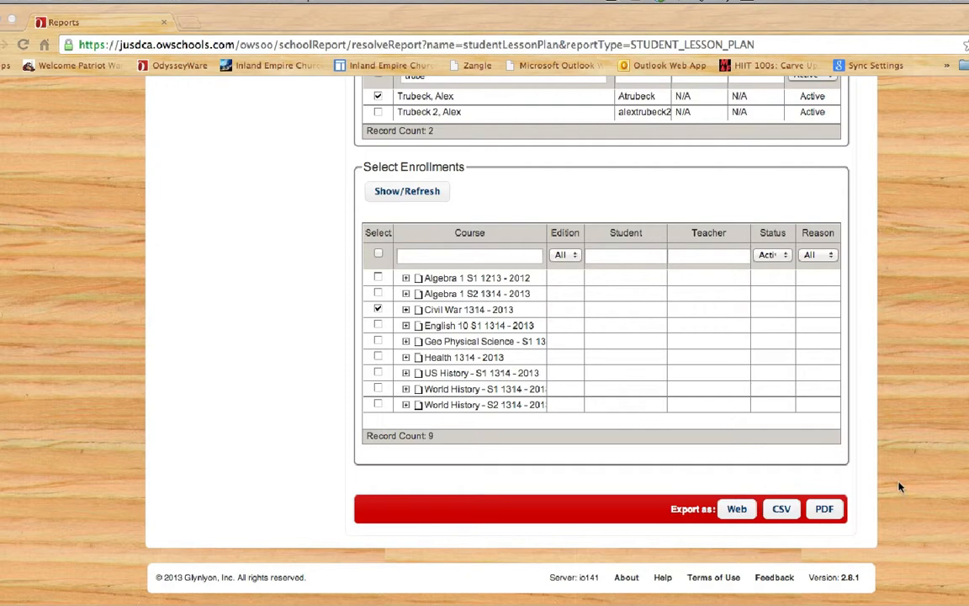
mouse_move(790, 479)
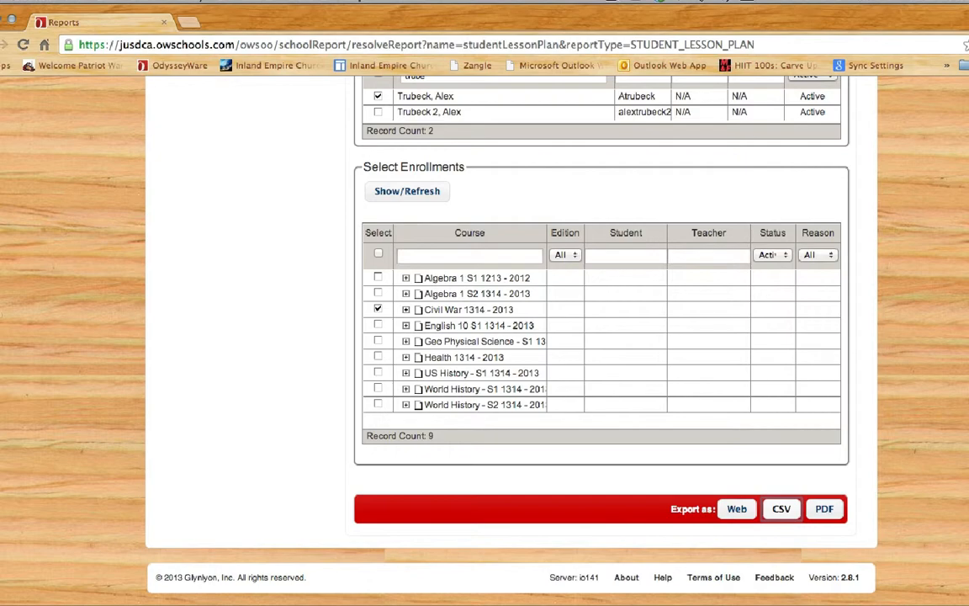
- Export the lesson plan report as a CSV file
click(780, 508)
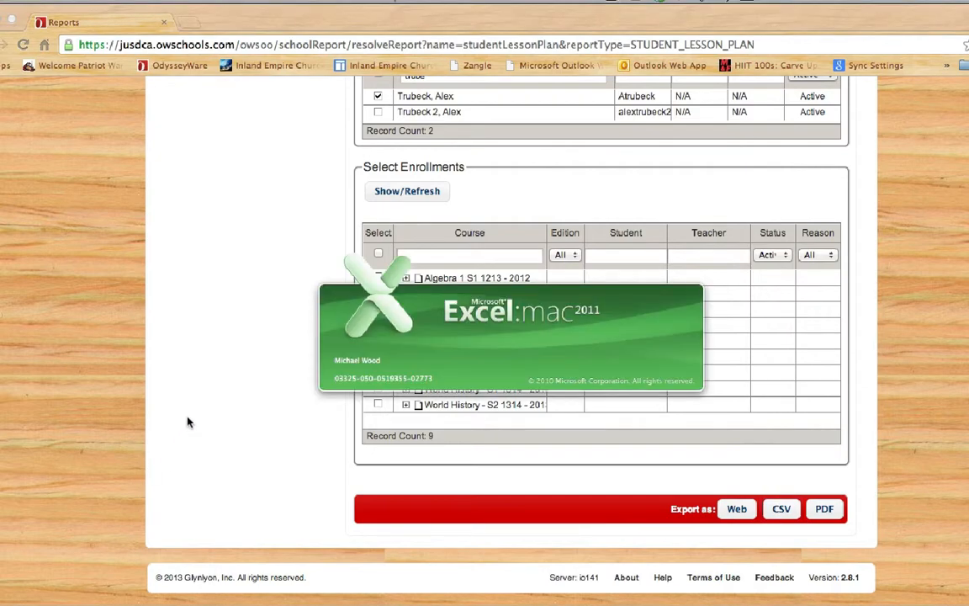
- Open the StudentLessonPlan CSV in Excel and delete the student detail columns A–H
click(780, 508)
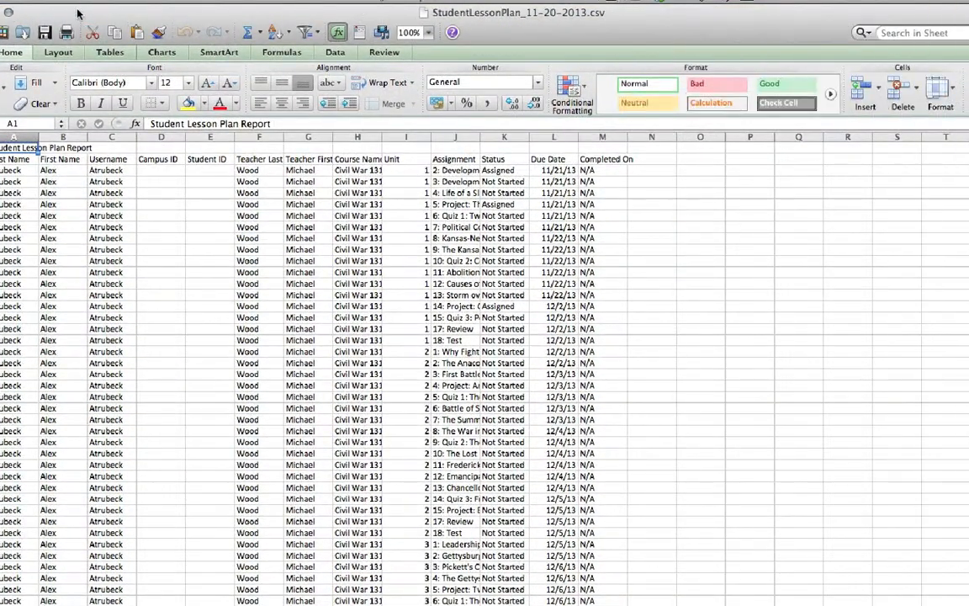
mouse_move(639, 437)
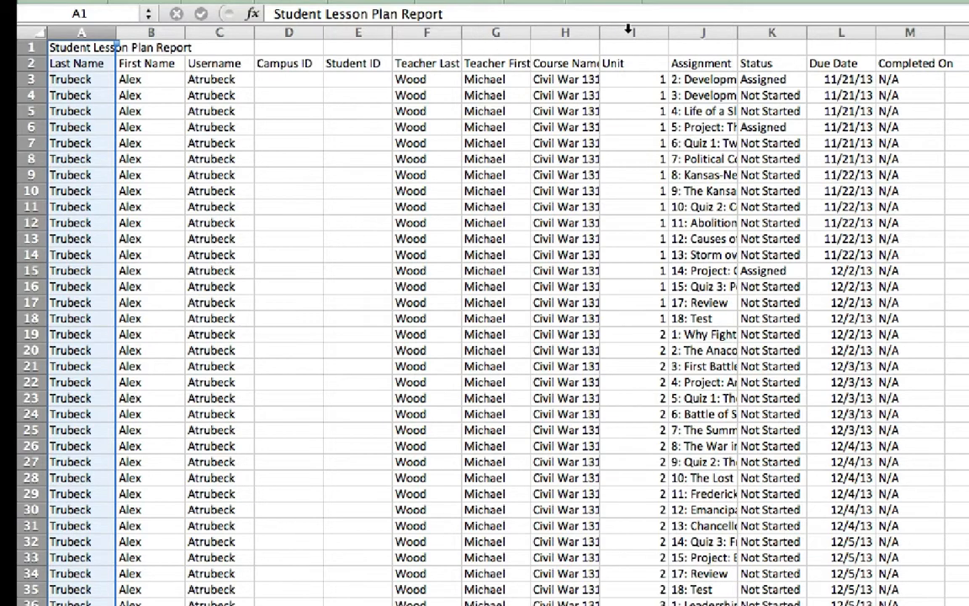
right_click(566, 33)
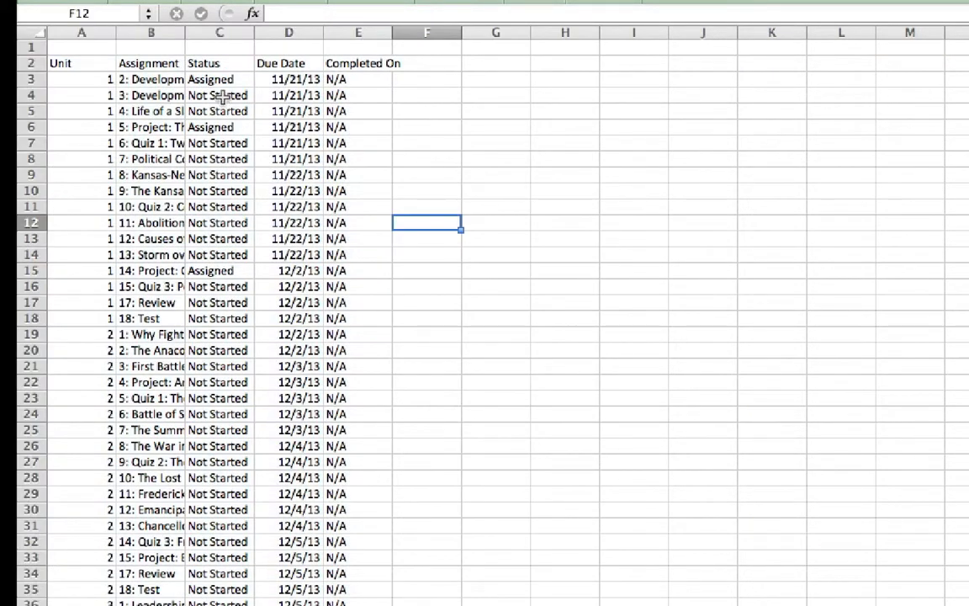
- Widen the Assignment column so the full titles show
drag(114, 32, 65, 32)
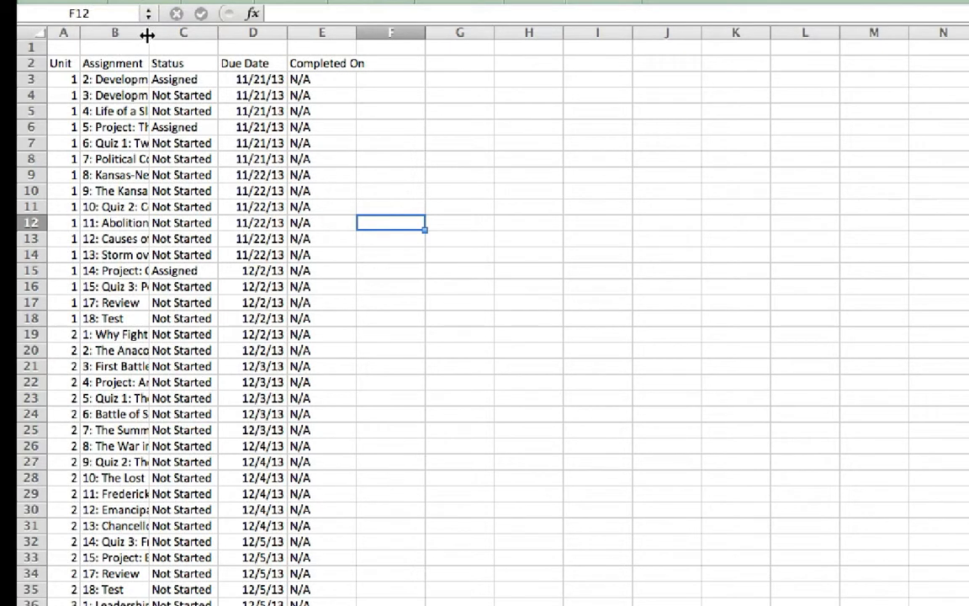
drag(150, 33, 159, 33)
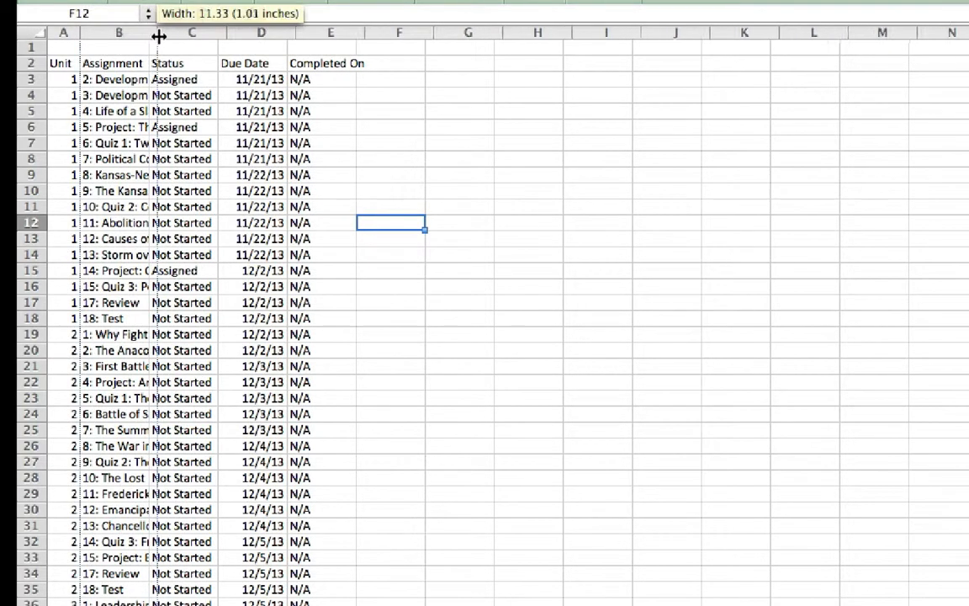
drag(158, 35, 295, 35)
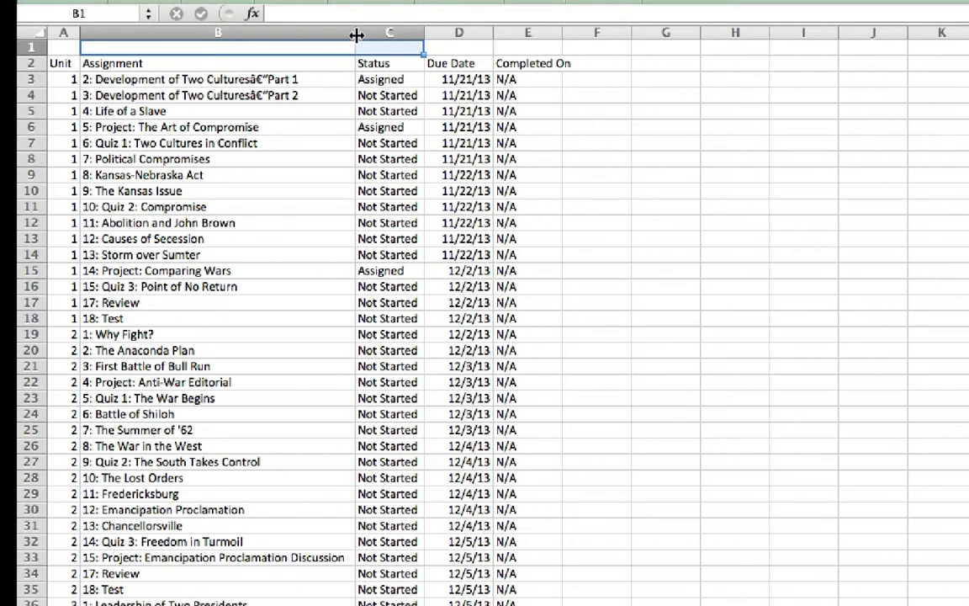
drag(425, 32, 412, 32)
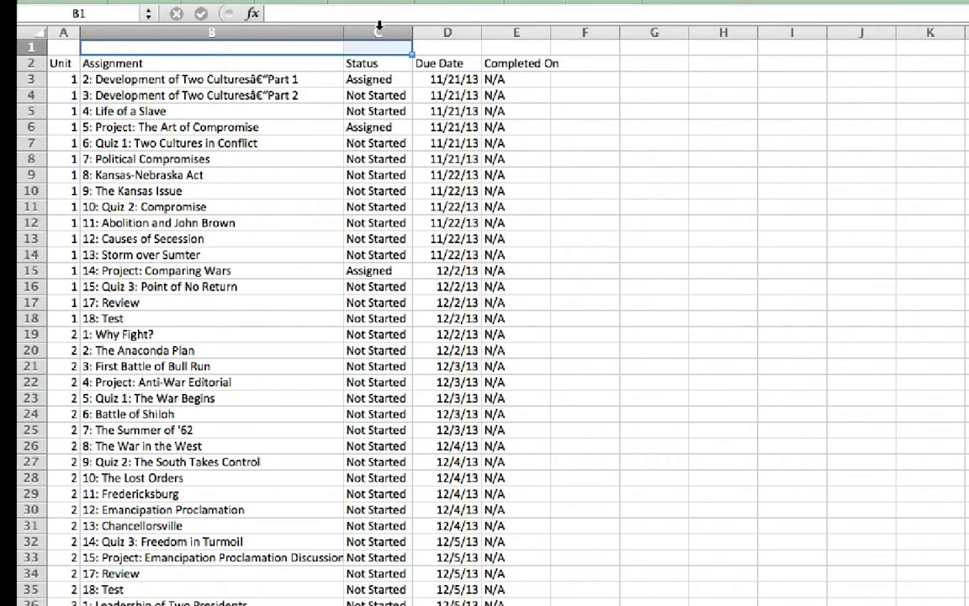
- Delete the Status and Completed On columns
right_click(377, 32)
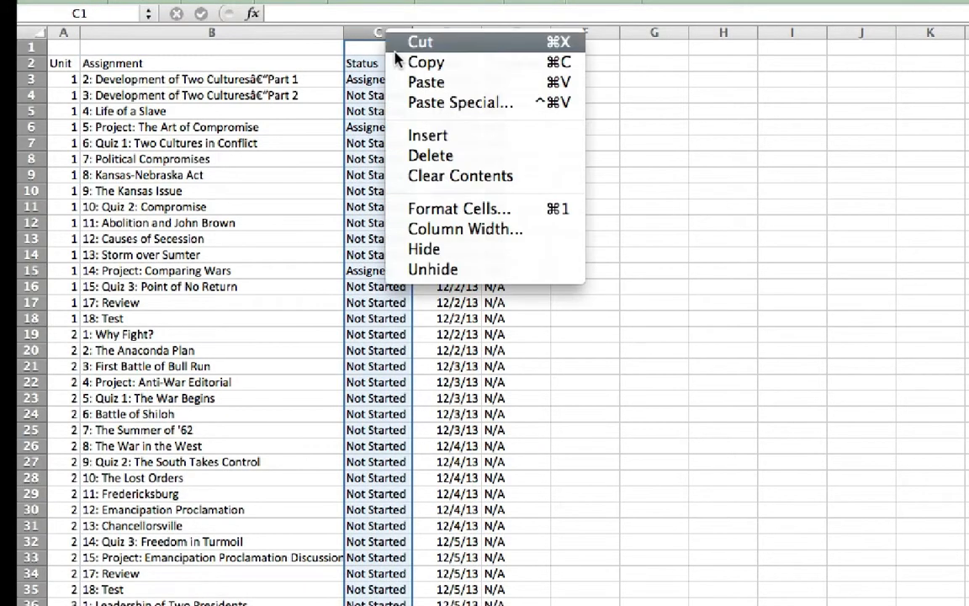
click(430, 155)
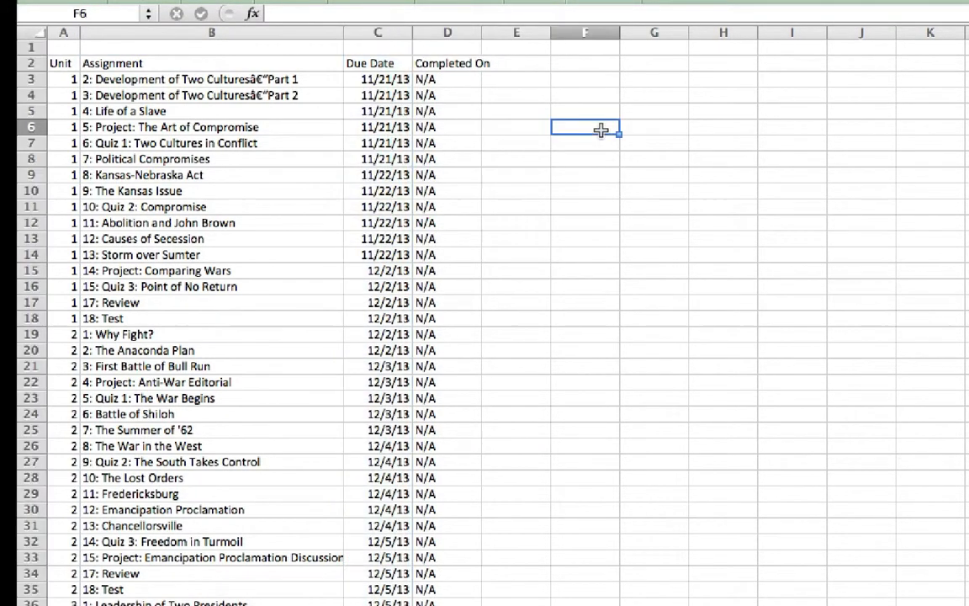
right_click(447, 32)
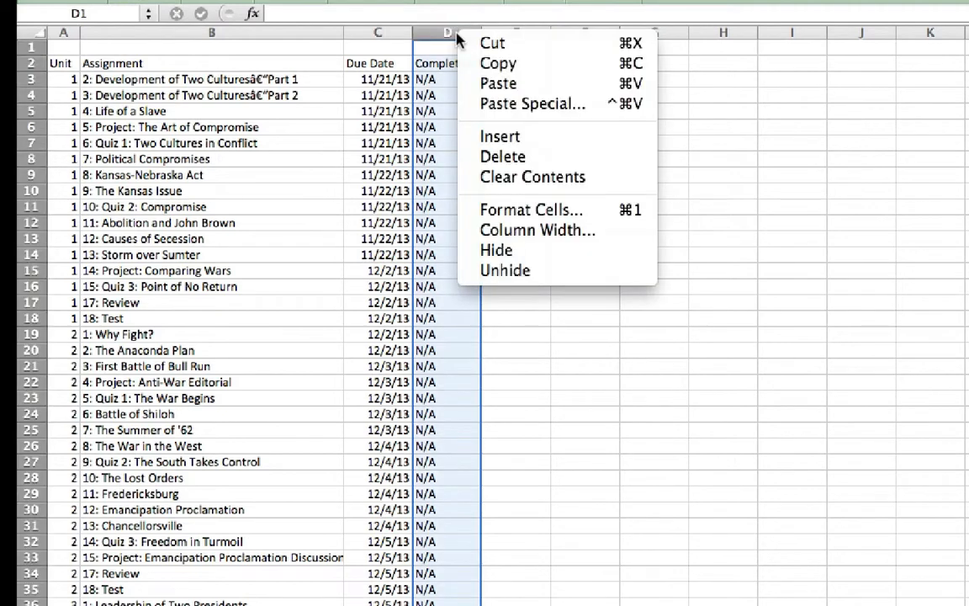
click(503, 156)
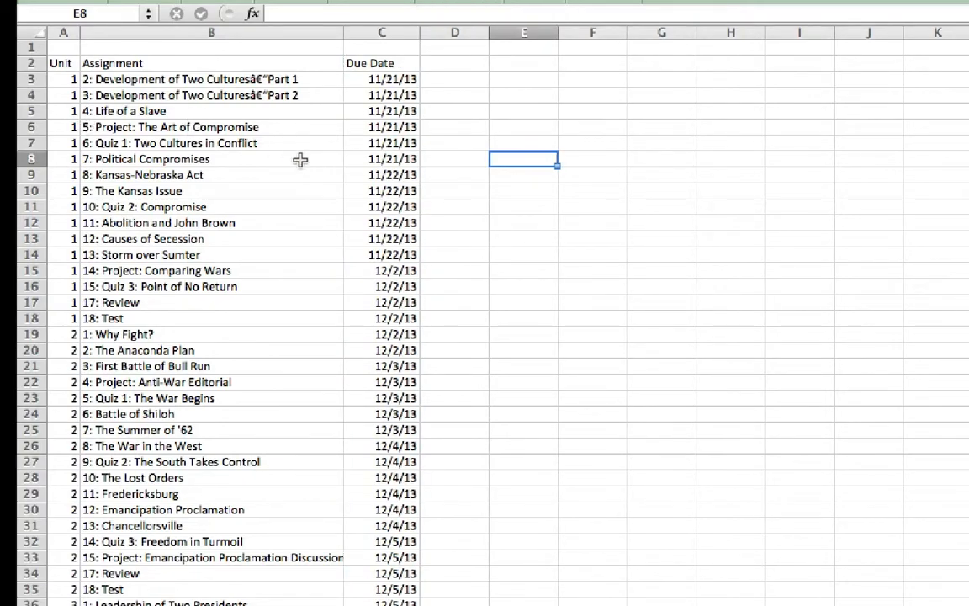
mouse_move(188, 51)
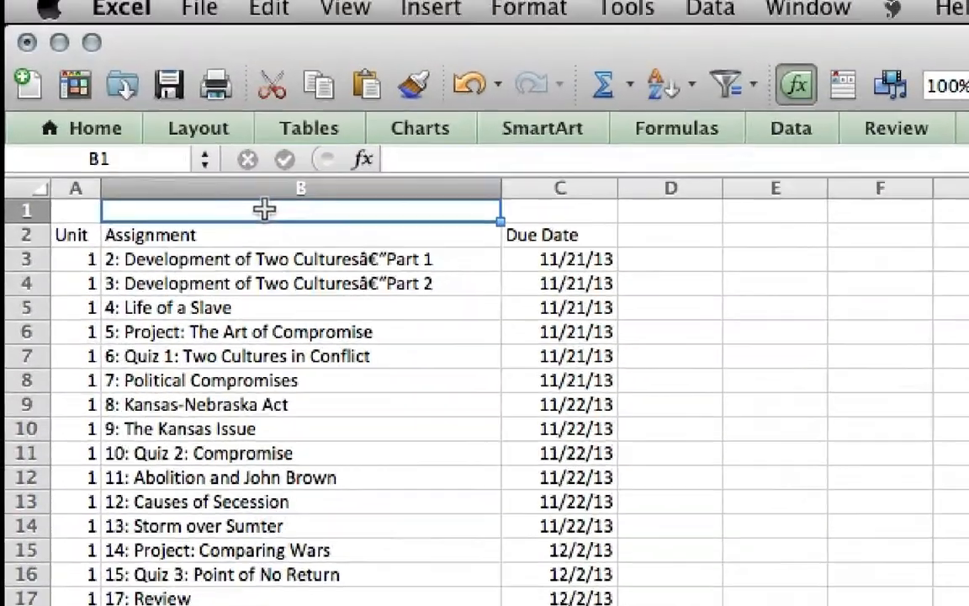
- Enter the 'Civil War' title in B1 and make it bold and centred
text(C)
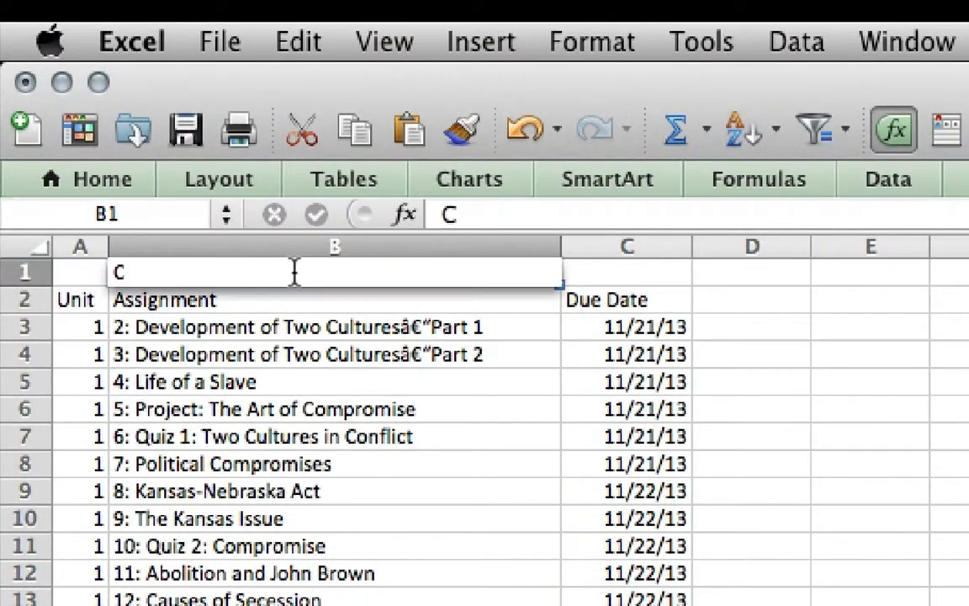
text(ivil War)
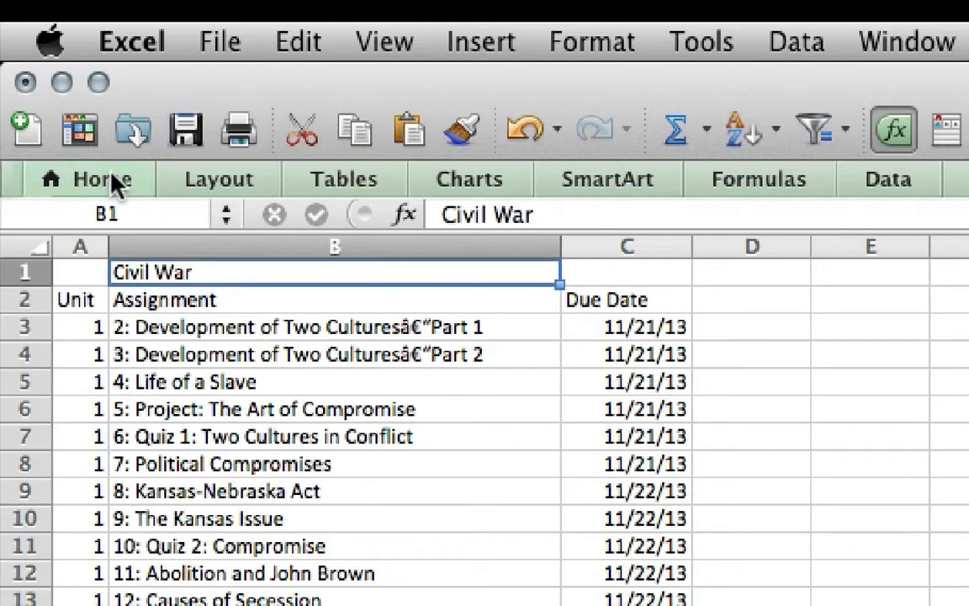
click(103, 178)
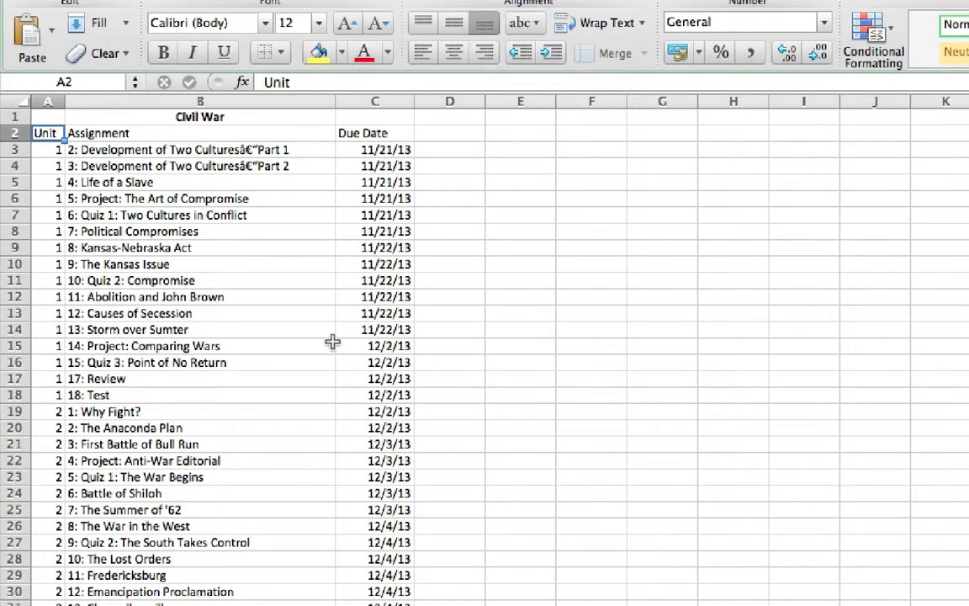
- Select the table and bring up the border styles list to add borders
scroll(down, 3)
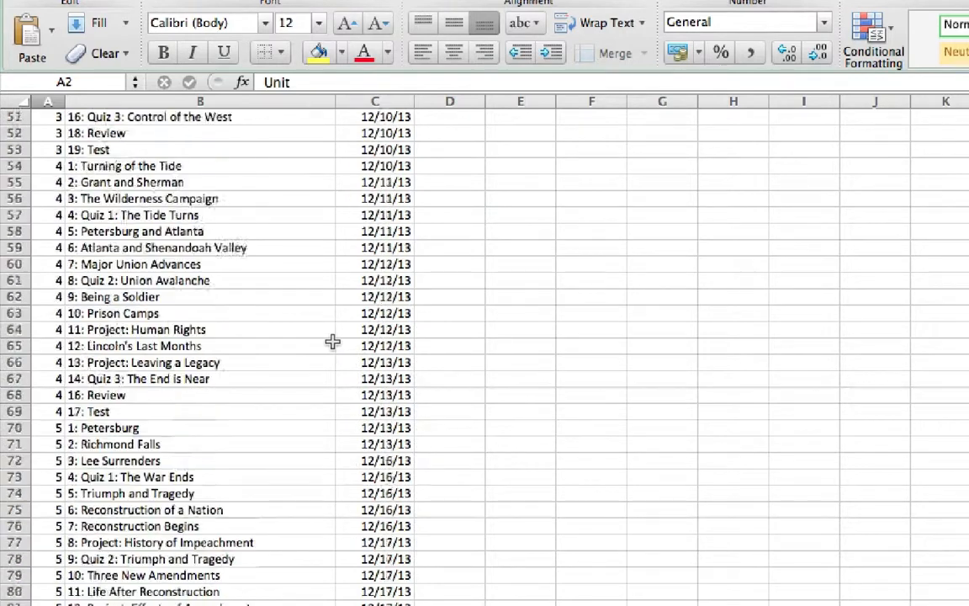
scroll(down, 3)
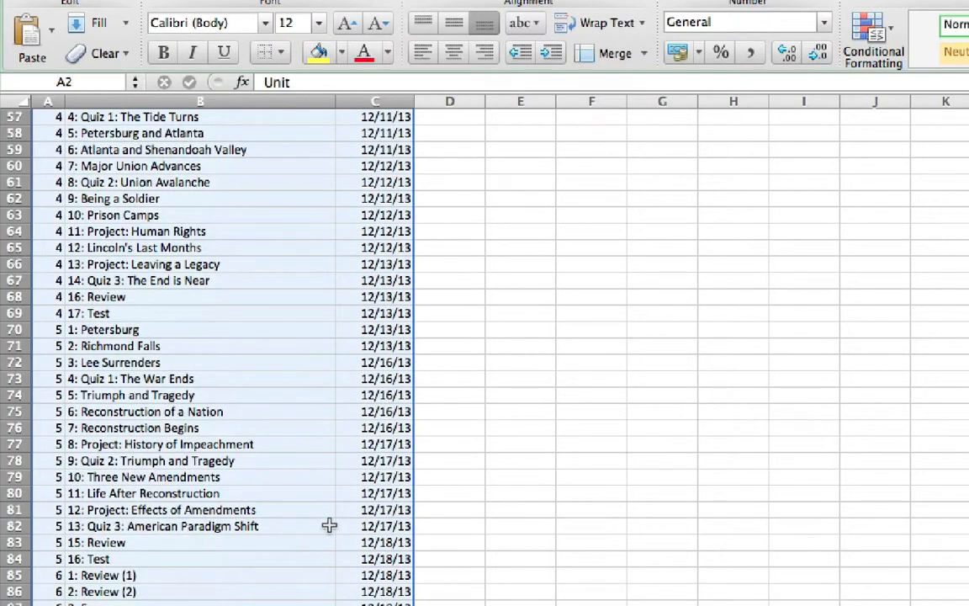
click(284, 52)
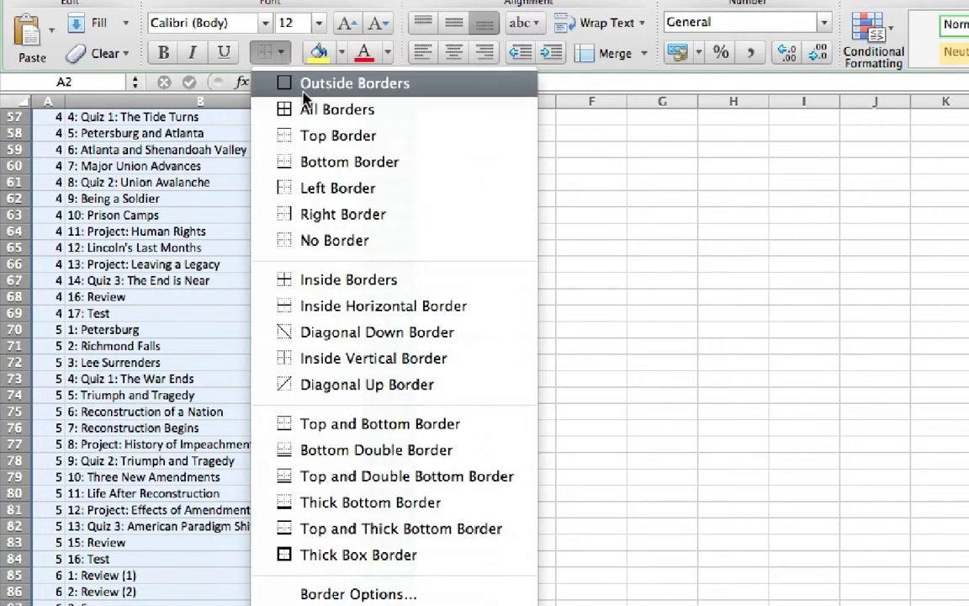
mouse_move(328, 109)
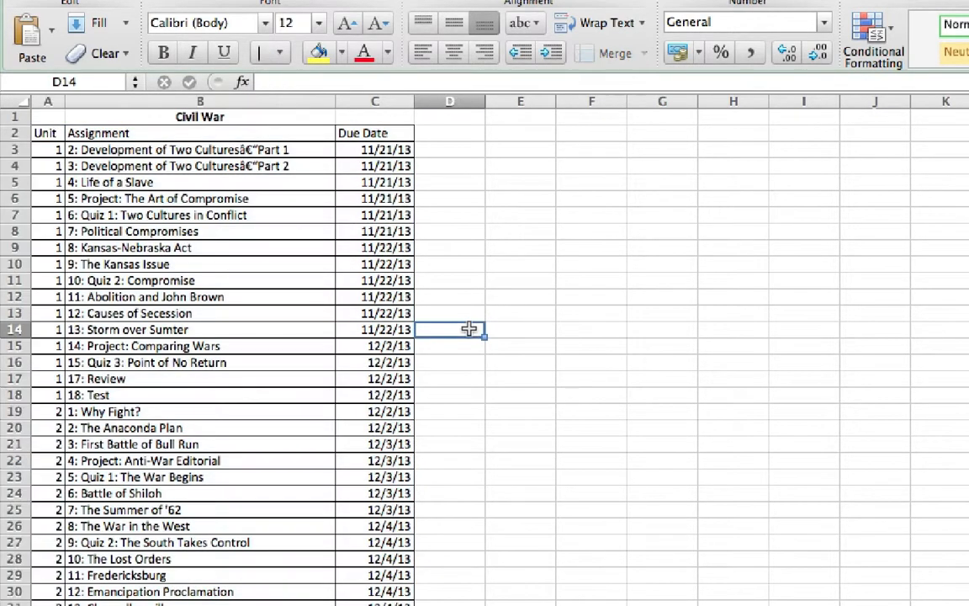
mouse_move(48, 184)
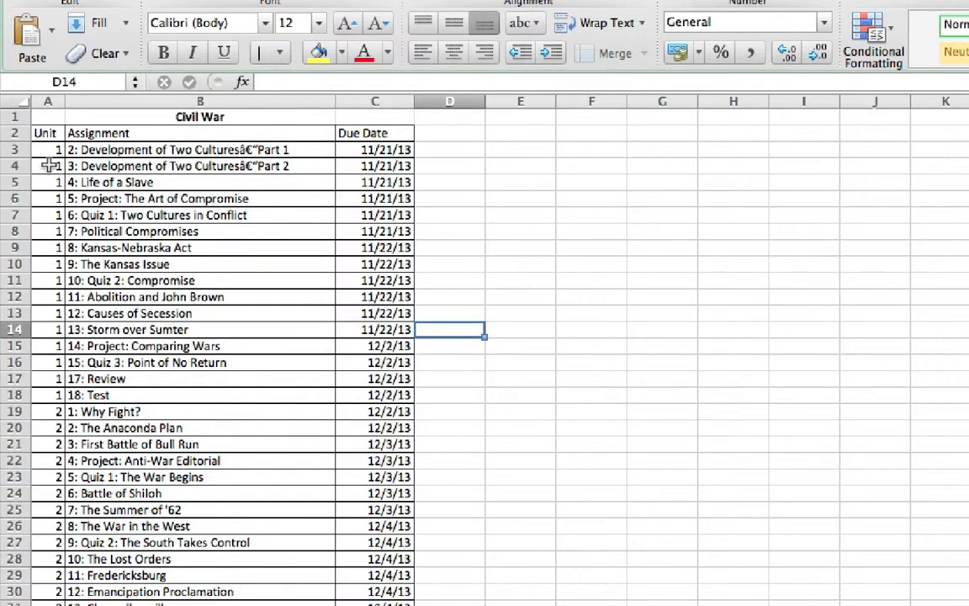
- Clear the repeated unit numbers under units 1, 4 and 5 in column A
click(48, 166)
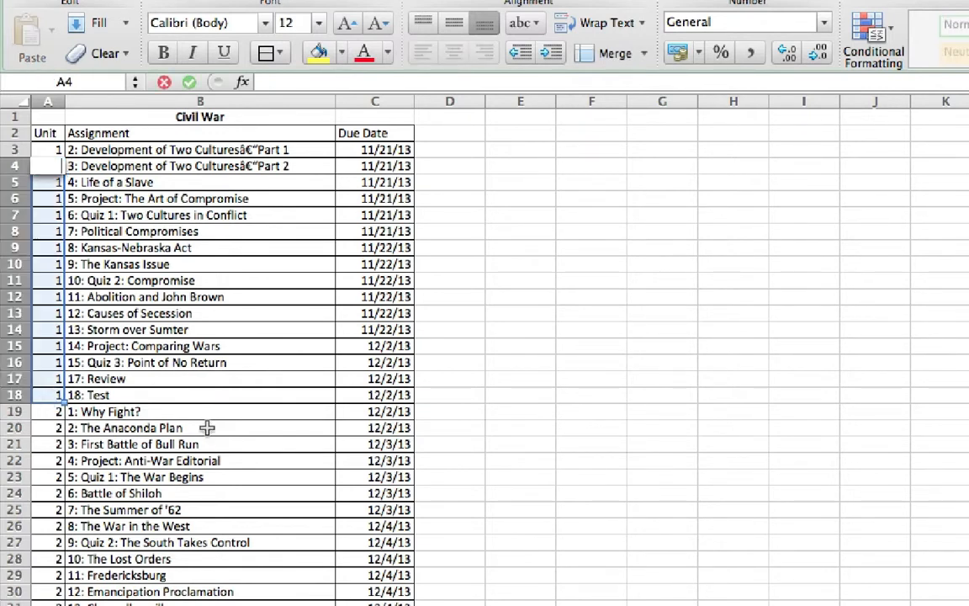
text(1)
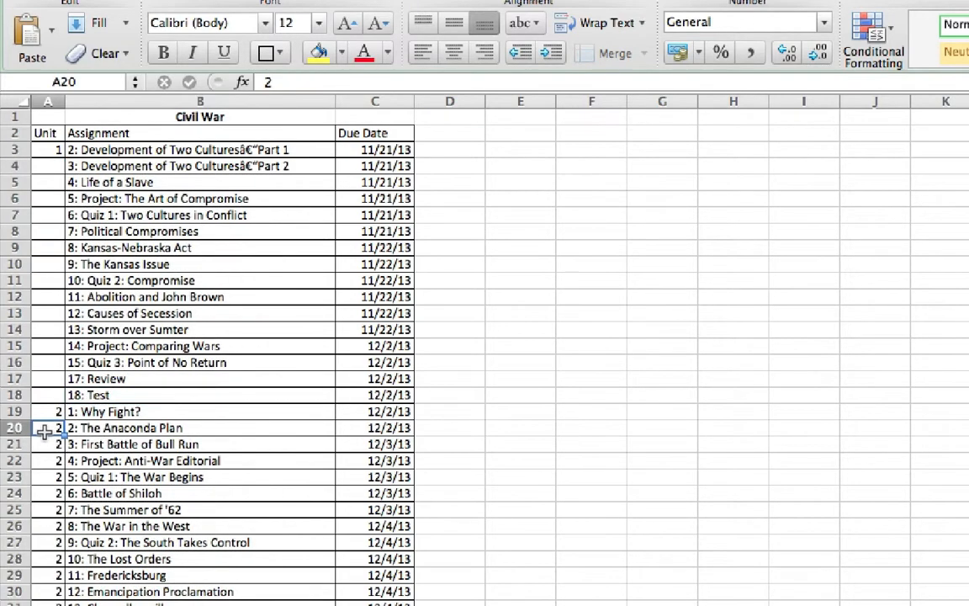
scroll(down, 3)
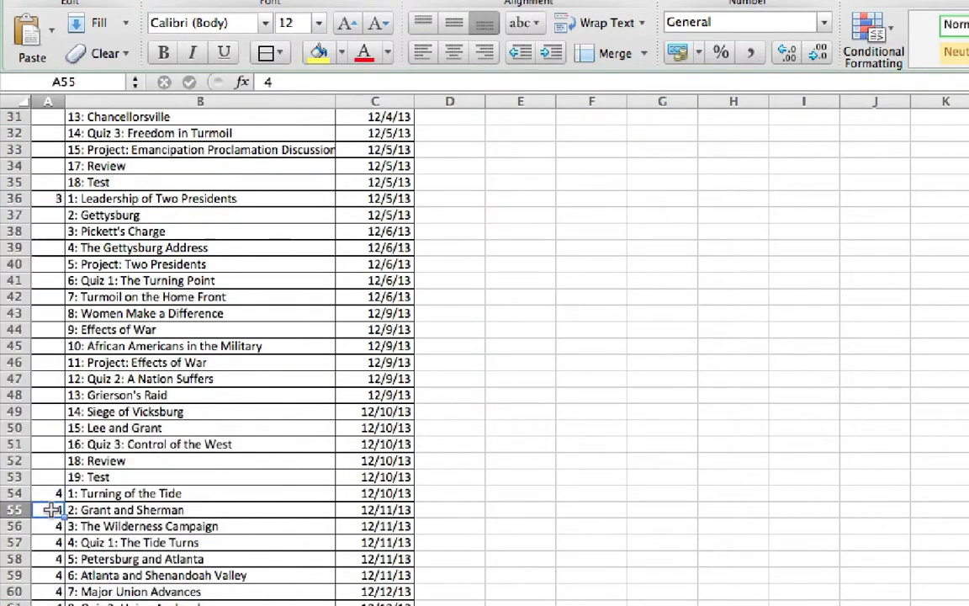
scroll(down, 3)
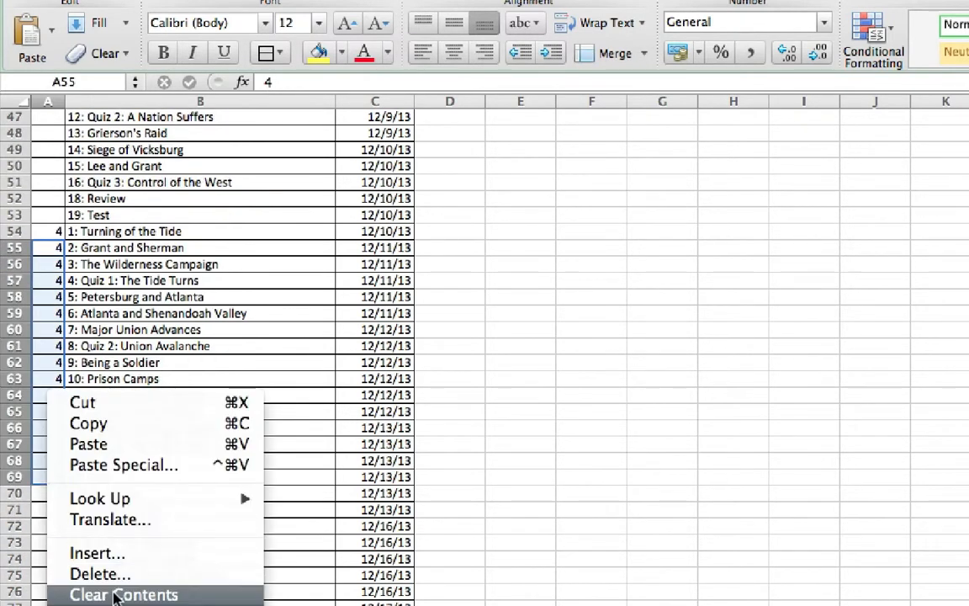
click(123, 595)
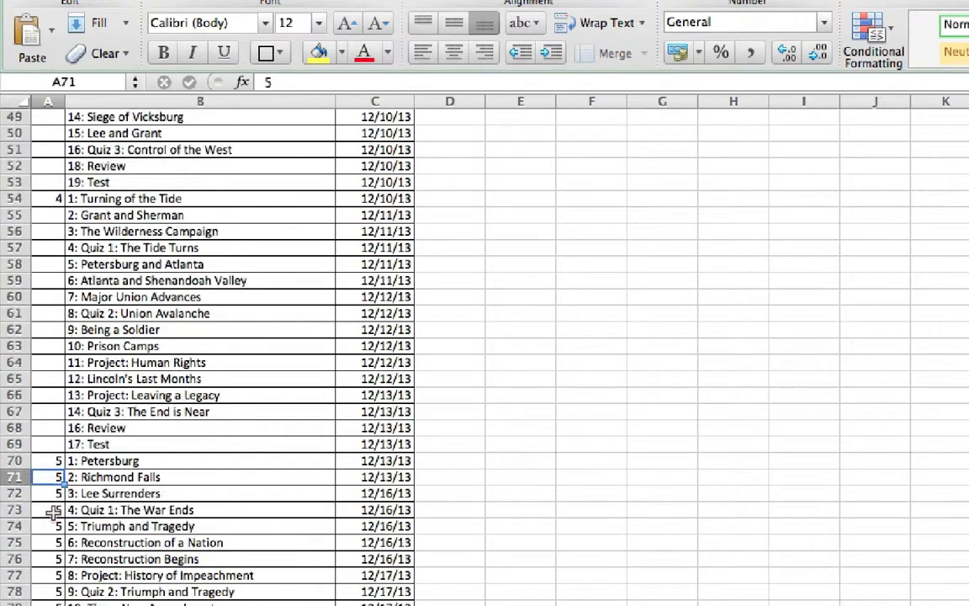
scroll(down, 3)
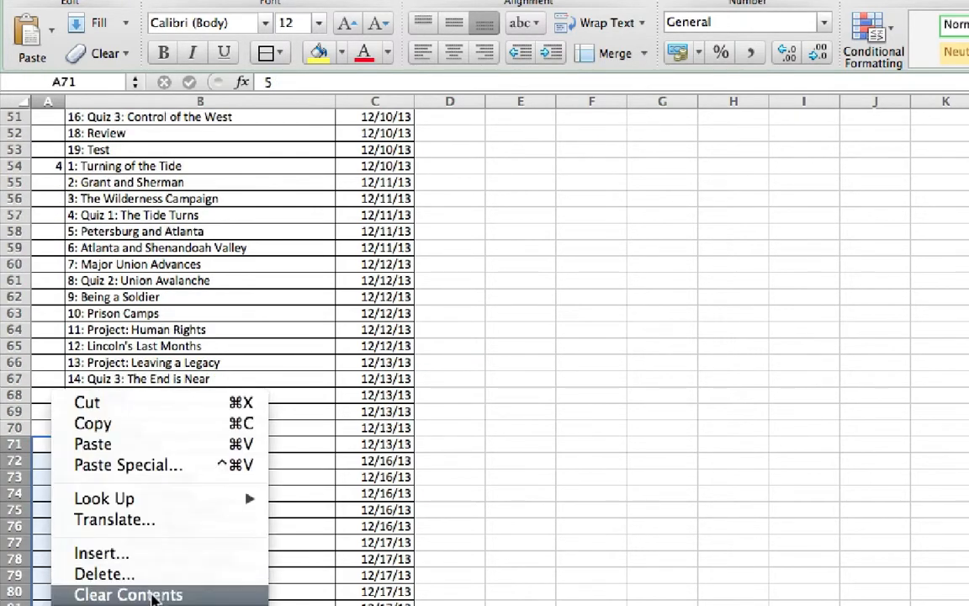
click(127, 594)
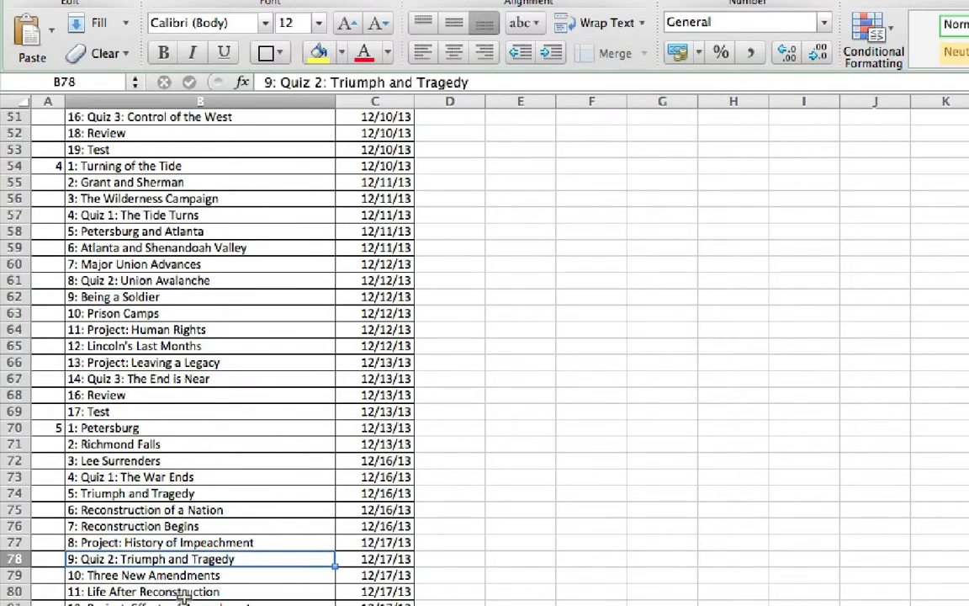
scroll(up, 3)
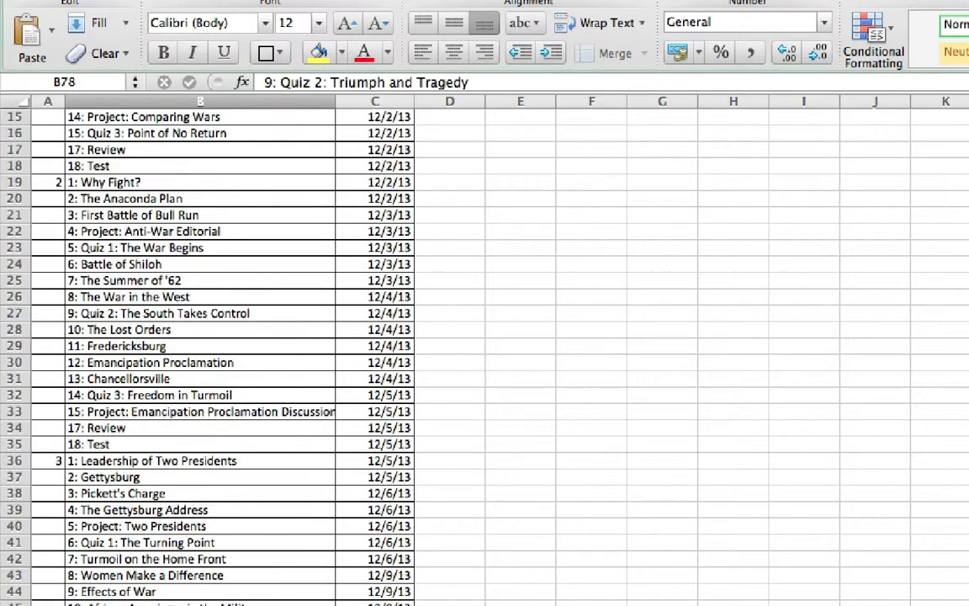
scroll(up, 3)
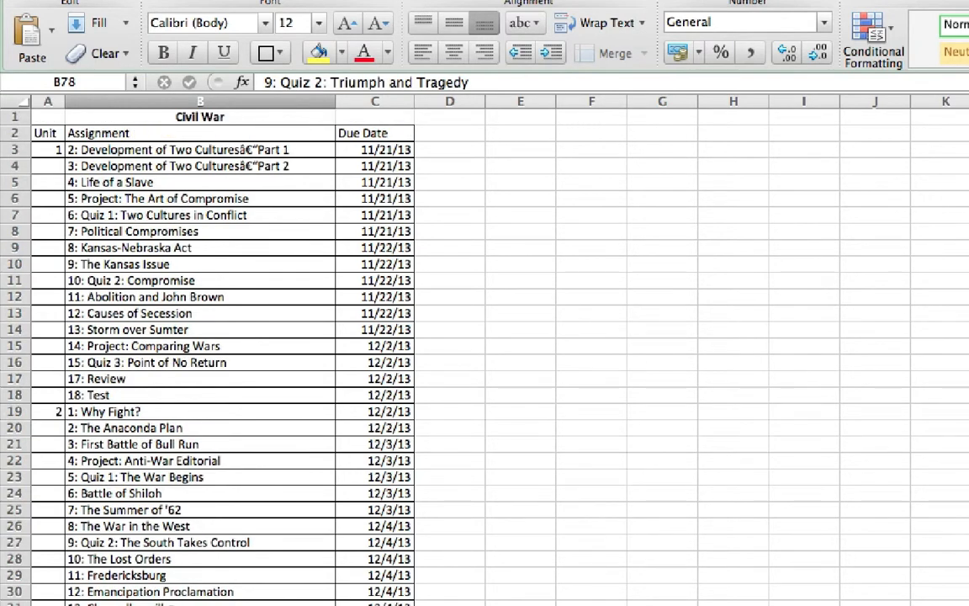
- Cut the rows from unit 4 onward, paste them at E2, and widen column F
scroll(down, 3)
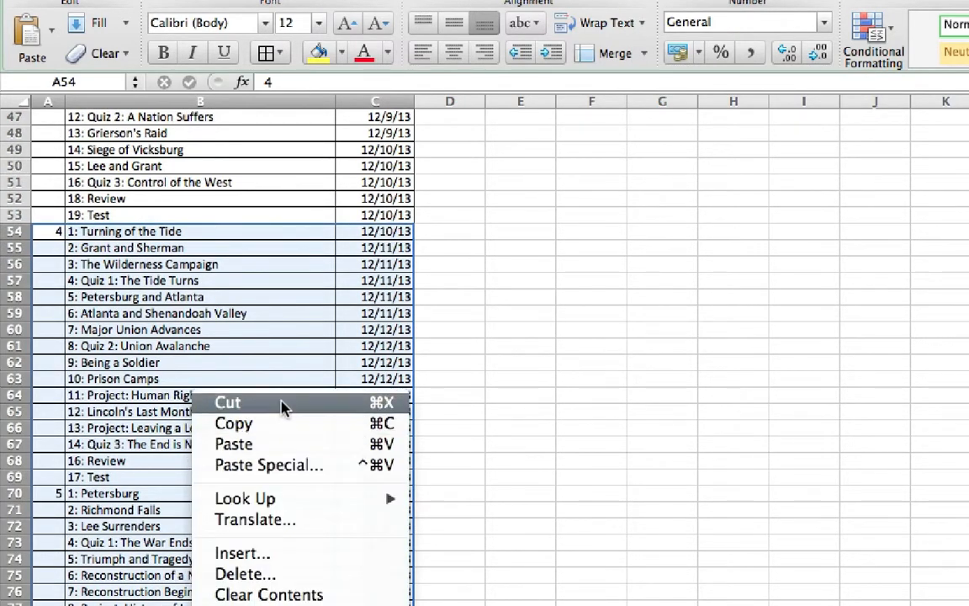
click(504, 380)
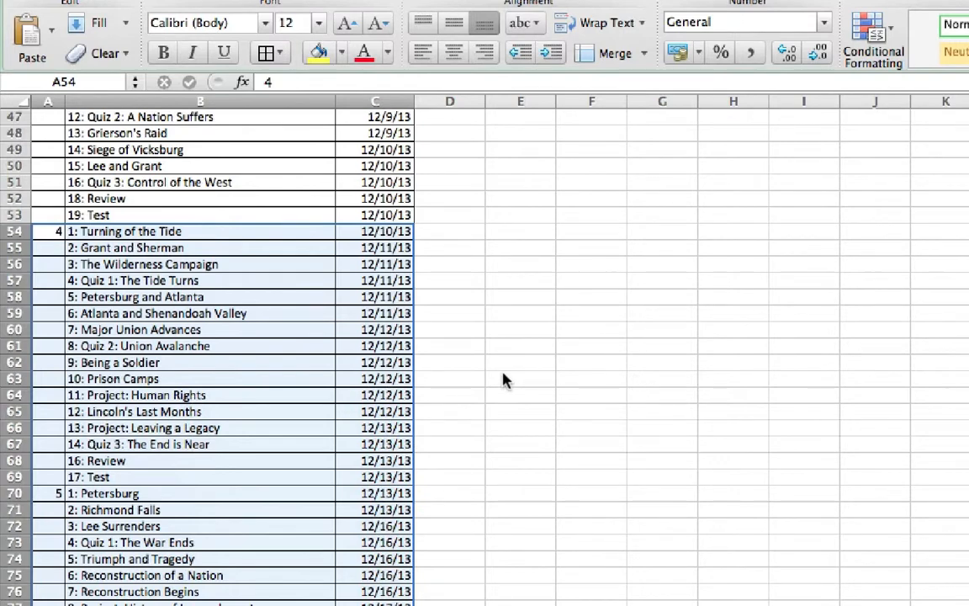
scroll(up, 3)
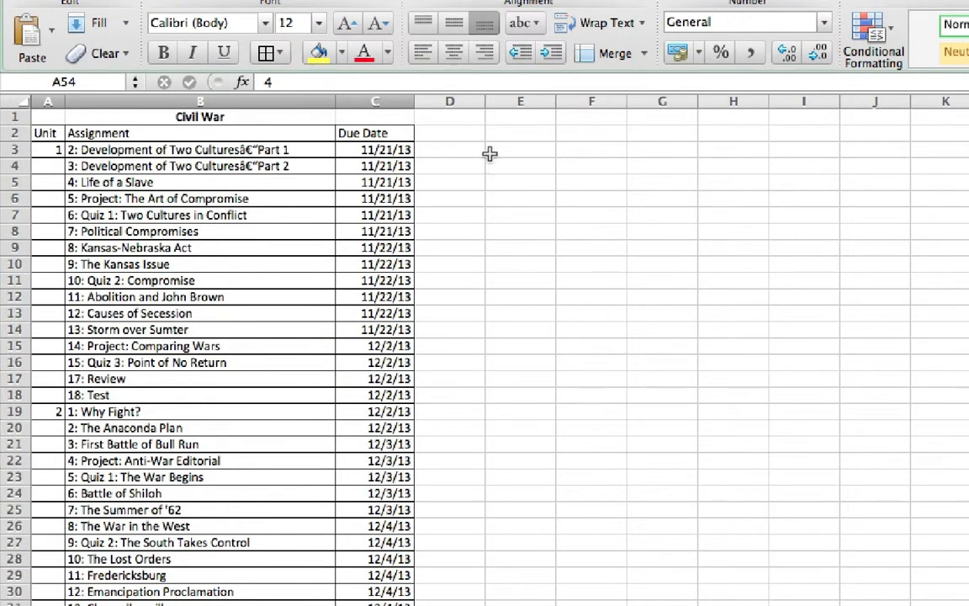
right_click(520, 133)
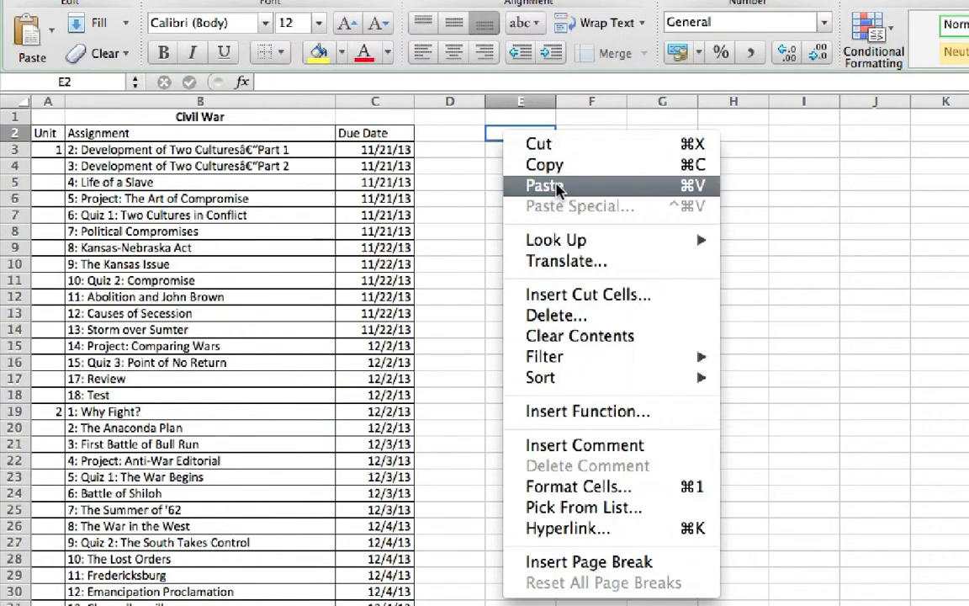
click(544, 185)
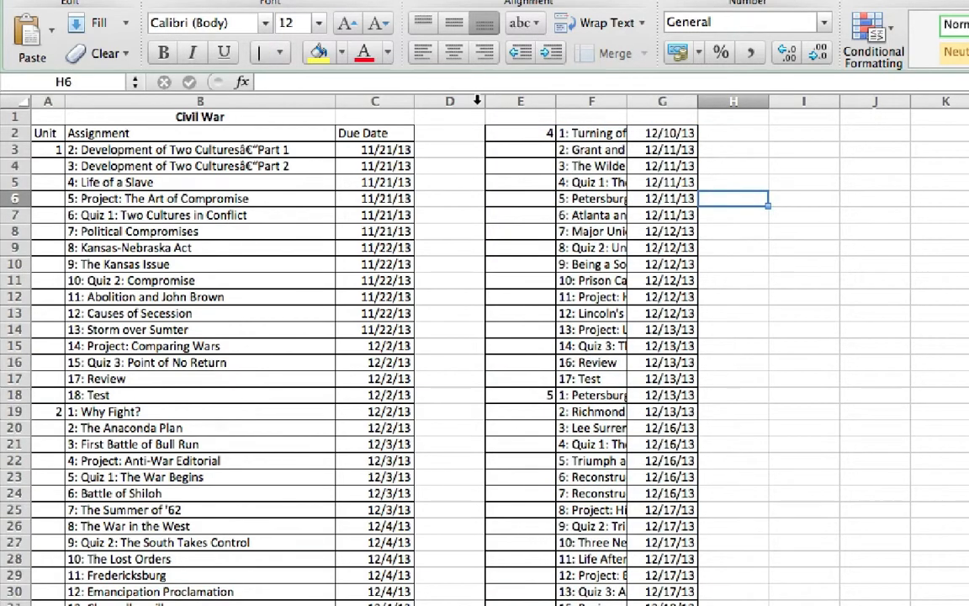
mouse_move(482, 101)
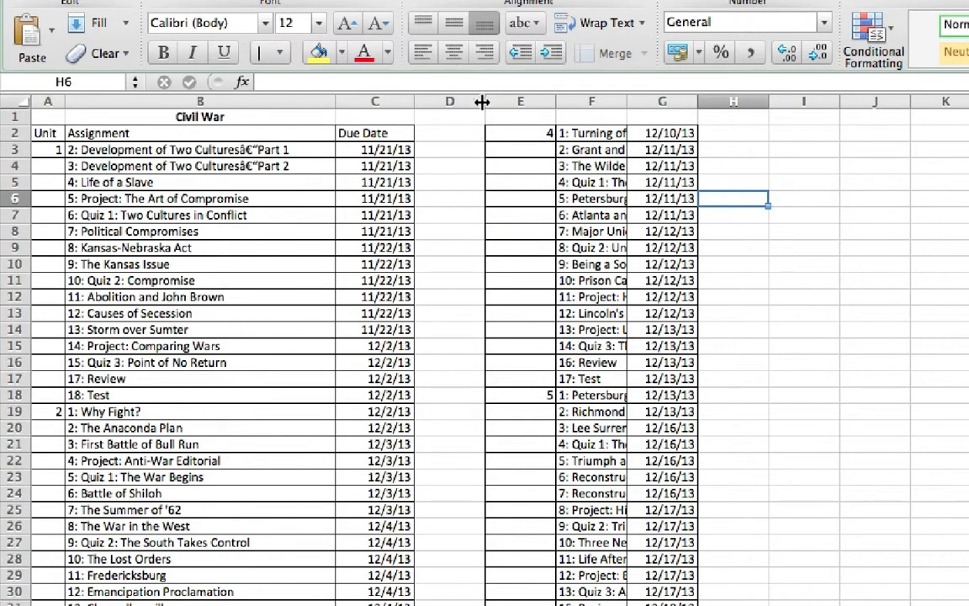
drag(482, 101, 521, 101)
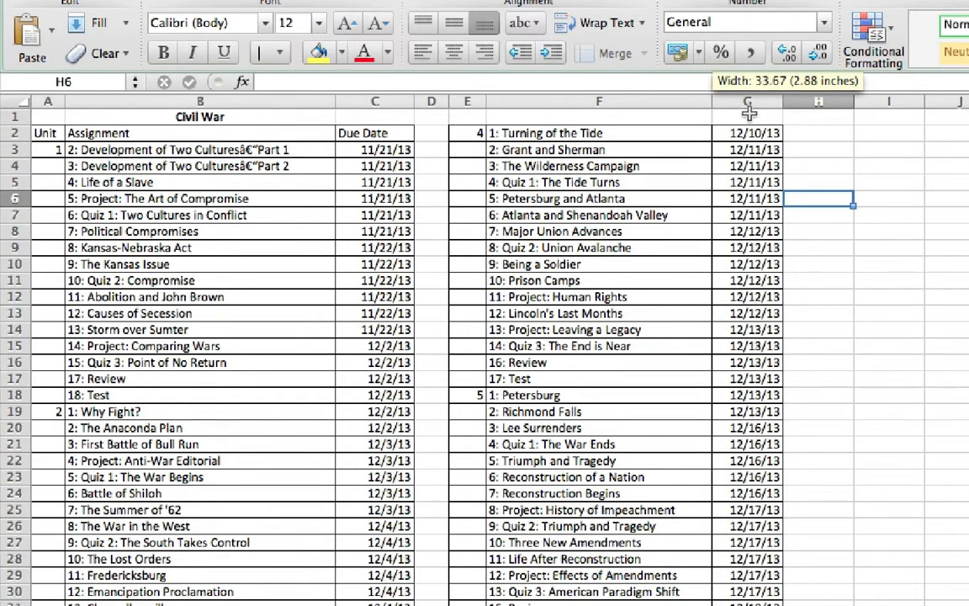
click(818, 329)
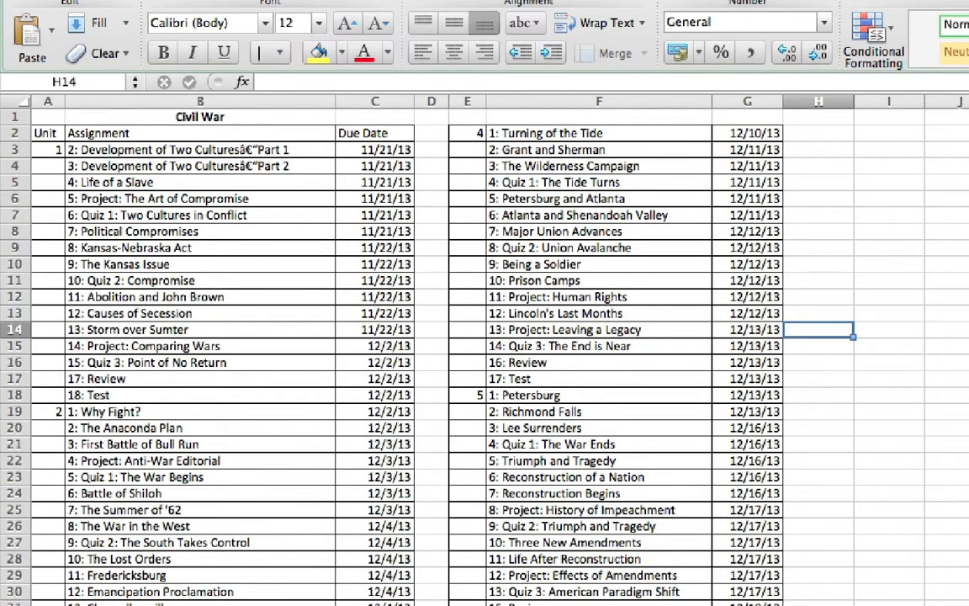
scroll(down, 3)
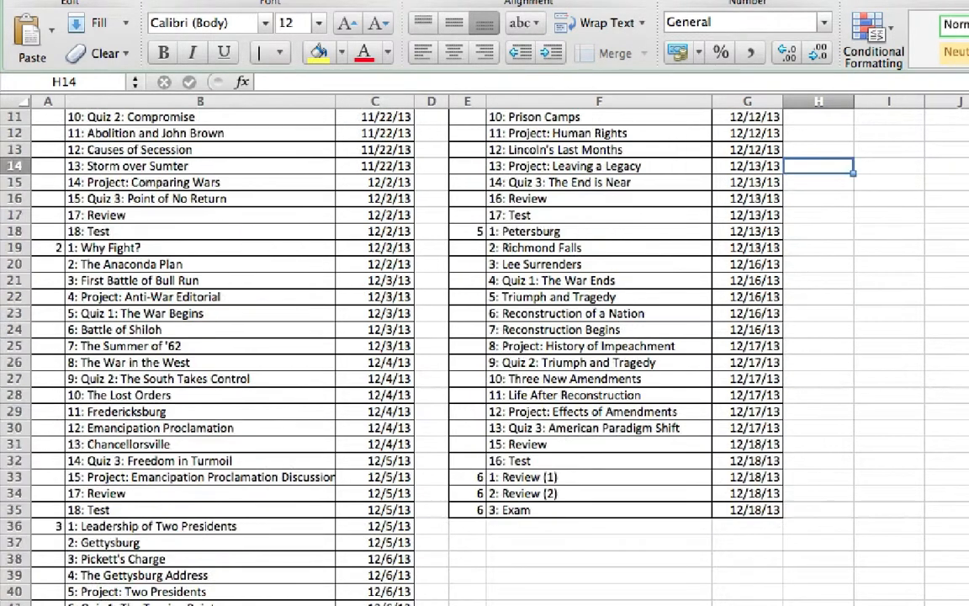
scroll(up, 3)
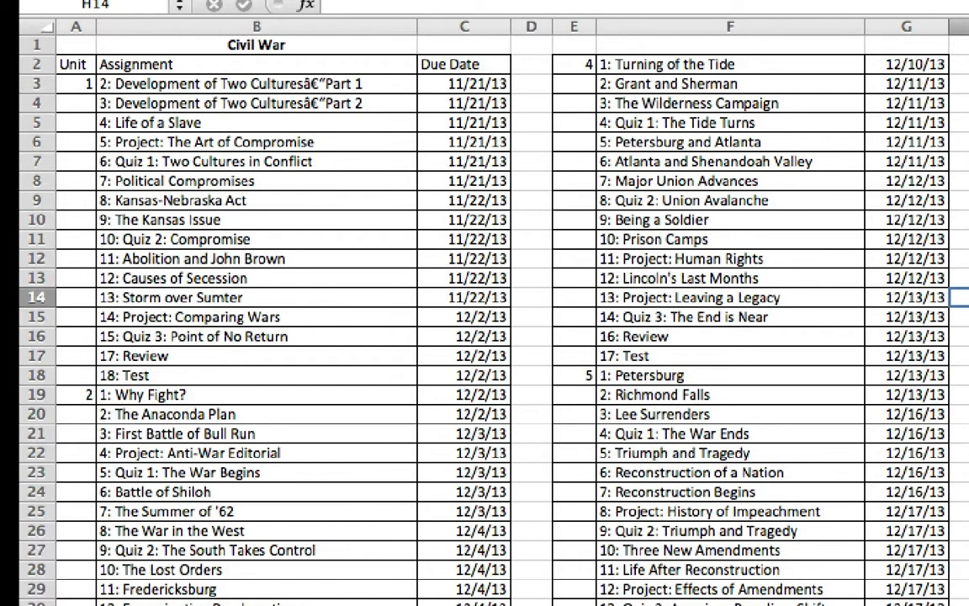
mouse_move(370, 453)
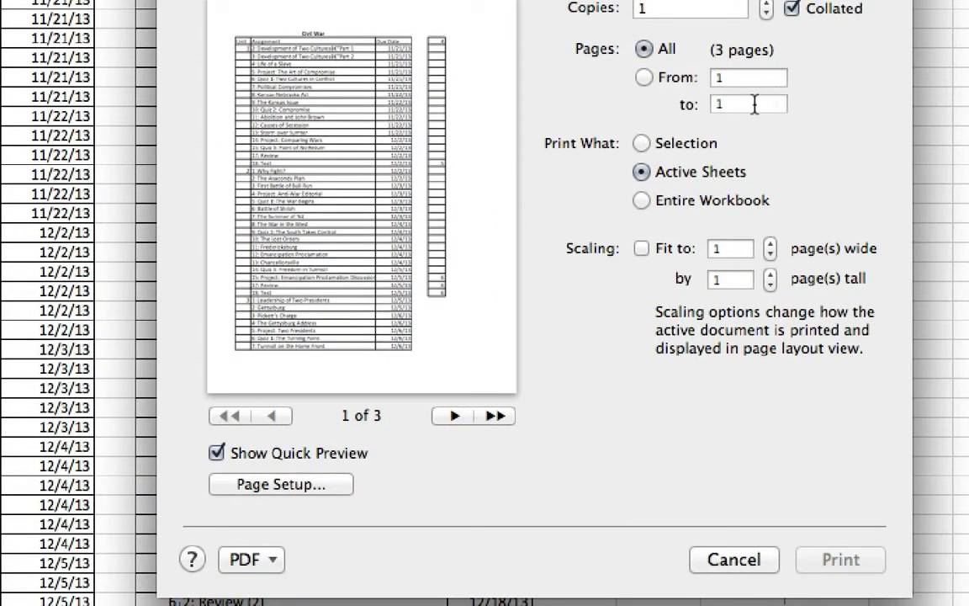
mouse_move(612, 368)
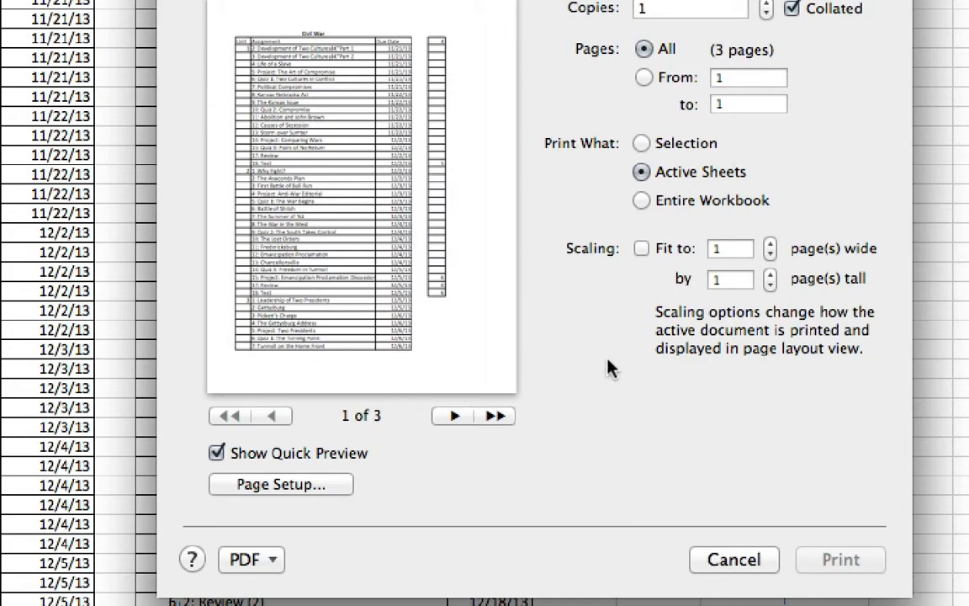
- Cancel the print dialog after previewing the three-page layout
click(642, 248)
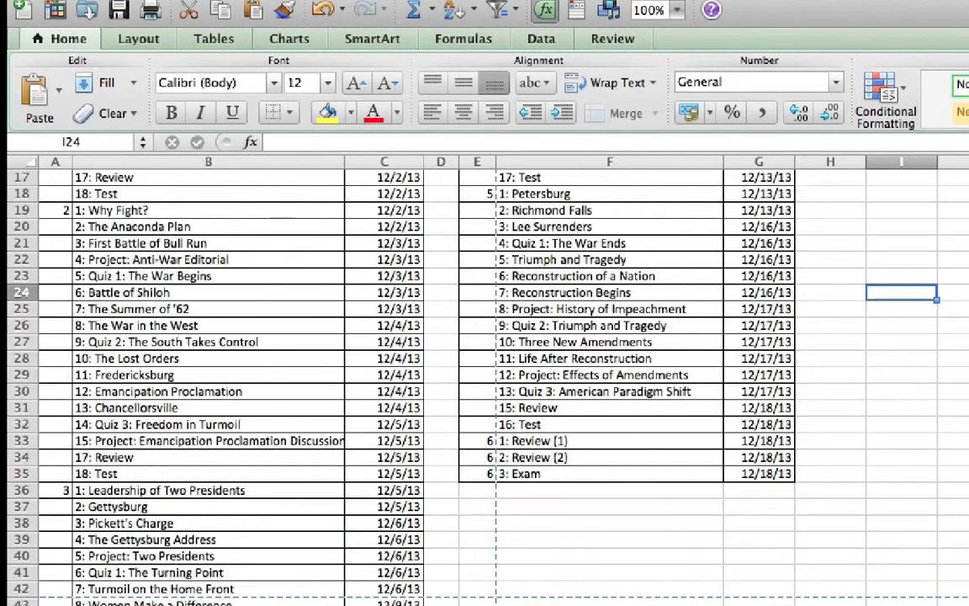
- Scroll through the sheet to confirm the guide is one continuous three-column list
scroll(up, 3)
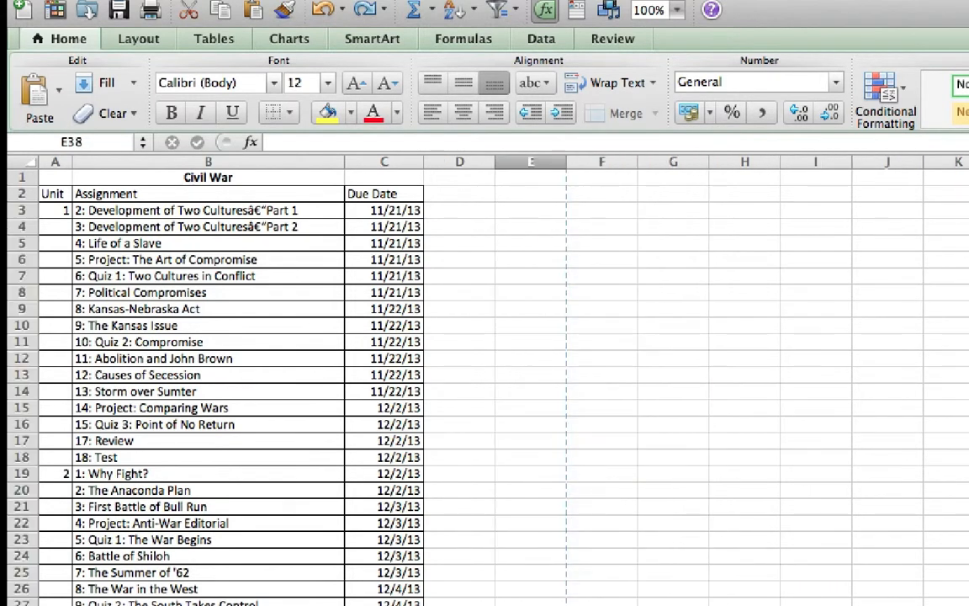
scroll(down, 3)
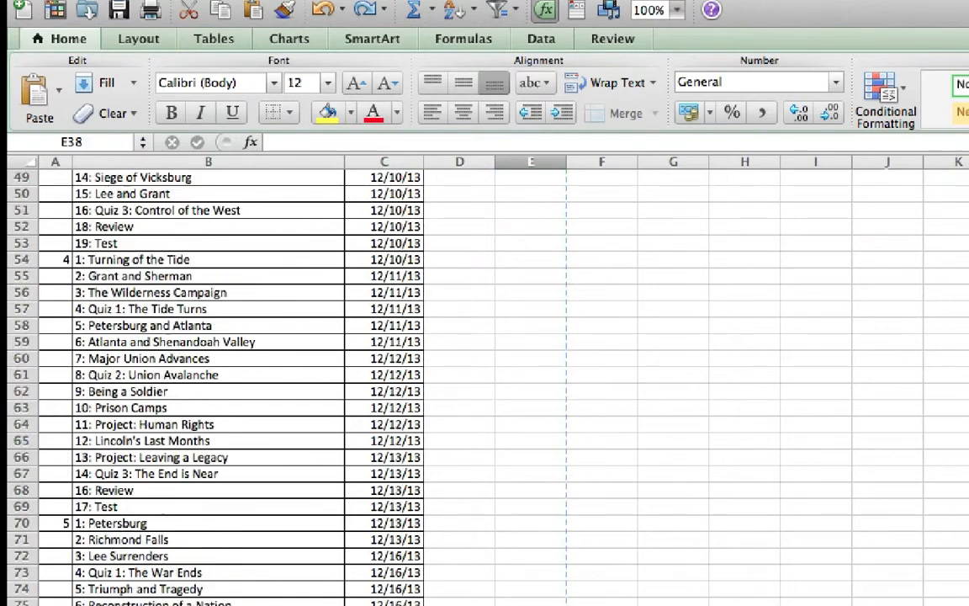
scroll(up, 3)
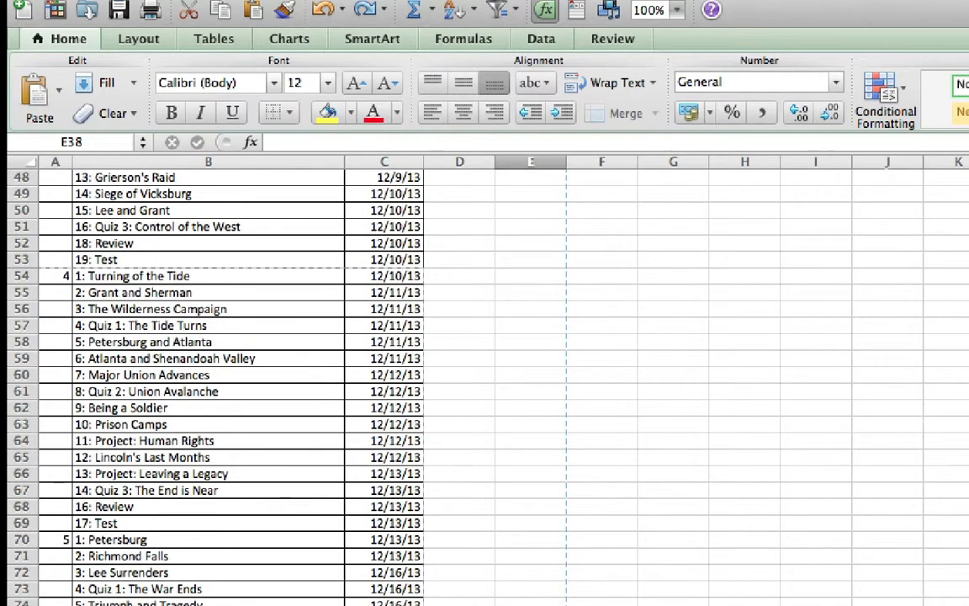
scroll(up, 3)
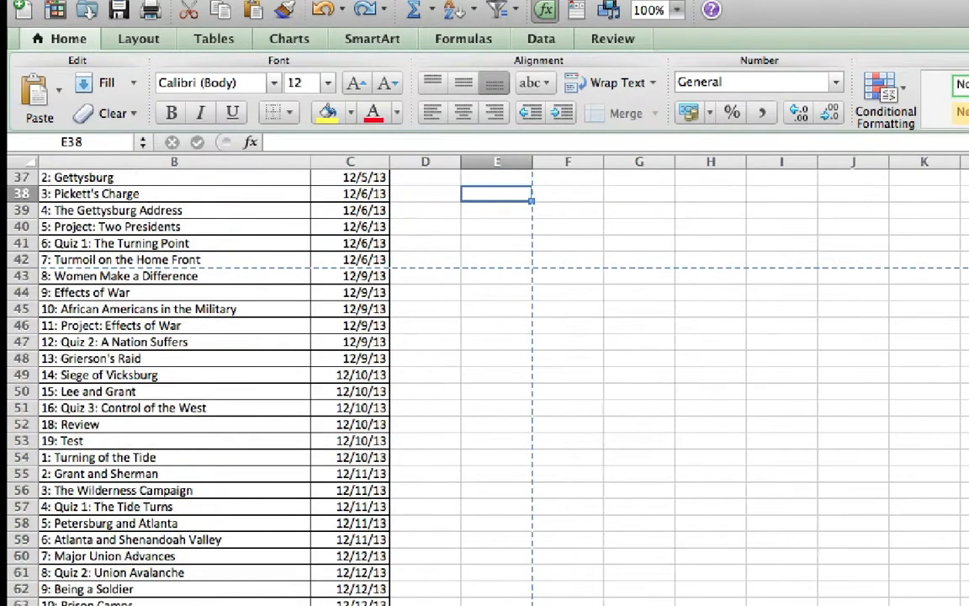
scroll(up, 3)
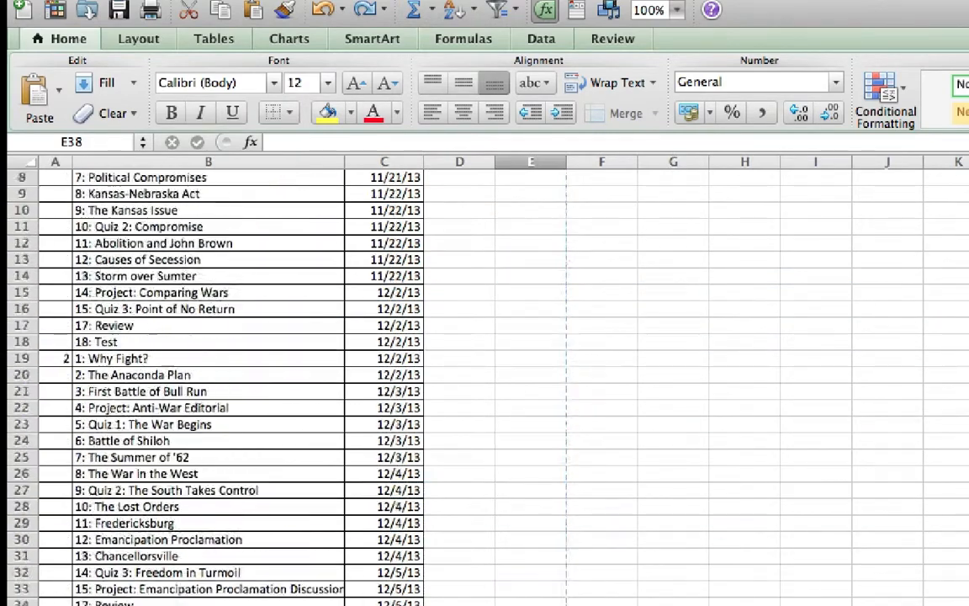
scroll(up, 3)
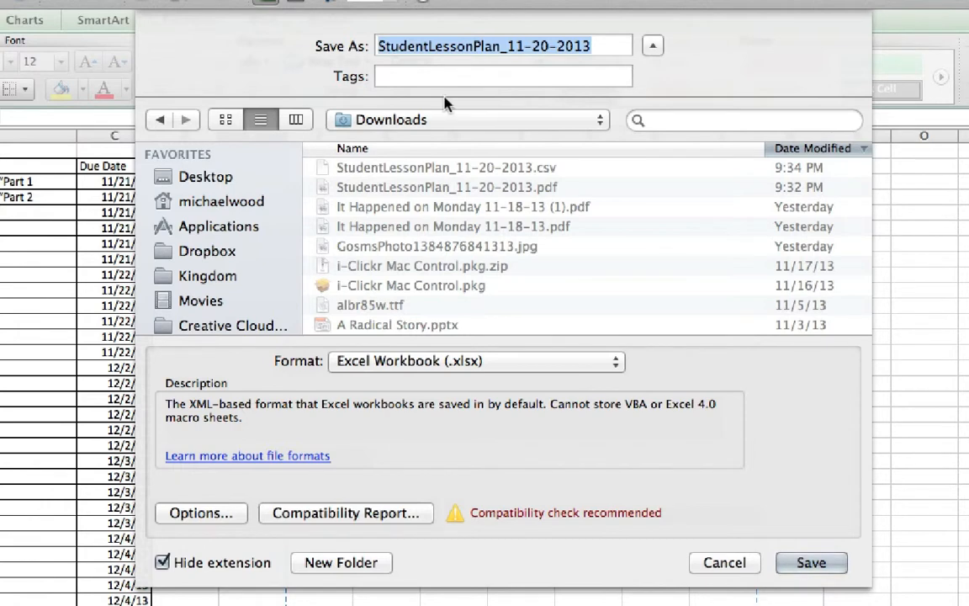
- Save the workbook to the Desktop as 'Civil War' in Excel Workbook (.xlsx) format
click(467, 119)
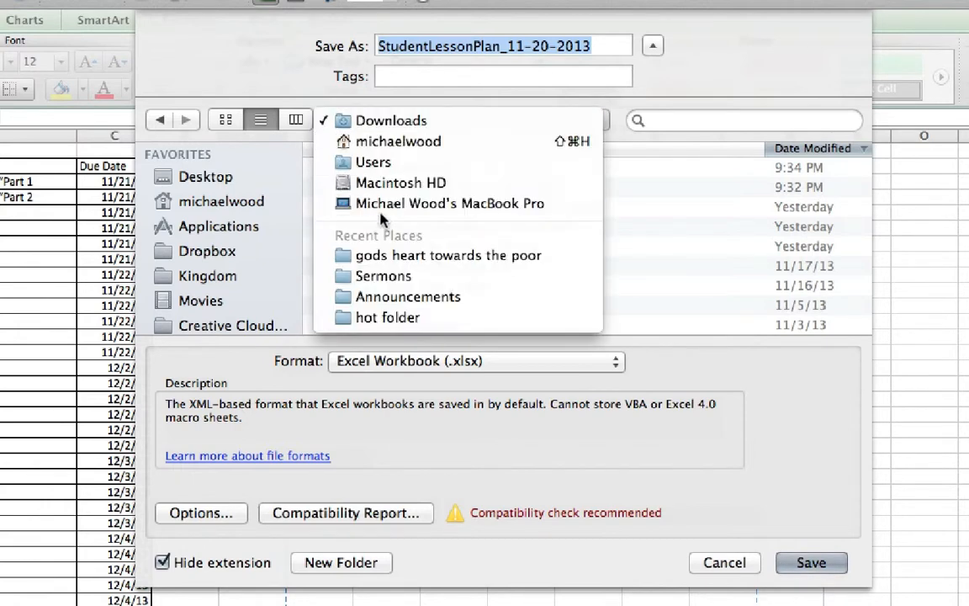
click(205, 177)
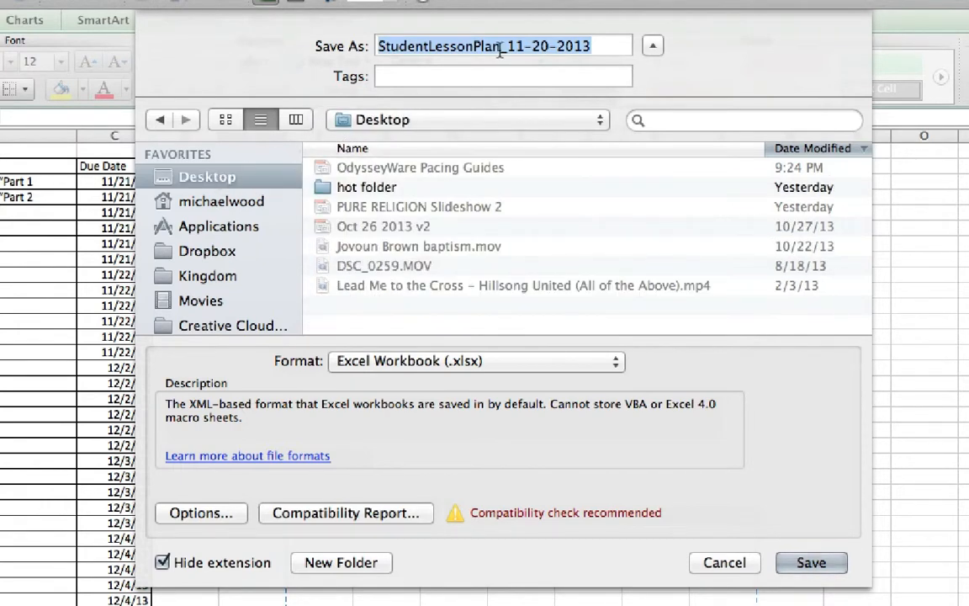
text(Civil W)
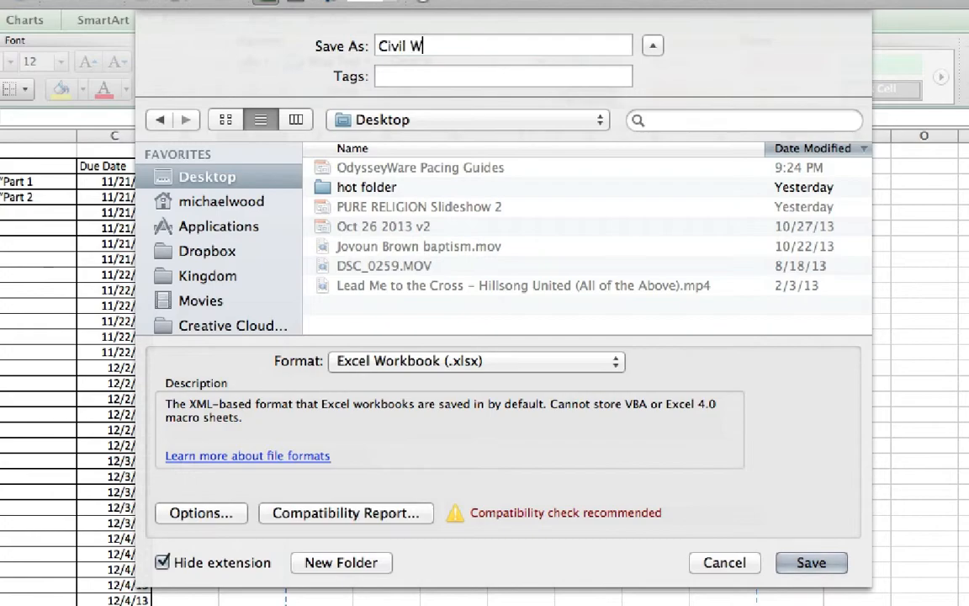
click(476, 360)
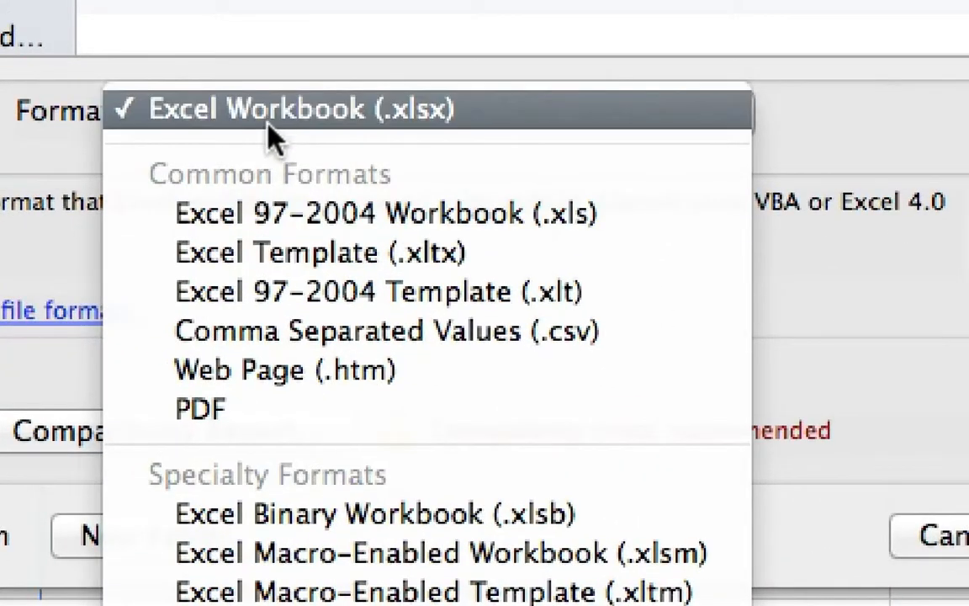
mouse_move(290, 134)
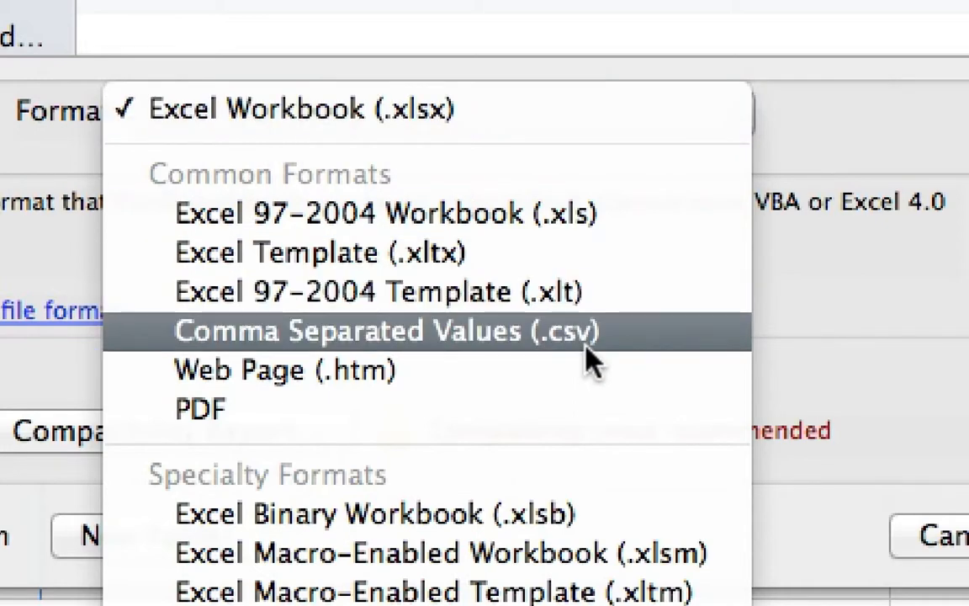
mouse_move(345, 109)
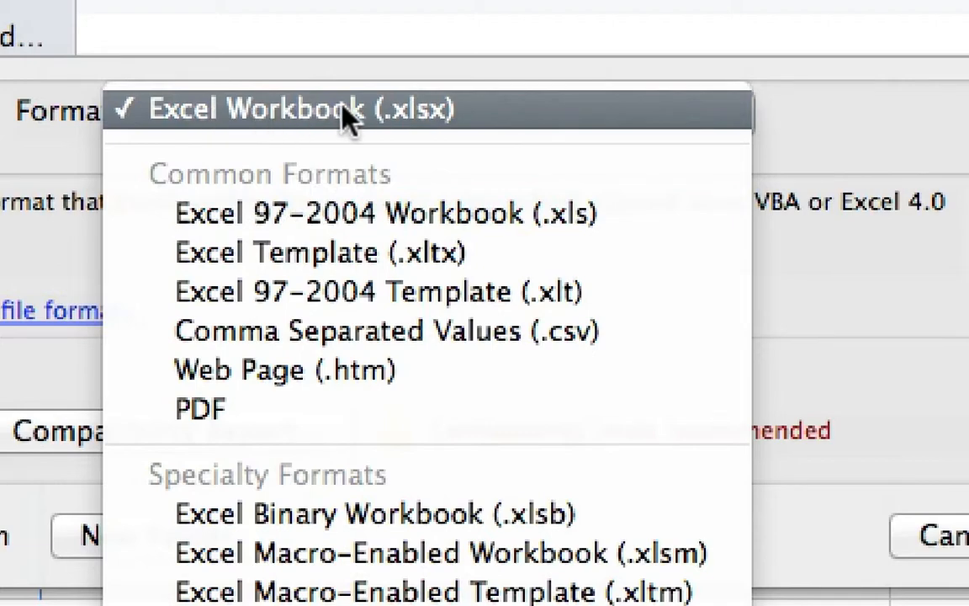
click(303, 109)
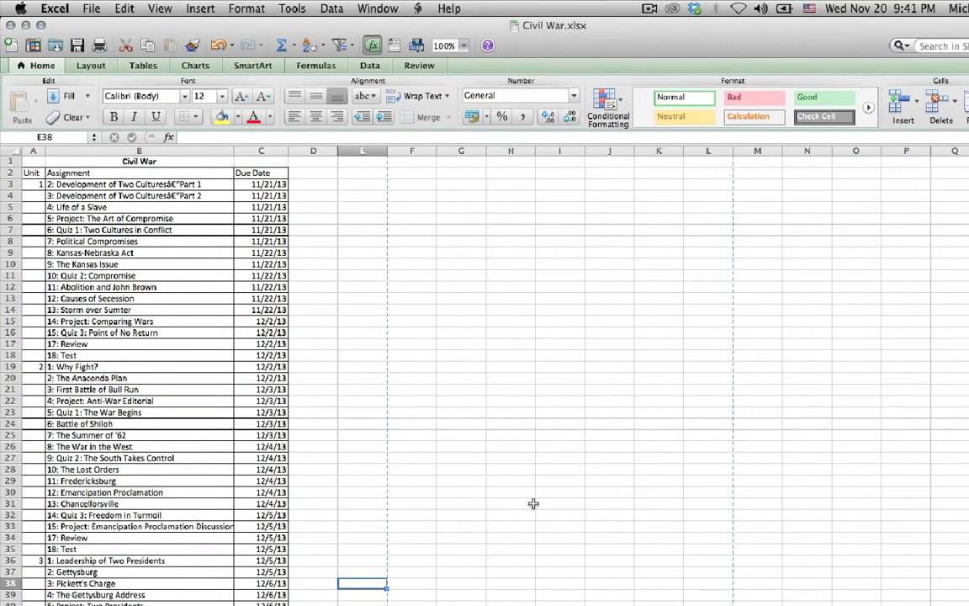
mouse_move(638, 61)
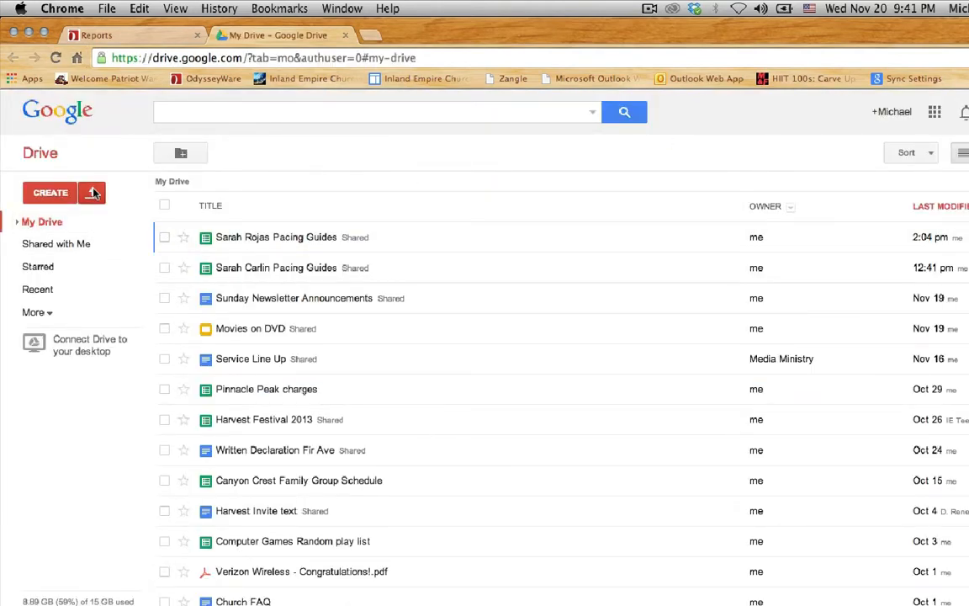
- Upload Civil War.xlsx to Google Drive with document conversion turned on
click(92, 193)
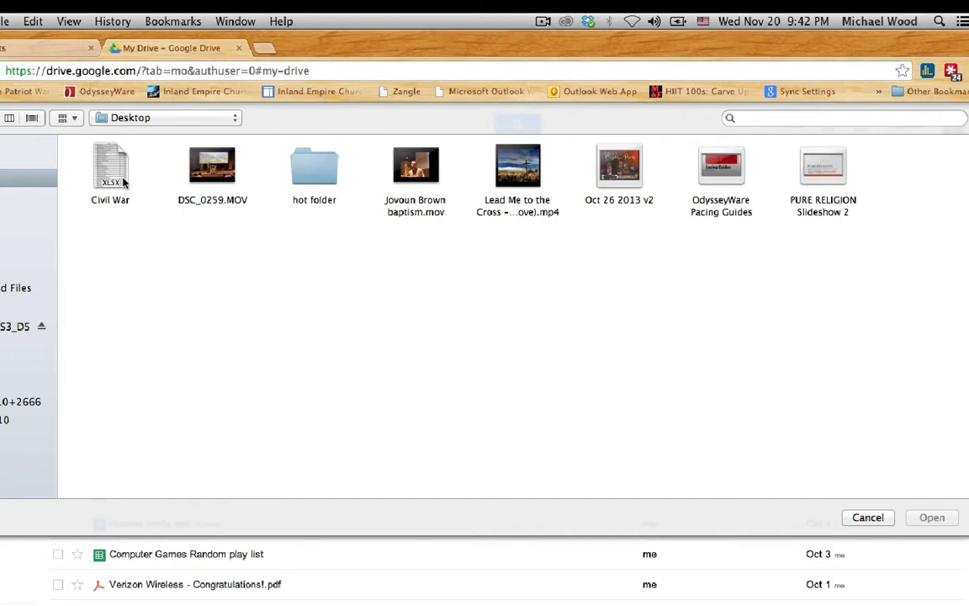
click(110, 164)
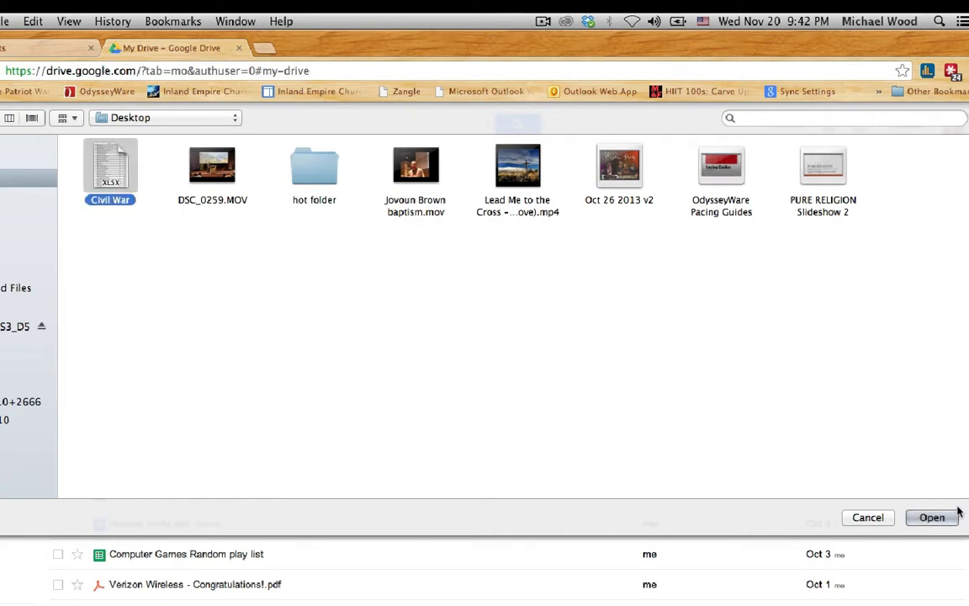
click(931, 517)
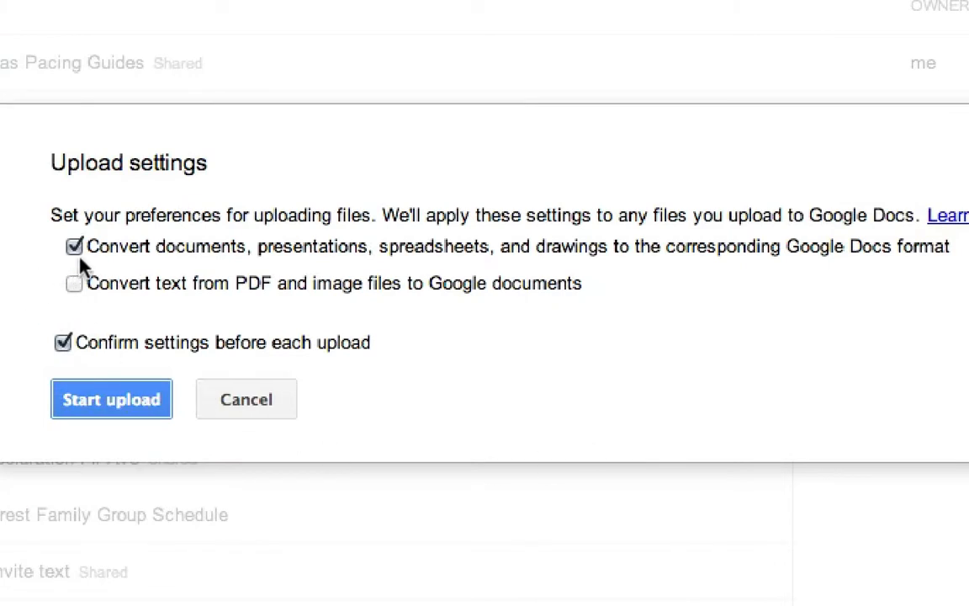
mouse_move(392, 271)
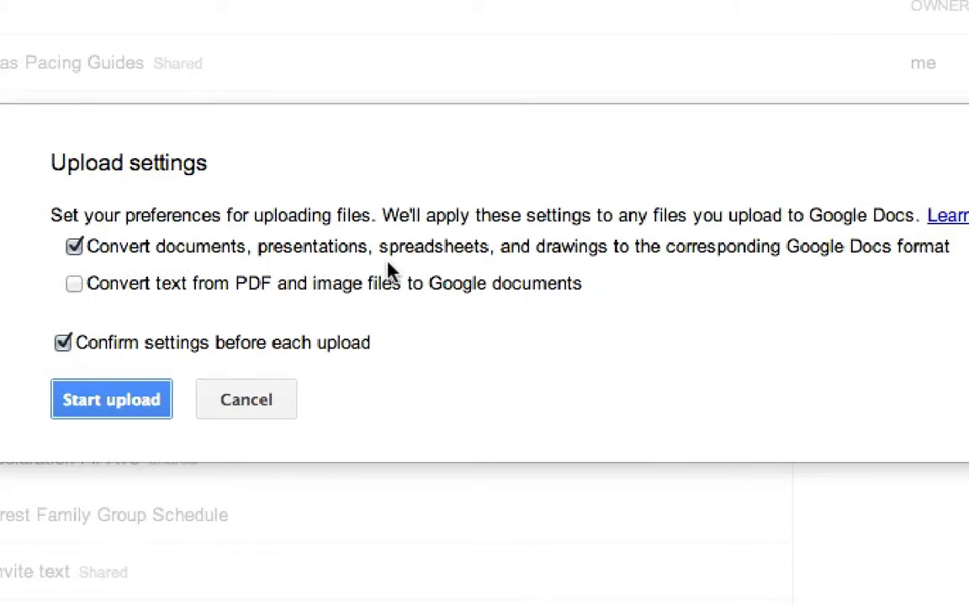
mouse_move(676, 286)
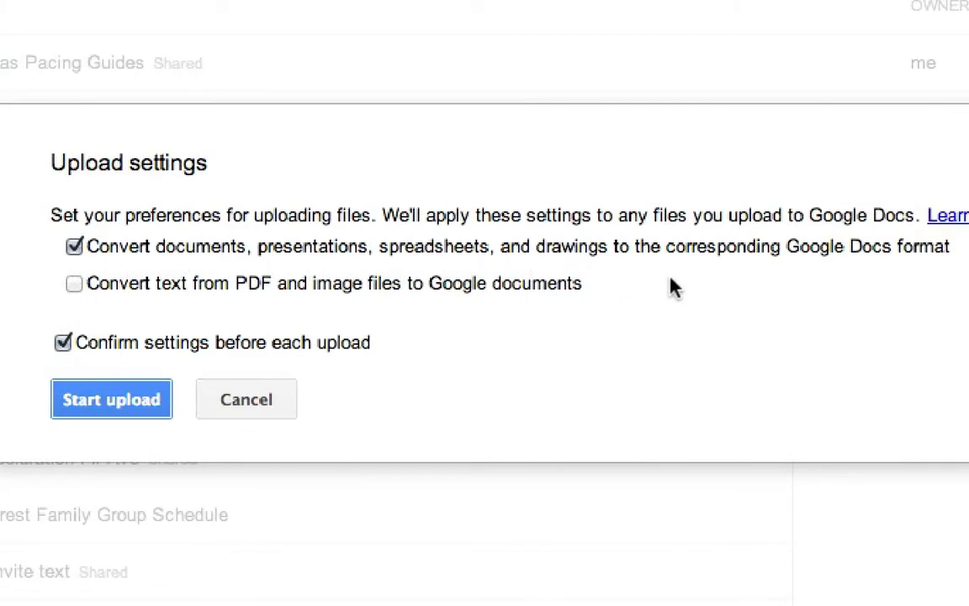
mouse_move(858, 286)
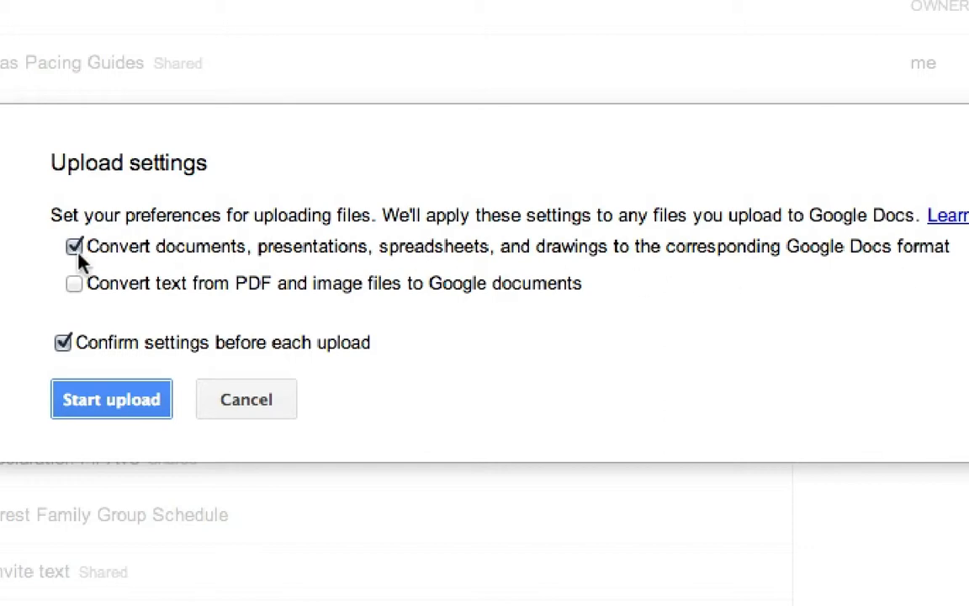
click(111, 399)
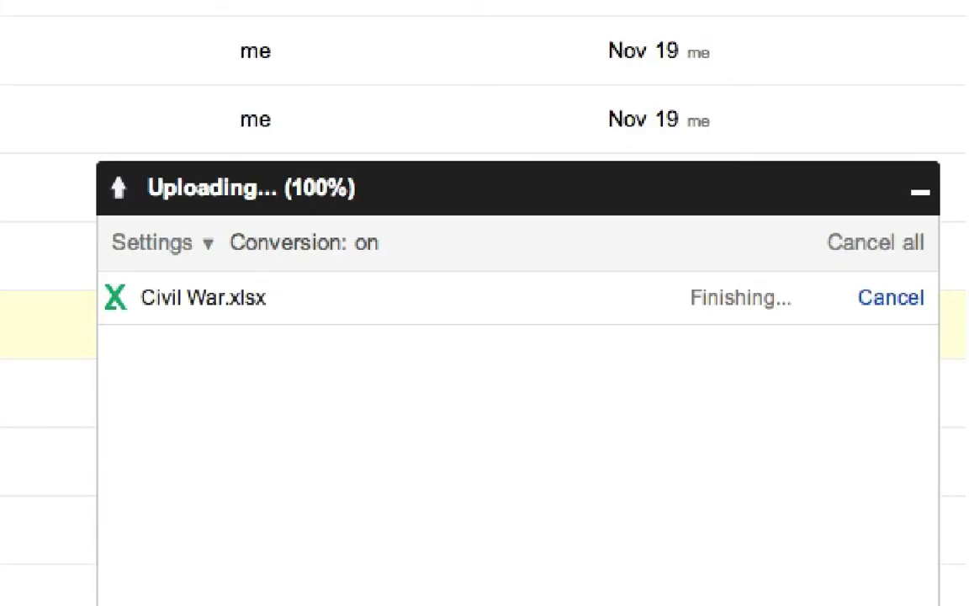
mouse_move(390, 398)
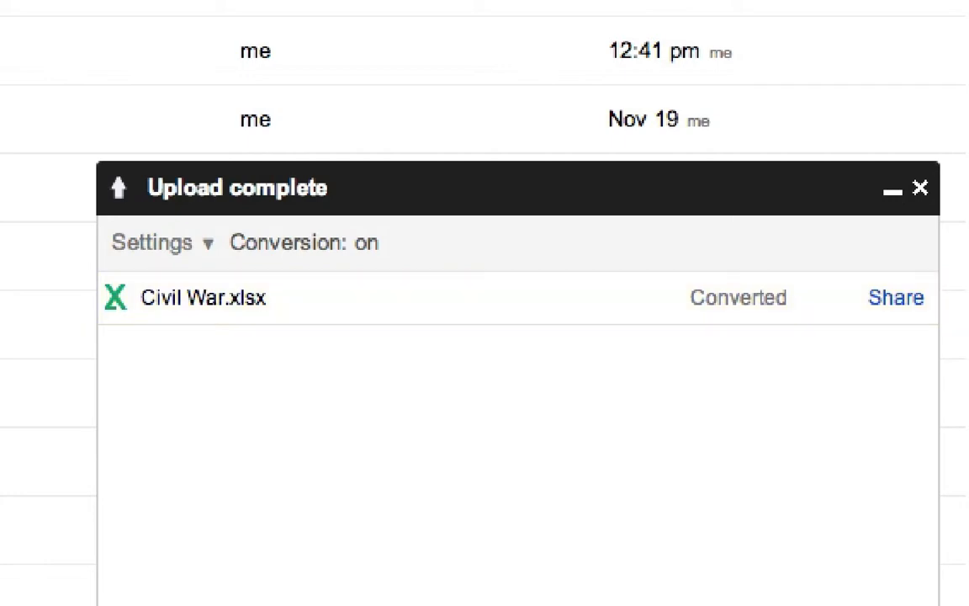
- Open the converted Civil War sheet and shade rows 3 to 14 grey
click(203, 297)
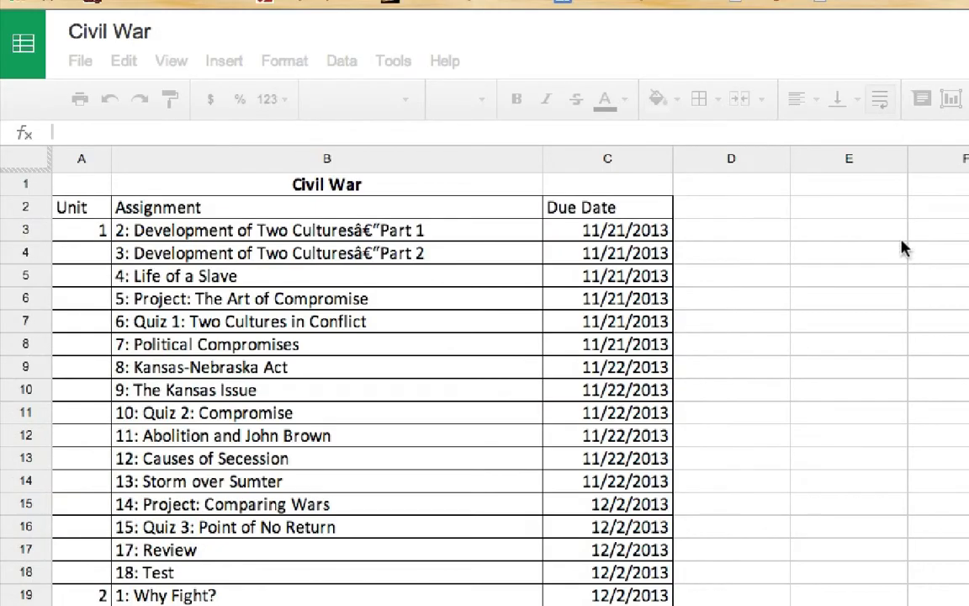
click(82, 184)
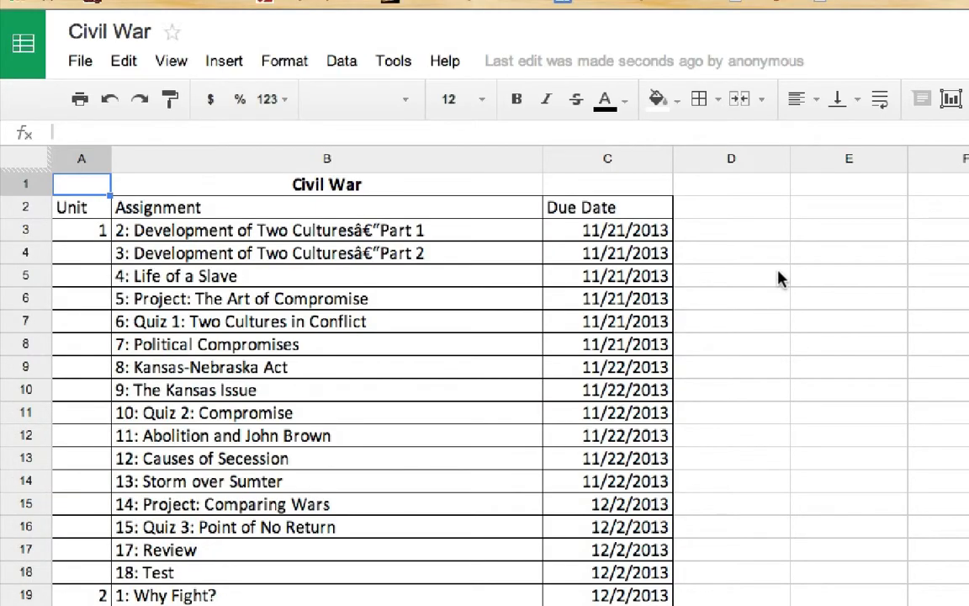
mouse_move(726, 256)
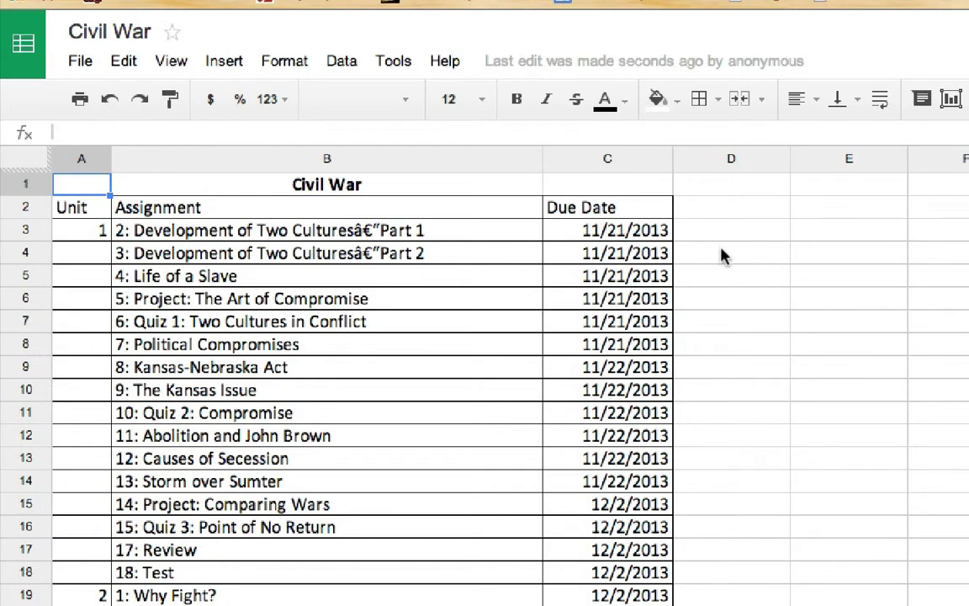
mouse_move(143, 207)
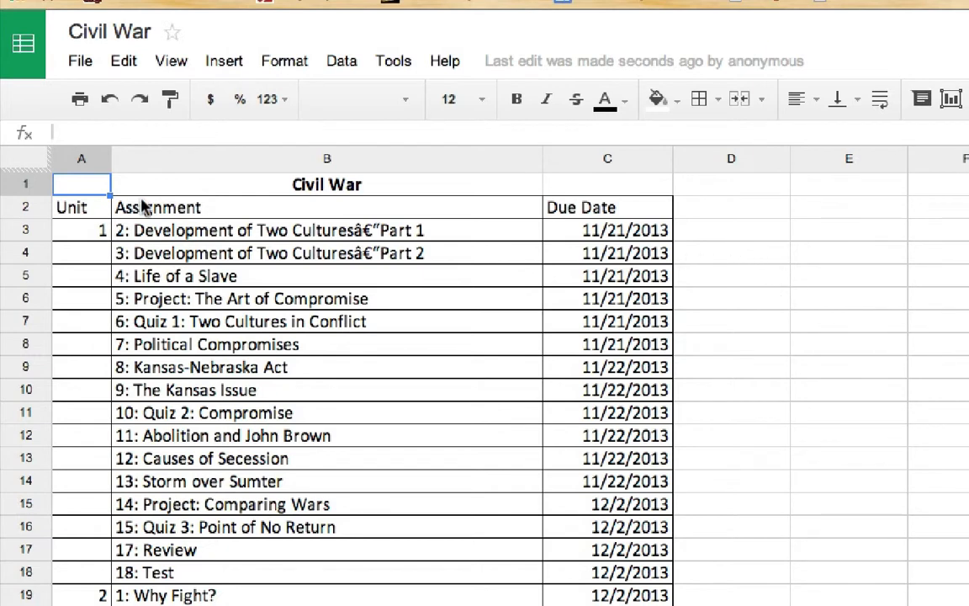
click(81, 230)
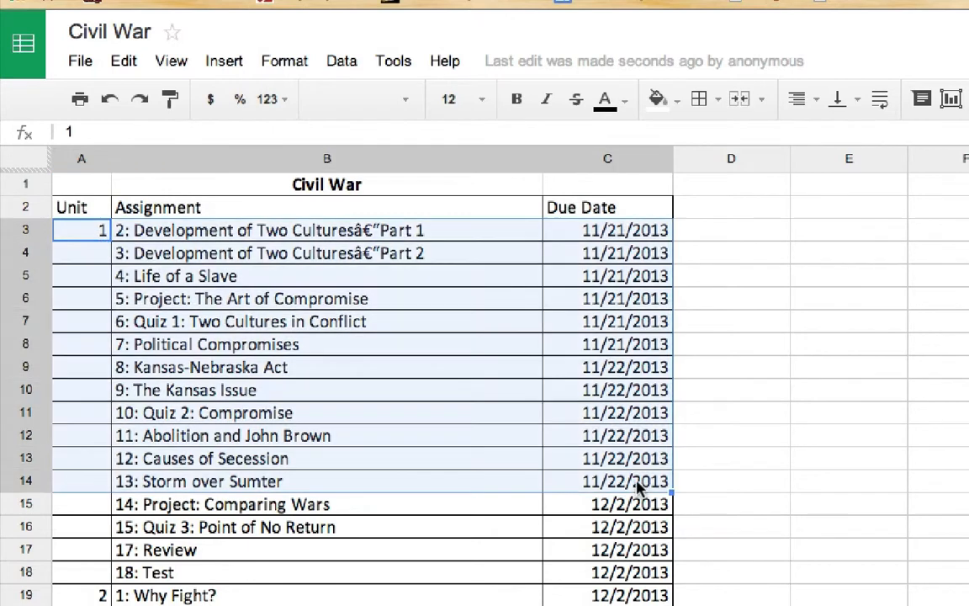
click(658, 99)
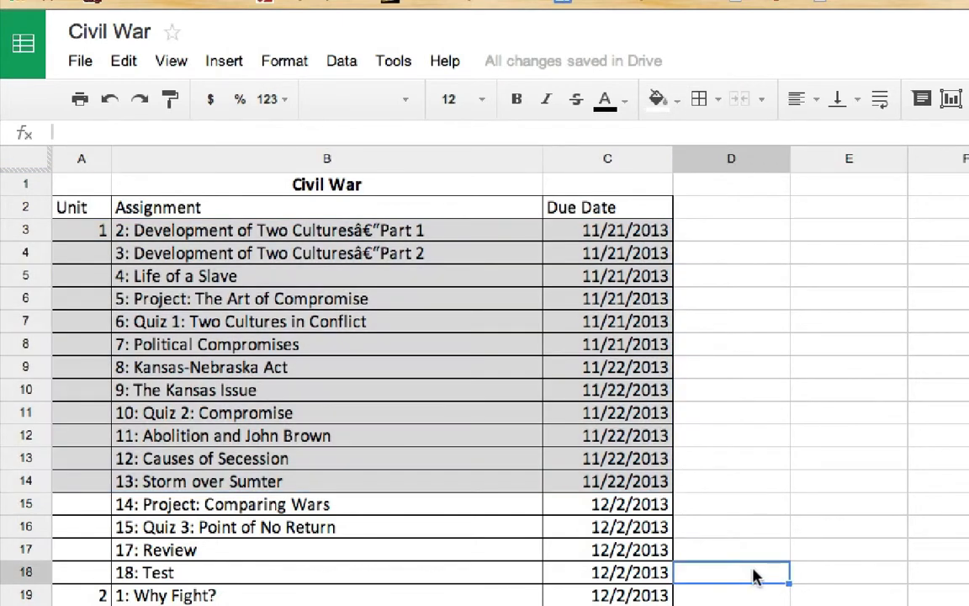
- Fill rows 15 to 20, through The Anaconda Plan, with yellow
scroll(down, 3)
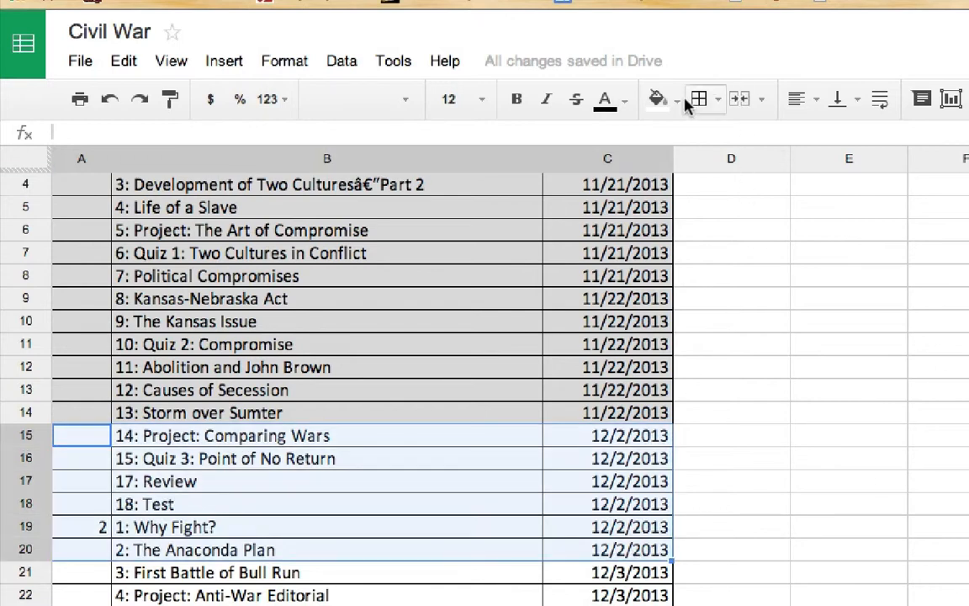
click(656, 98)
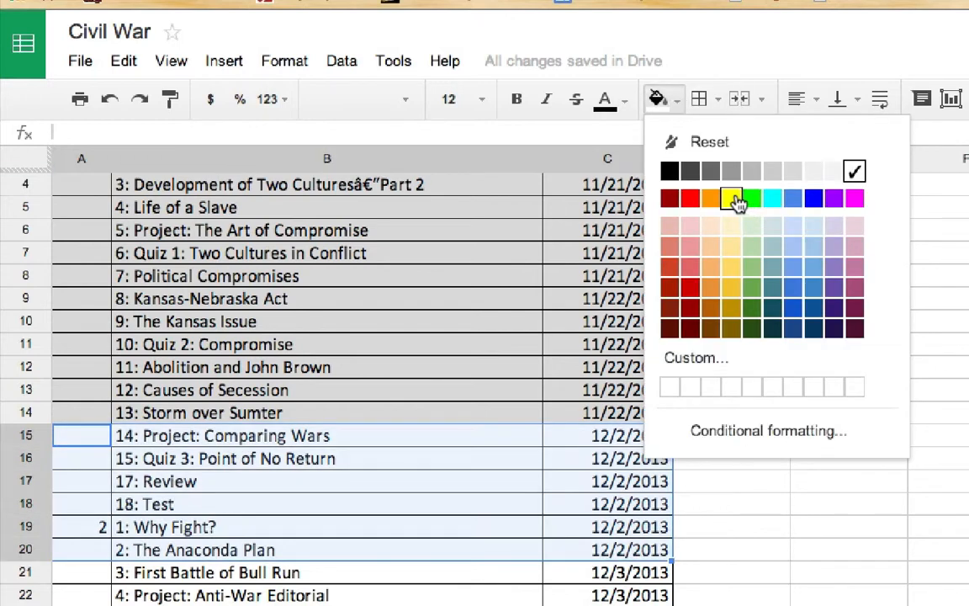
click(709, 197)
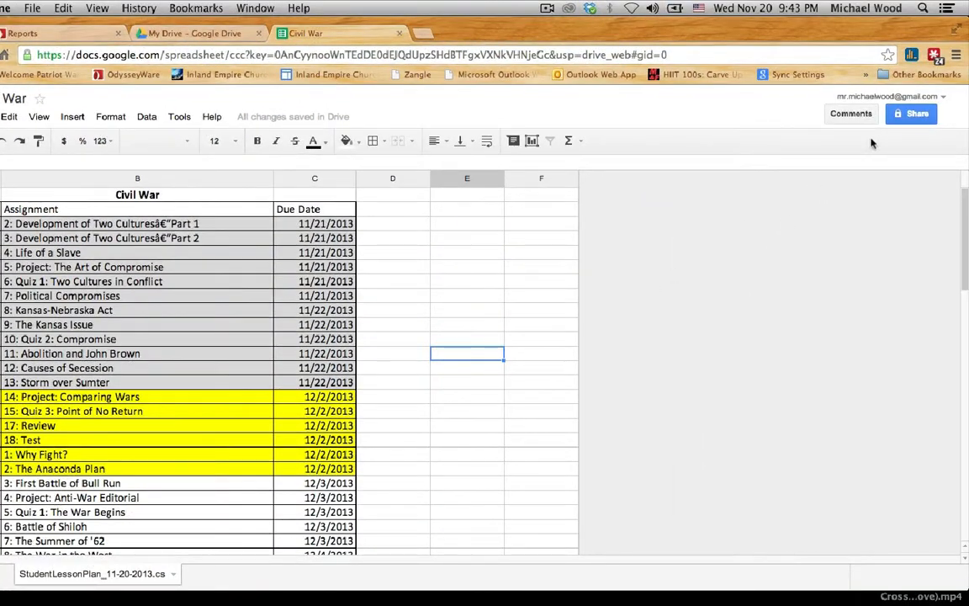
- Invite the suggested parent contact and set their access to Can comment
click(911, 114)
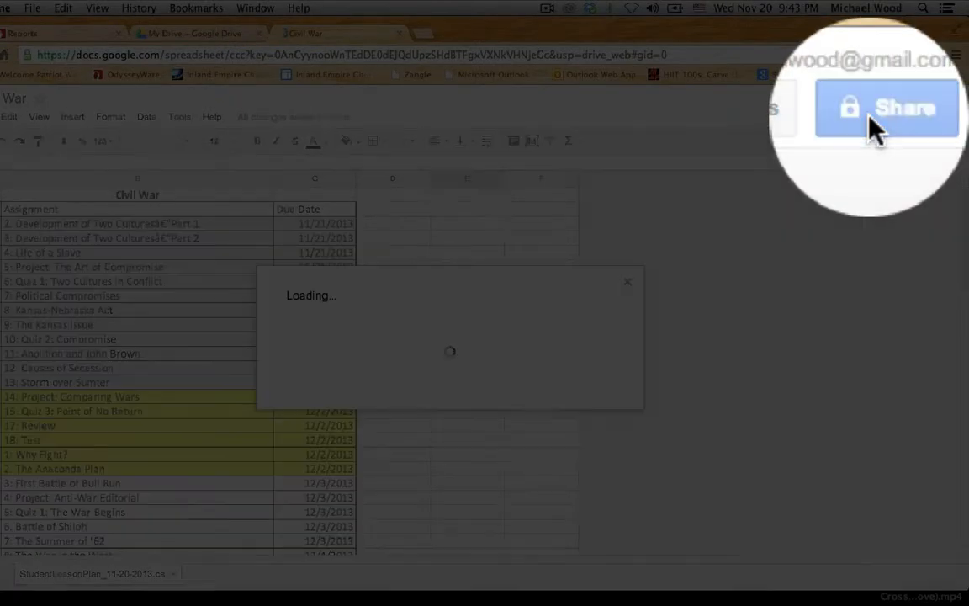
click(885, 107)
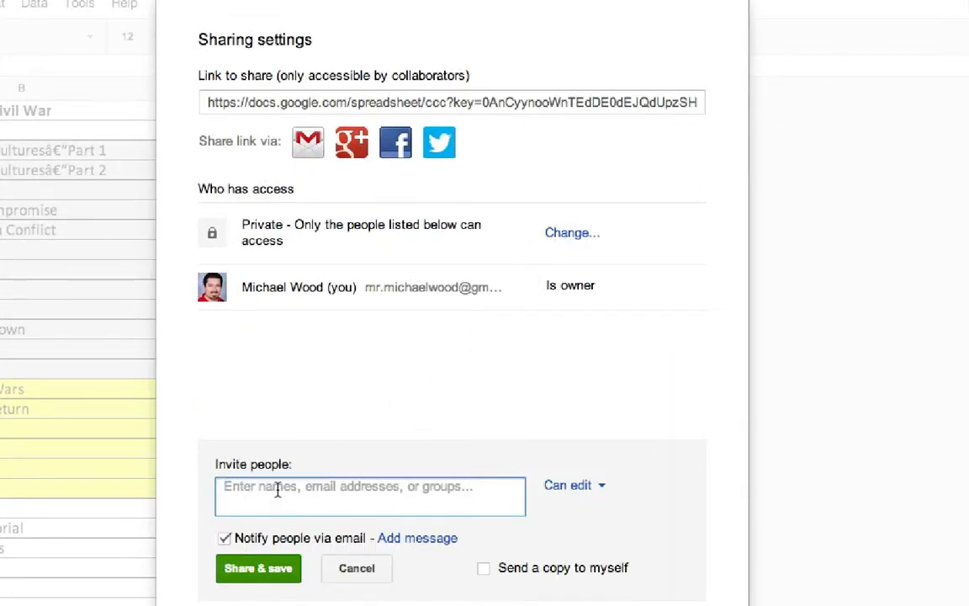
text(d)
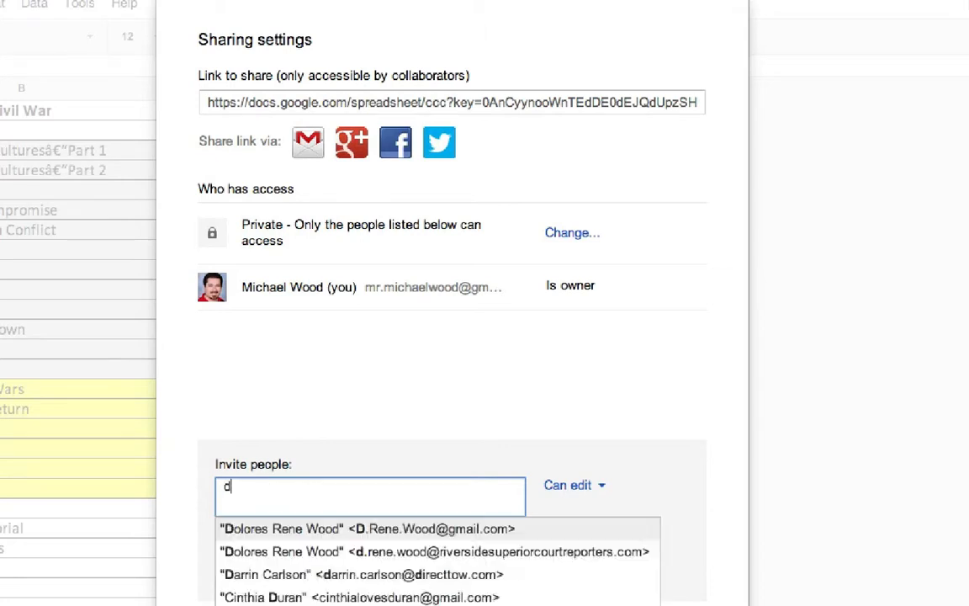
text(.ren)
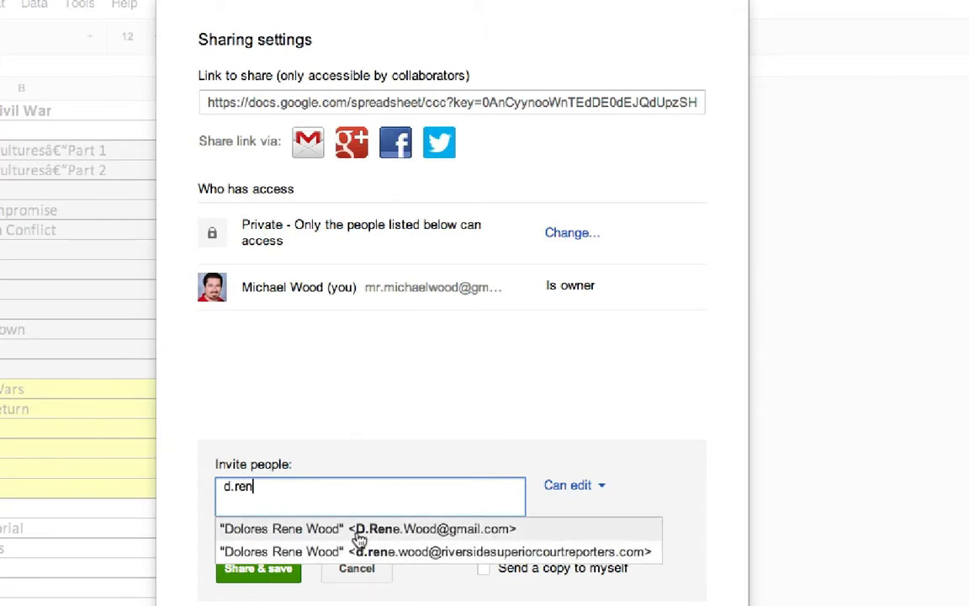
click(366, 528)
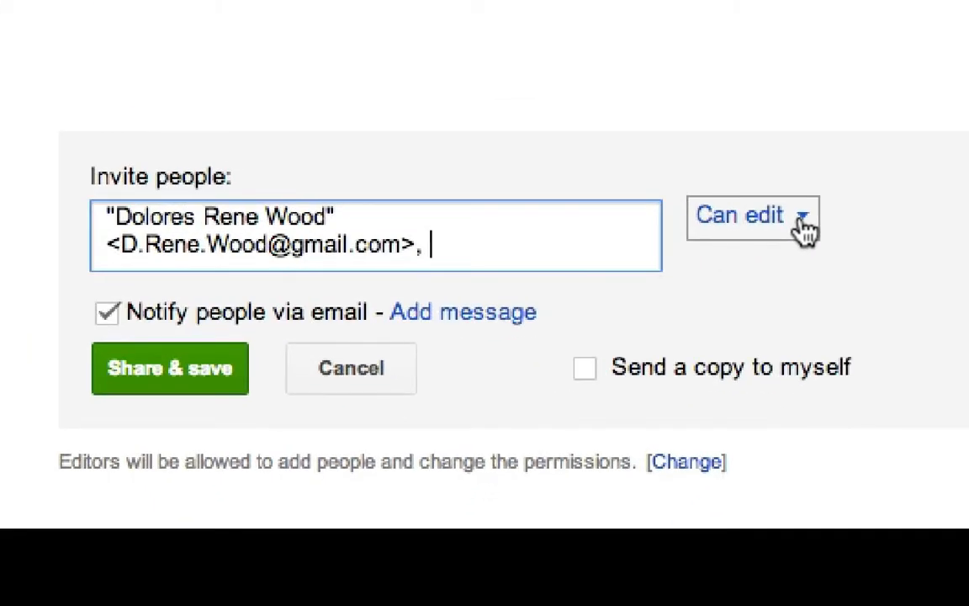
click(751, 215)
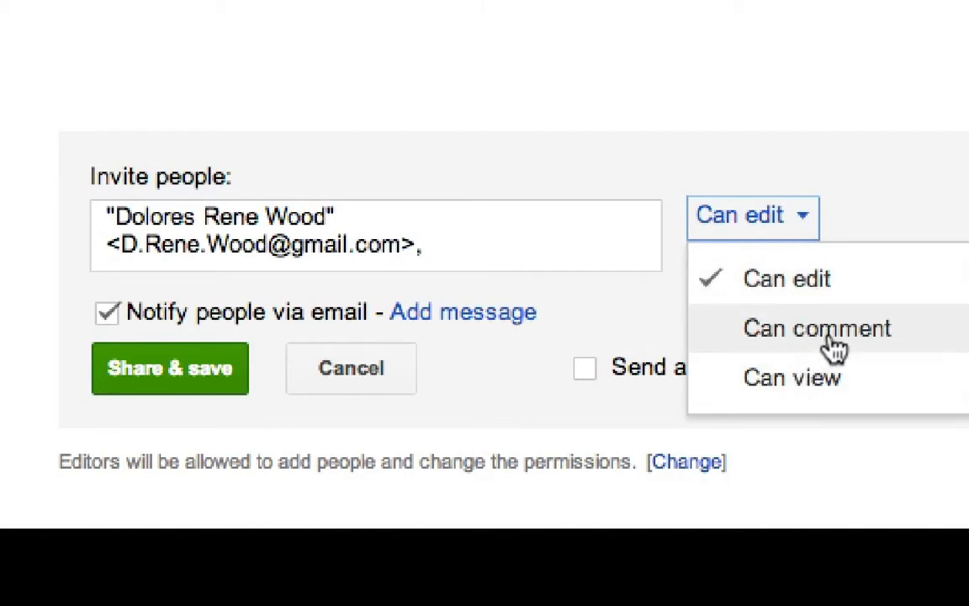
click(816, 327)
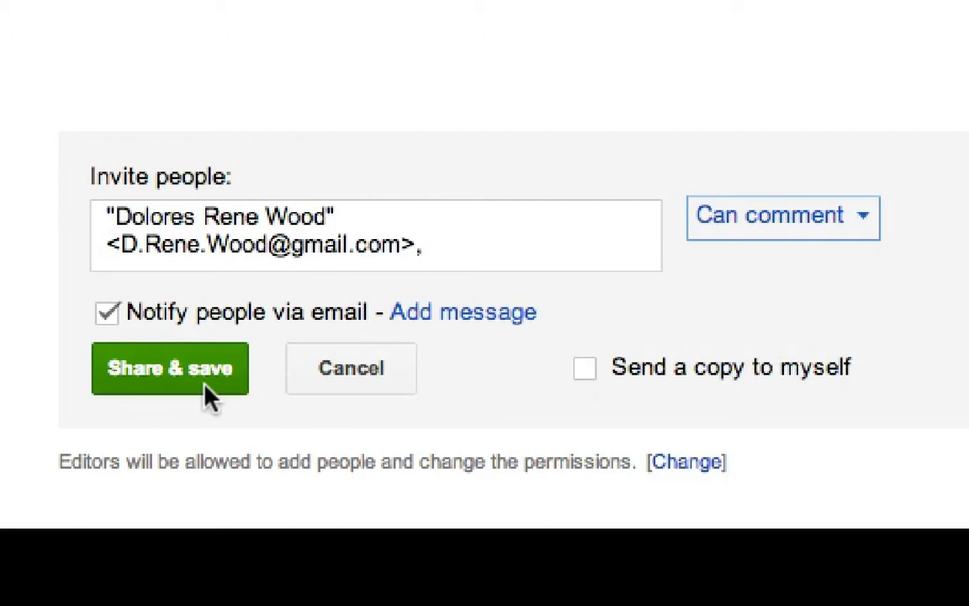
click(462, 311)
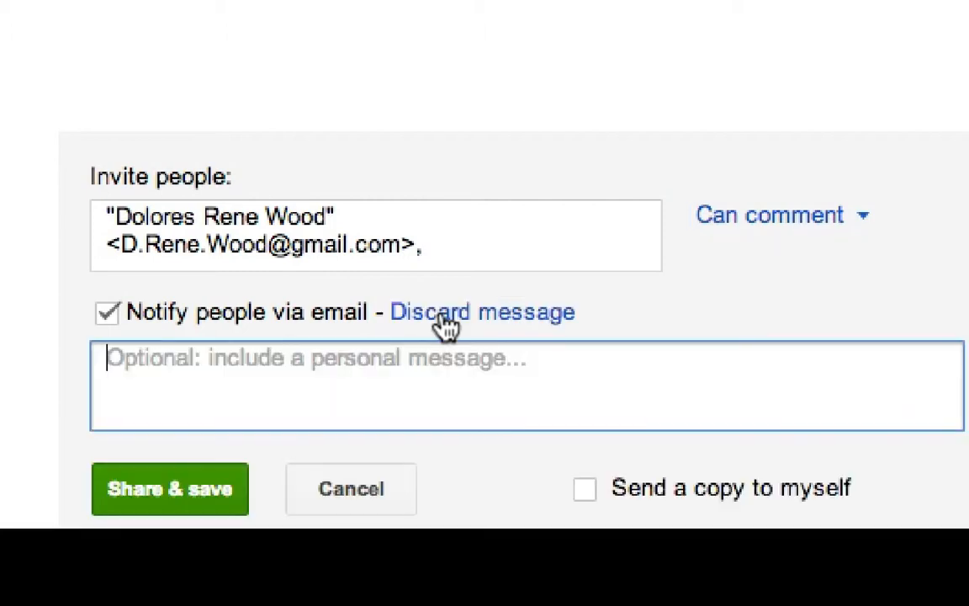
text(This)
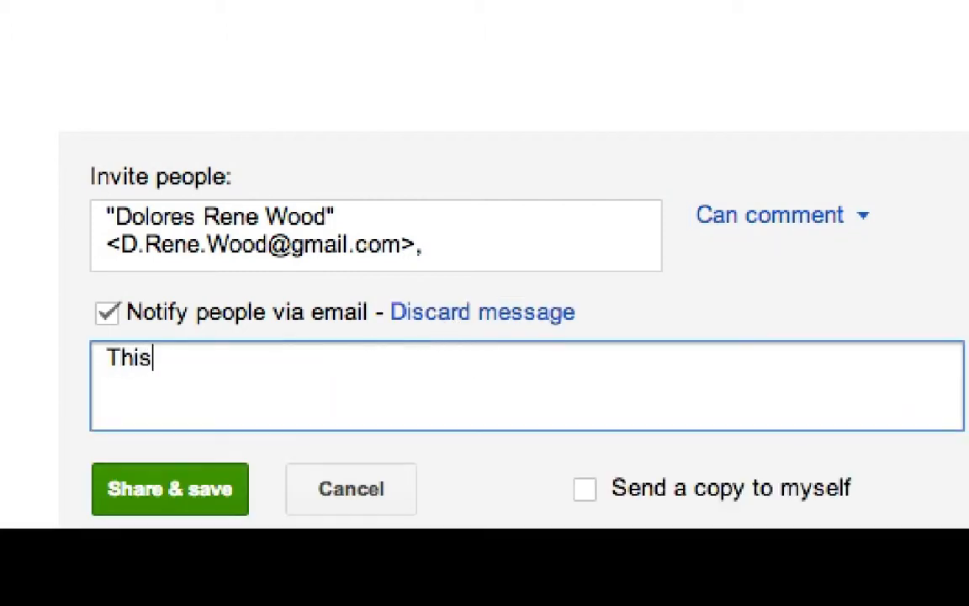
text(is a pac)
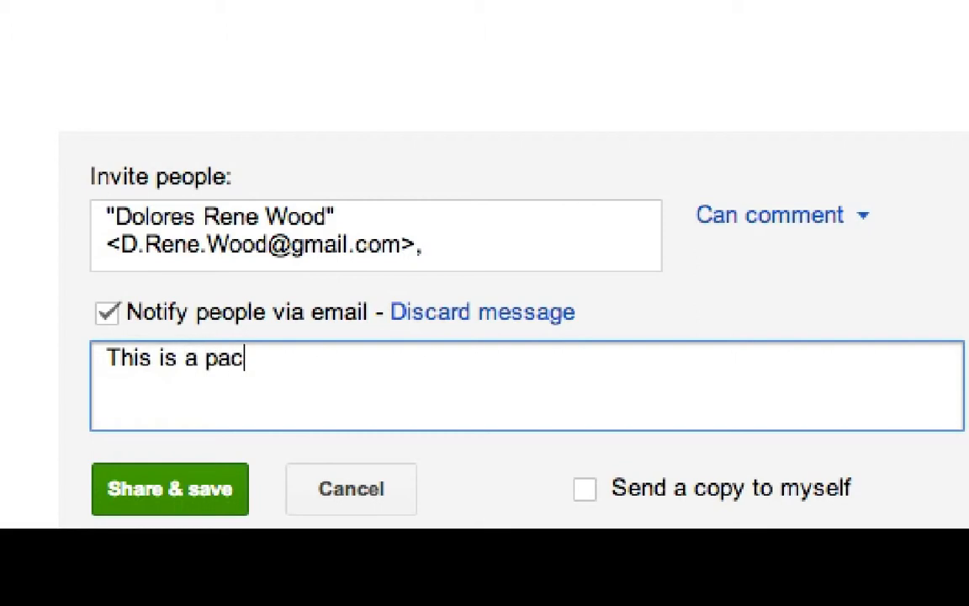
text(ing gu)
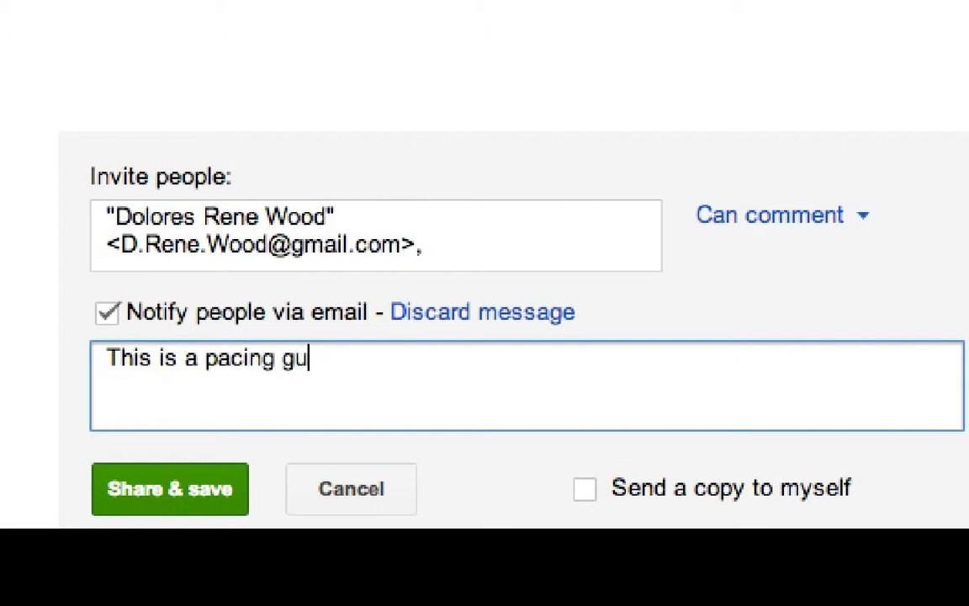
text(ide fo)
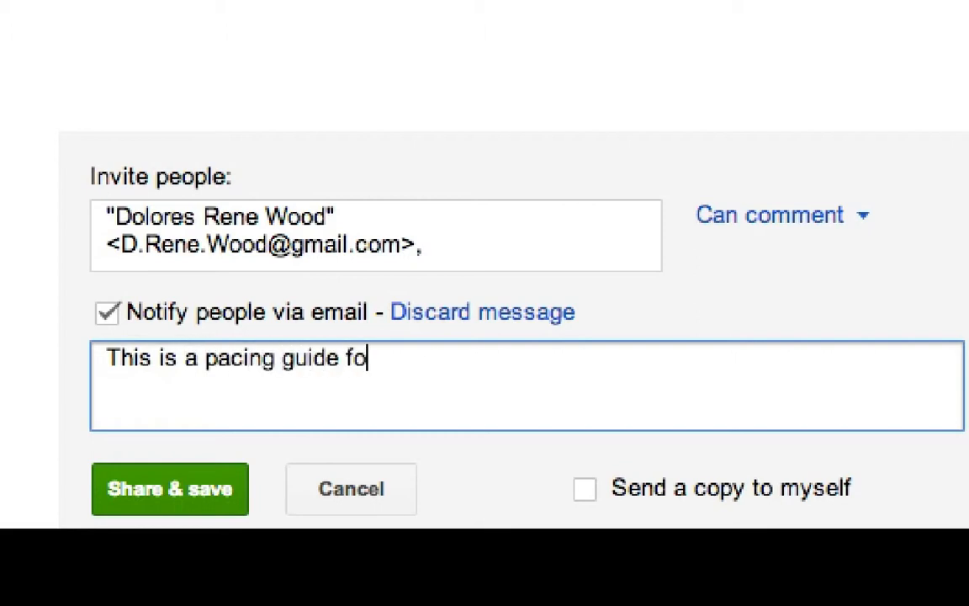
text(r Vic)
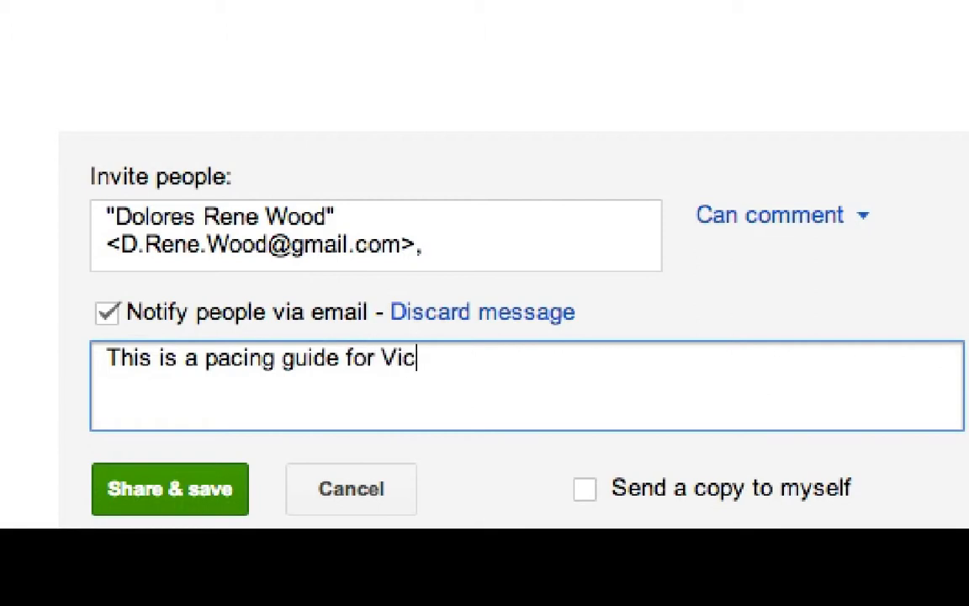
text(toria)
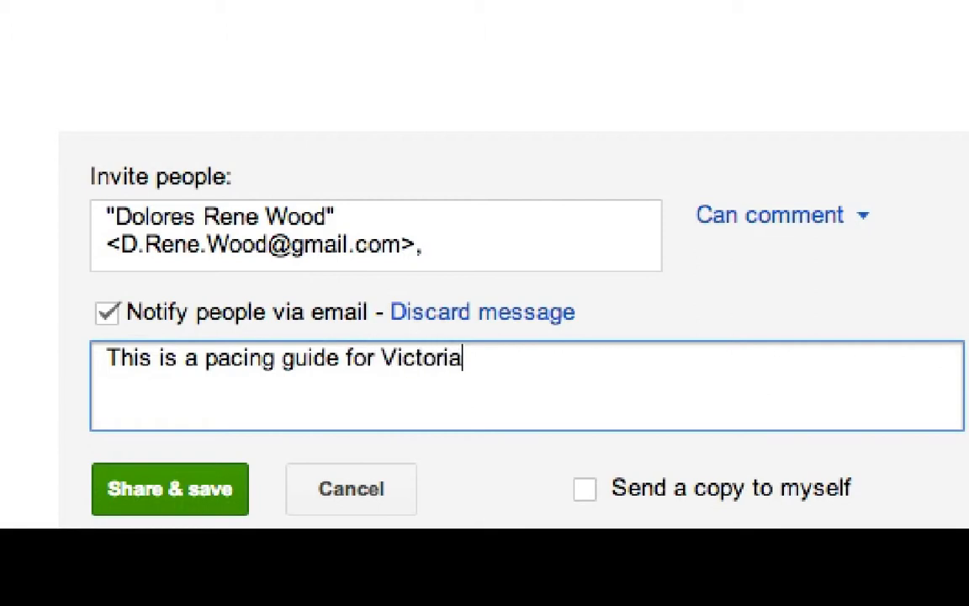
text(Wood)
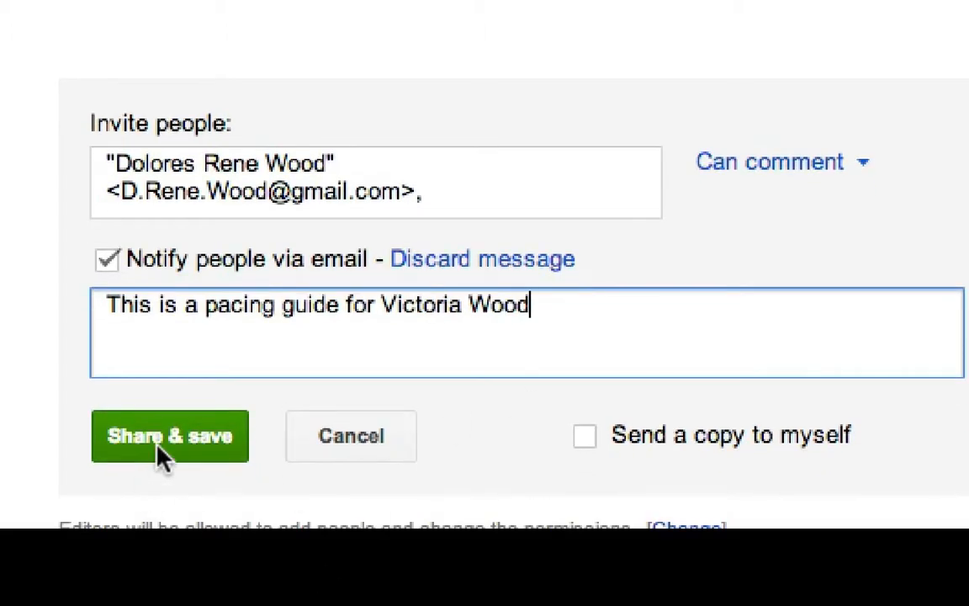
click(170, 436)
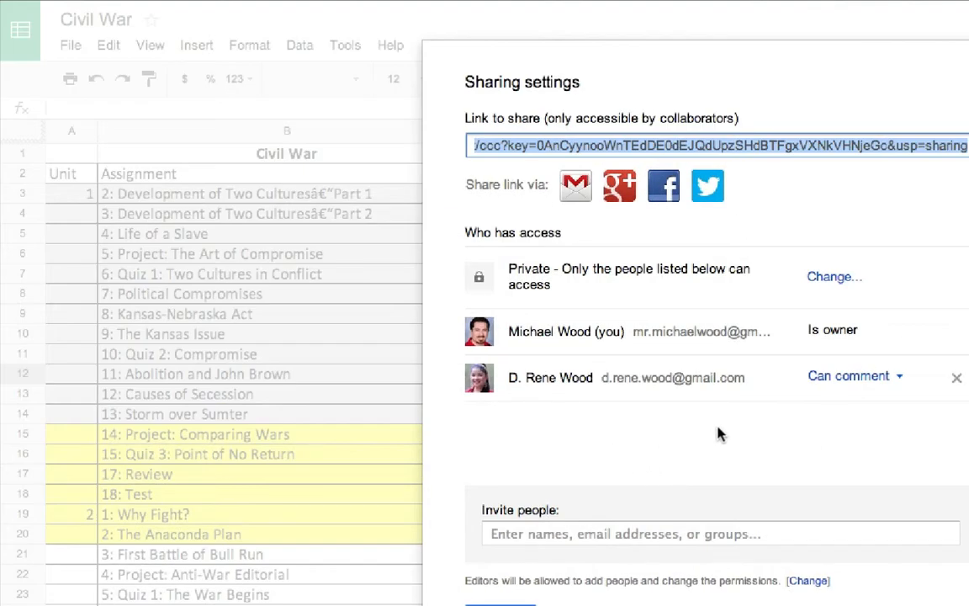
mouse_move(666, 472)
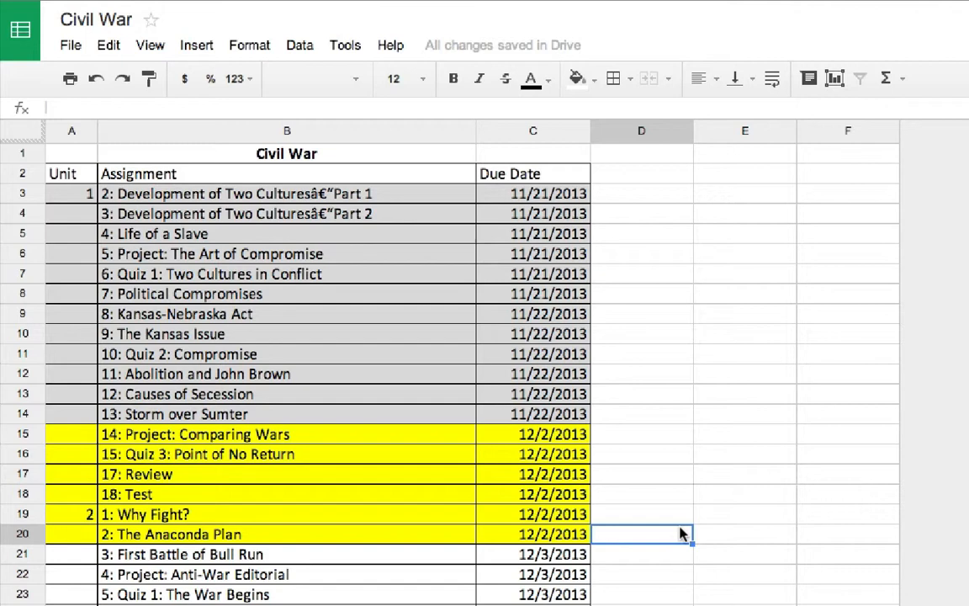
mouse_move(663, 463)
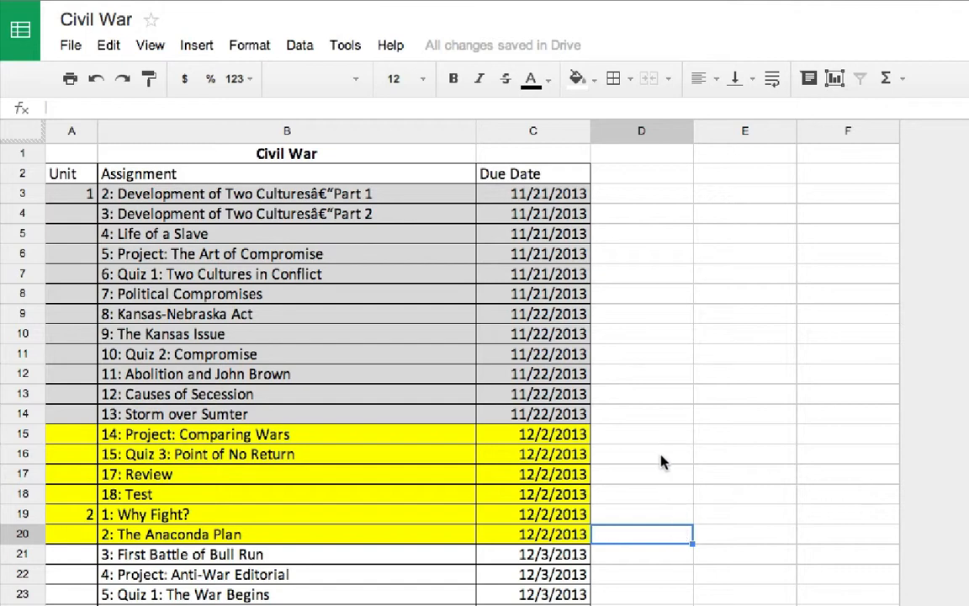
mouse_move(614, 352)
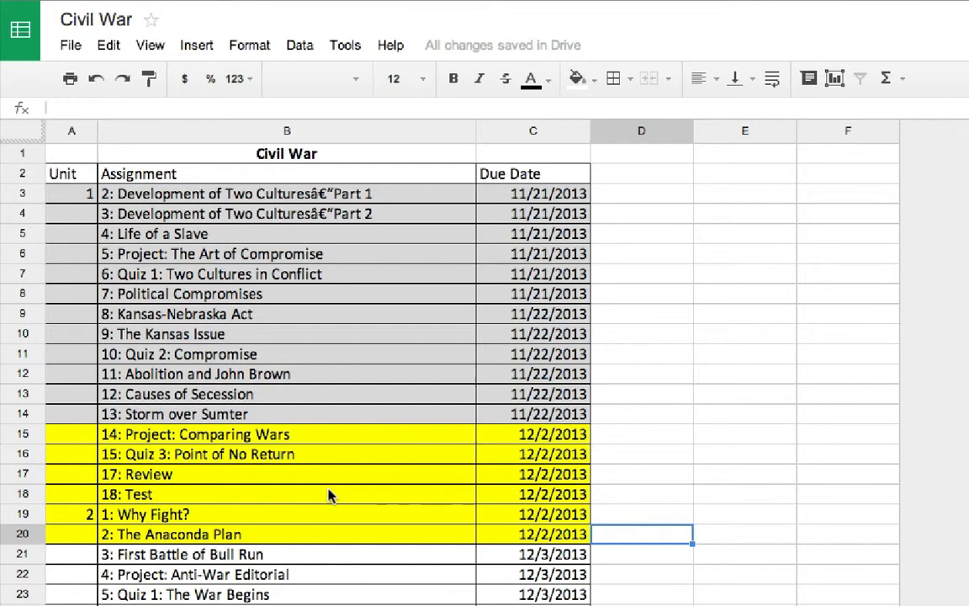
- Leave the finished sharing settings and bring up the File menu
click(71, 45)
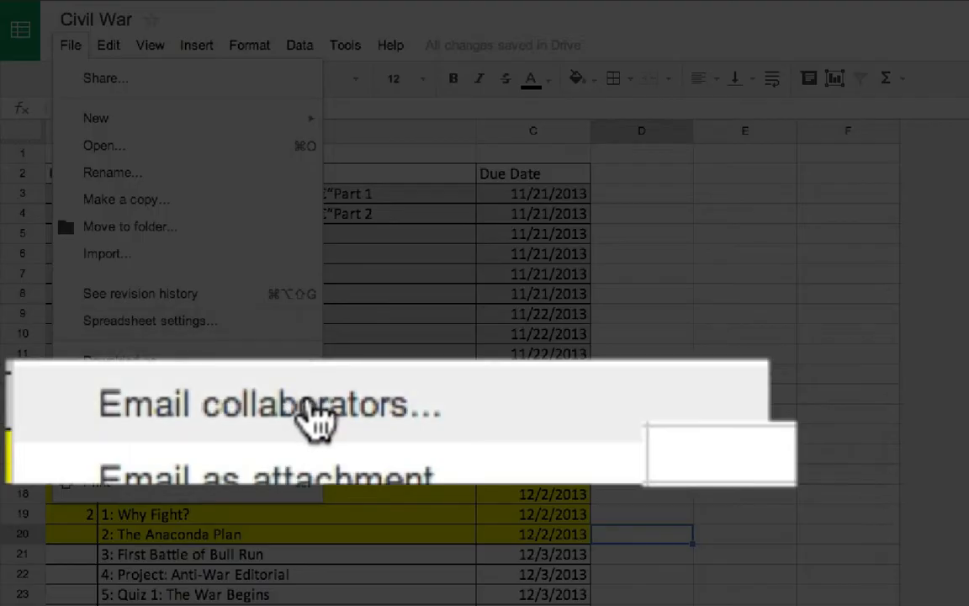
- Start an email to collaborators titled 'Civil War Nov 20'
click(268, 404)
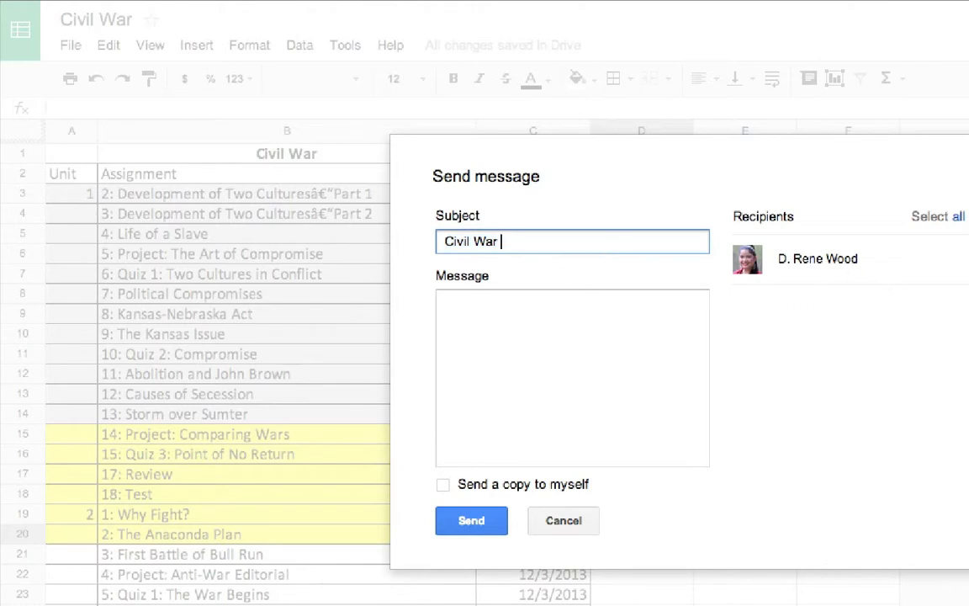
text(No)
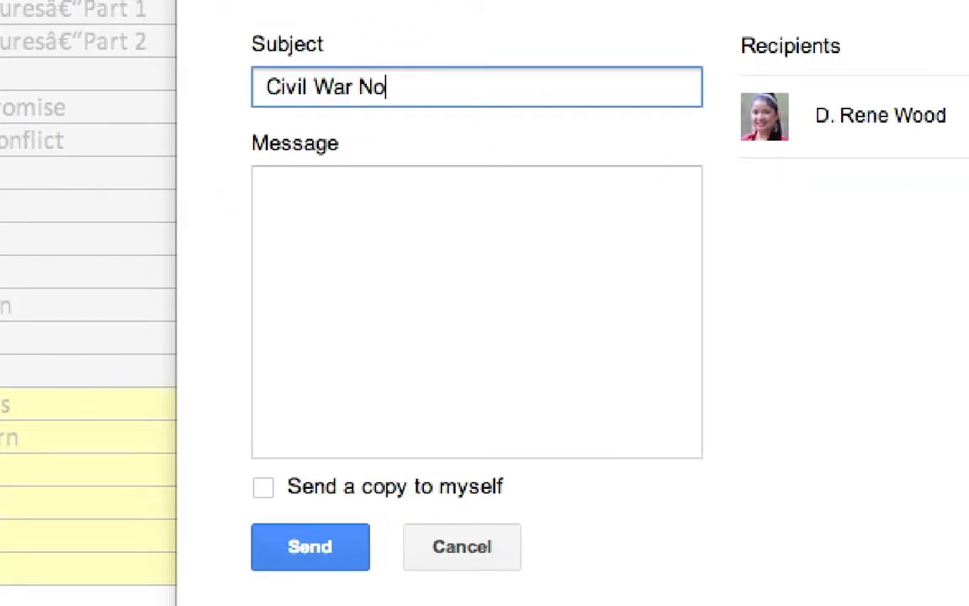
text(v 20)
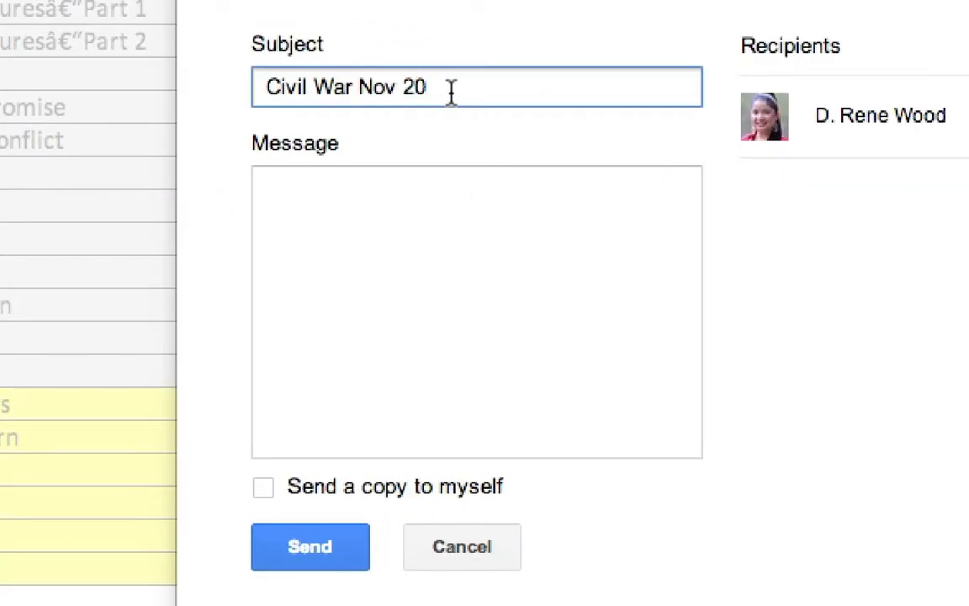
- Write that Victoria has completed her unit test and is ready for Unit 3
click(476, 311)
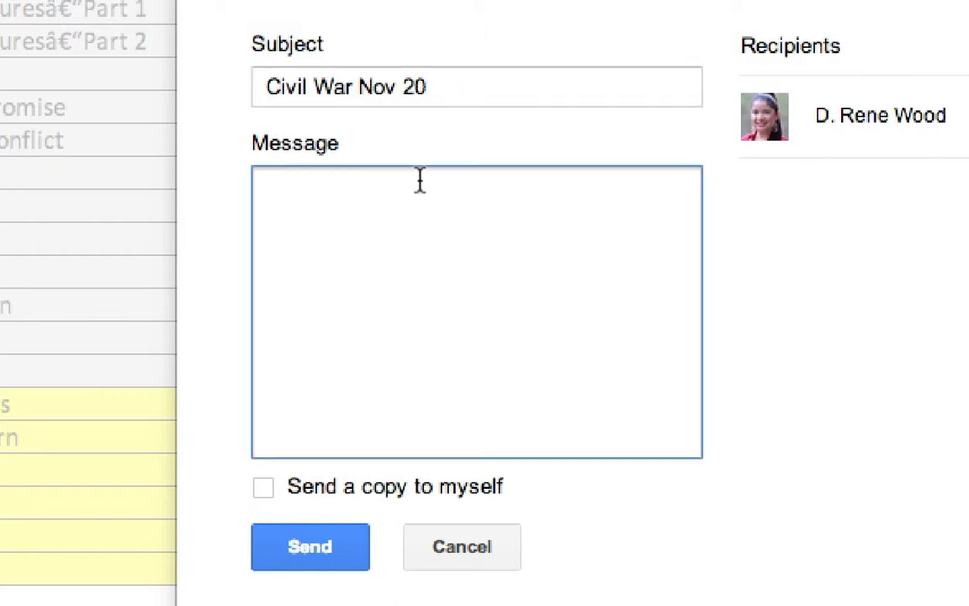
text(Vic)
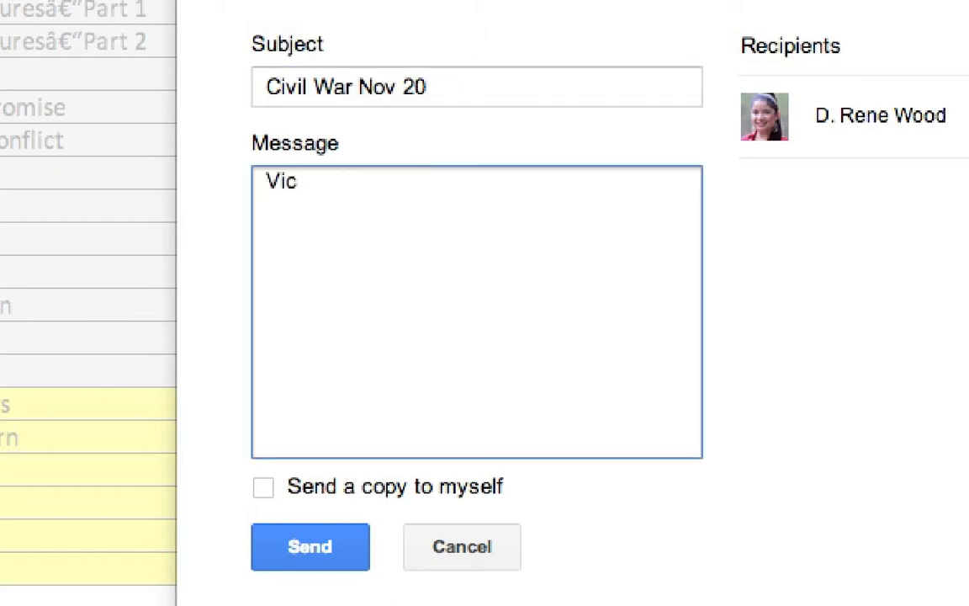
text(toria)
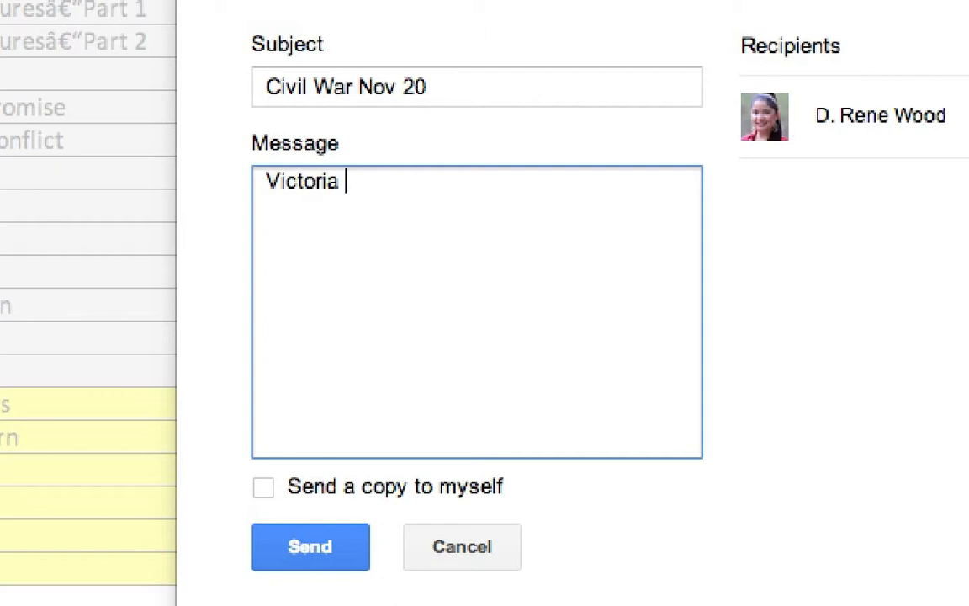
text(has comple)
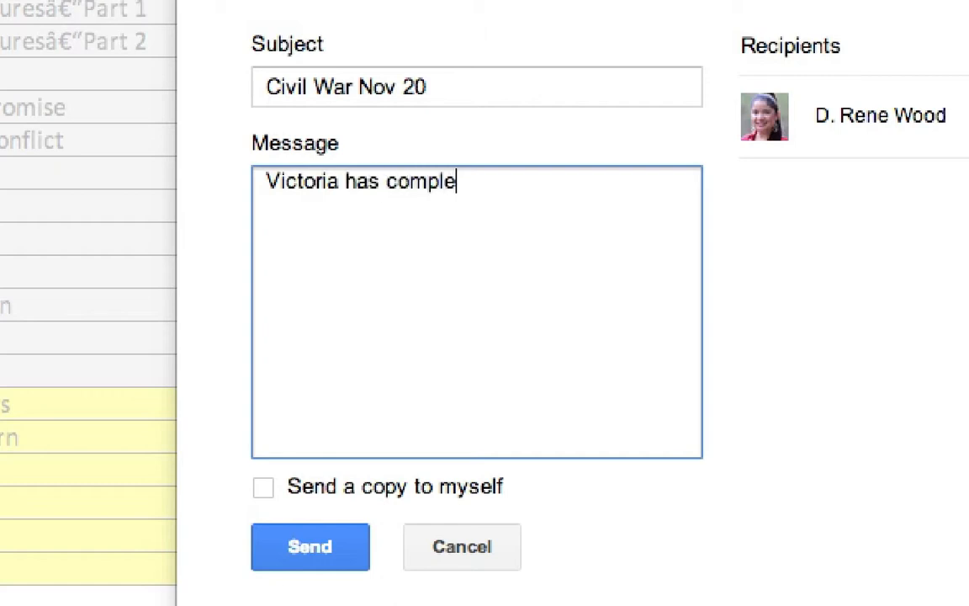
text(ted her unit te)
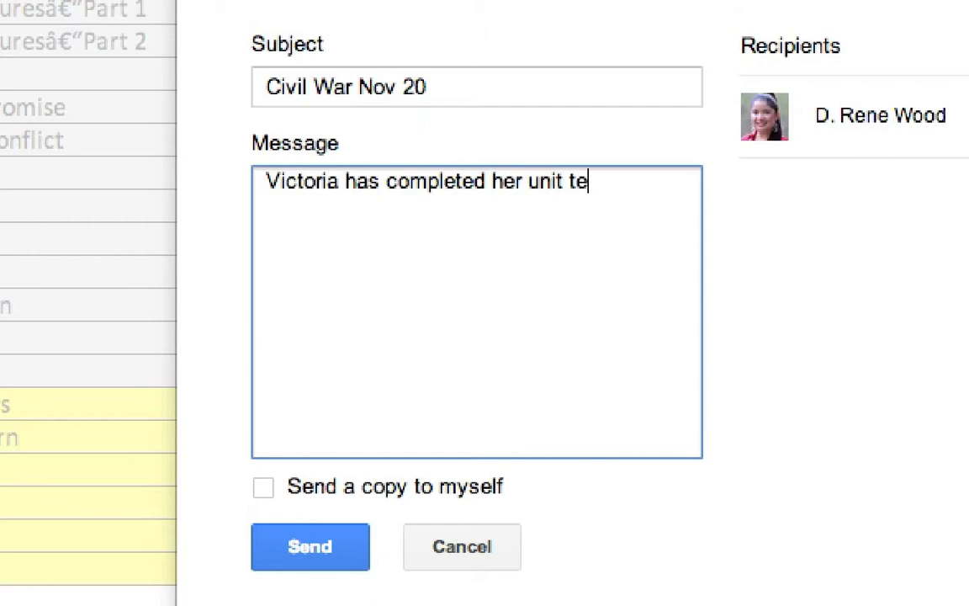
text(st and is)
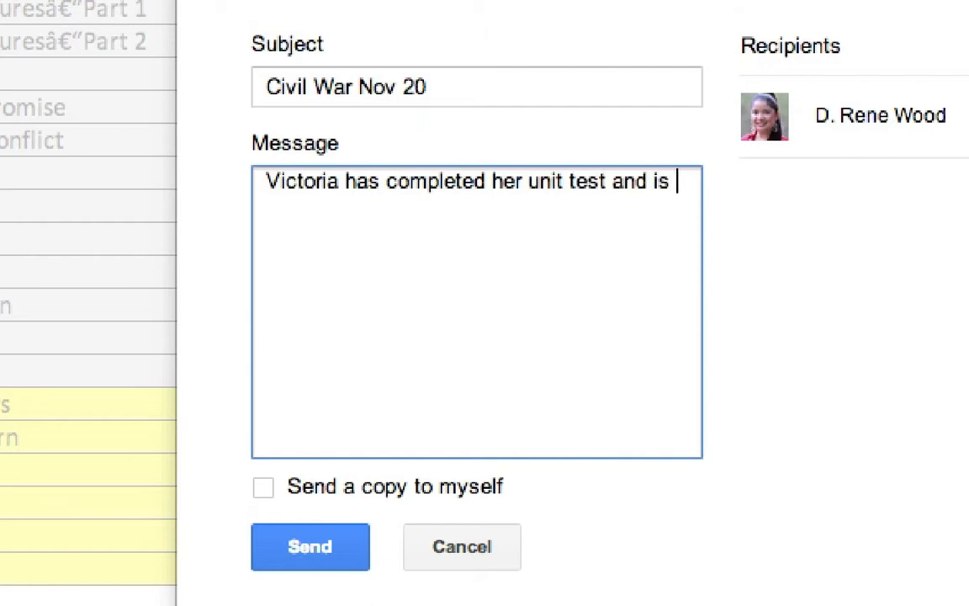
text(ready for Unit 3.)
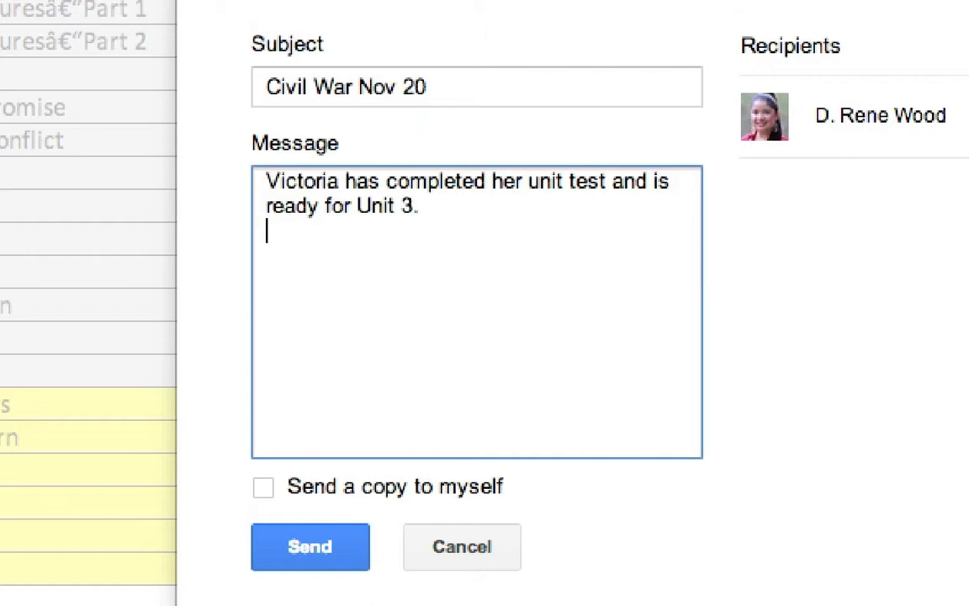
- Ask collaborators to help her this weekend, add 'Thank you!', and send the email
text(Please h)
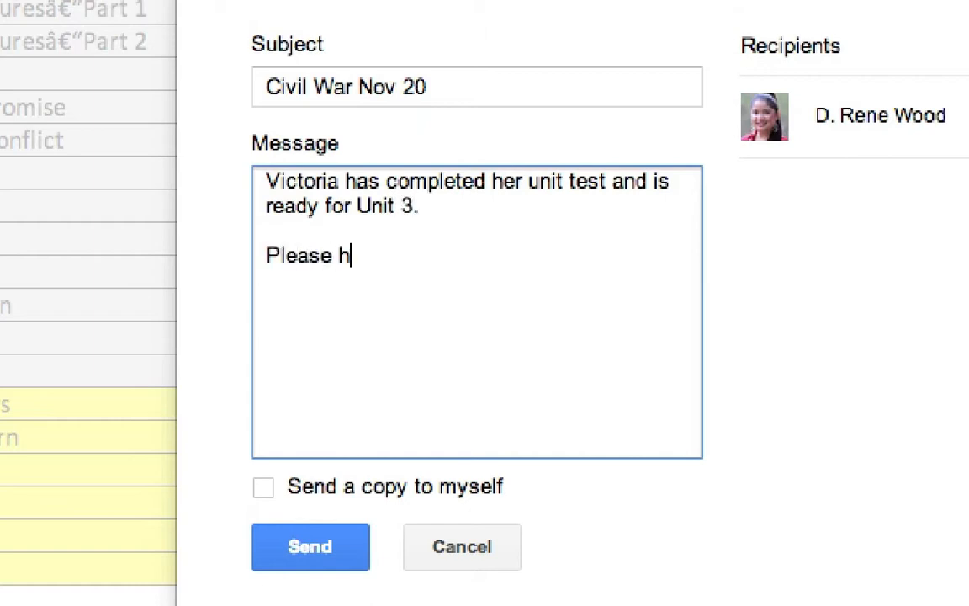
text(elp her t)
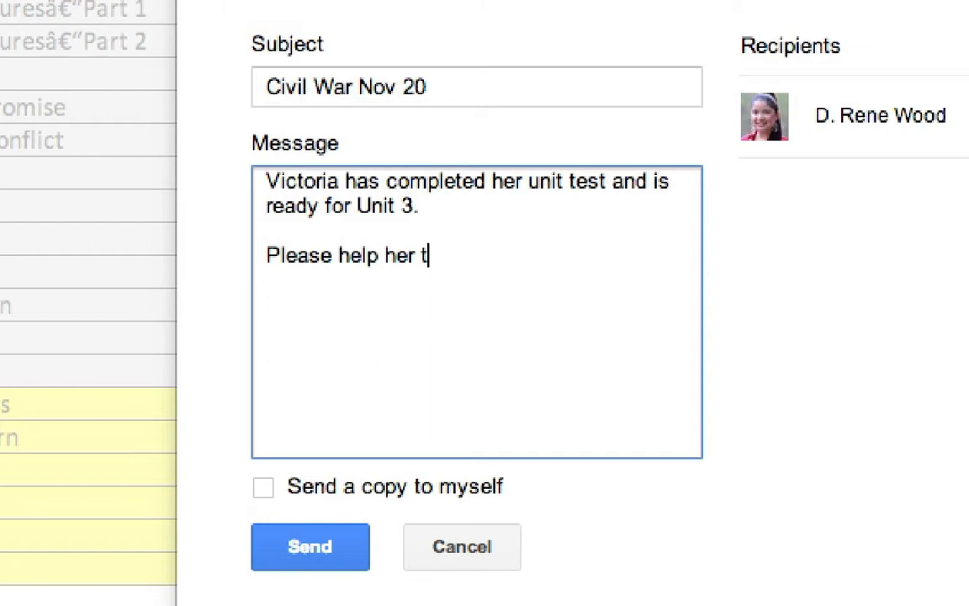
text(his weekend)
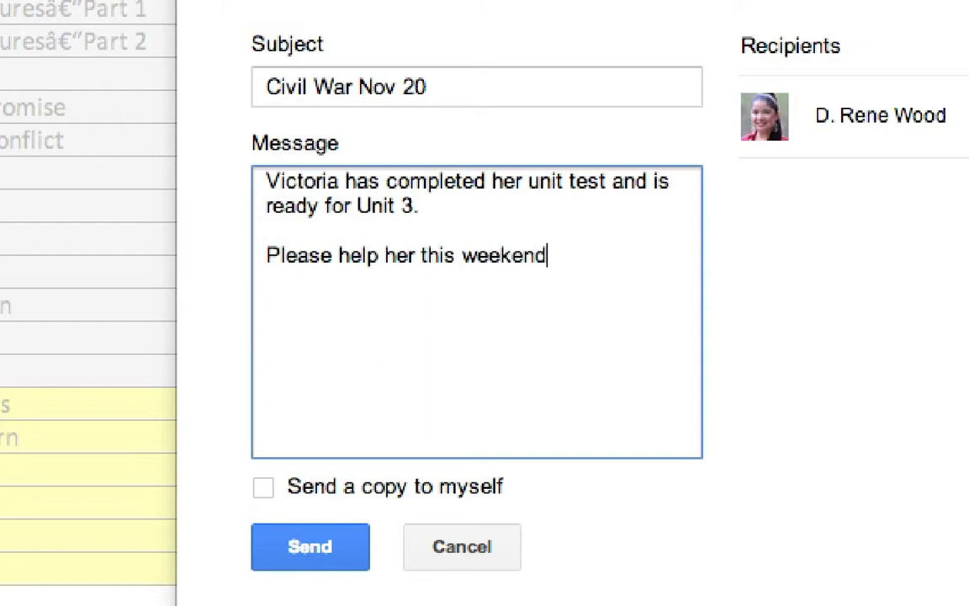
text(.)
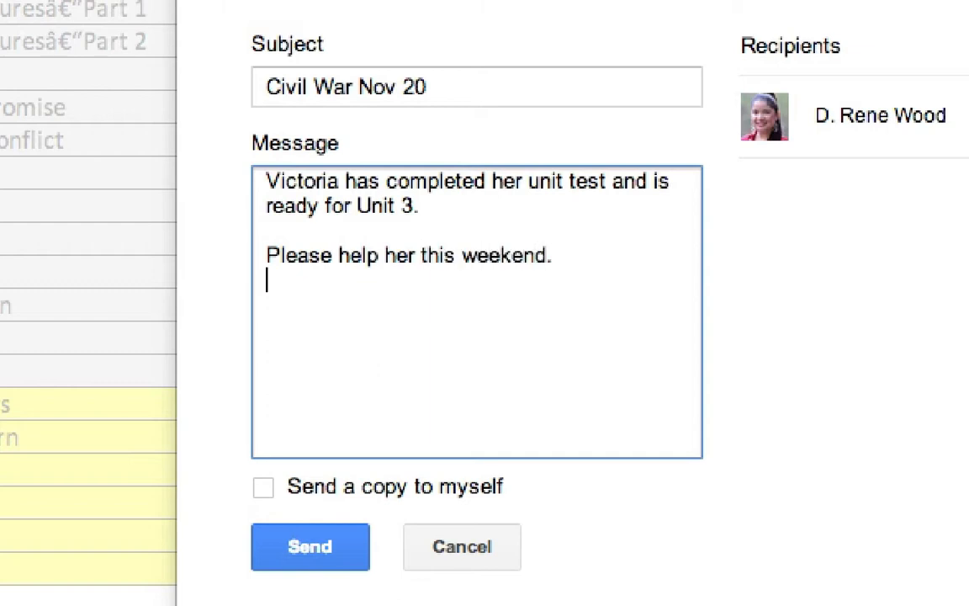
text(Thank you)
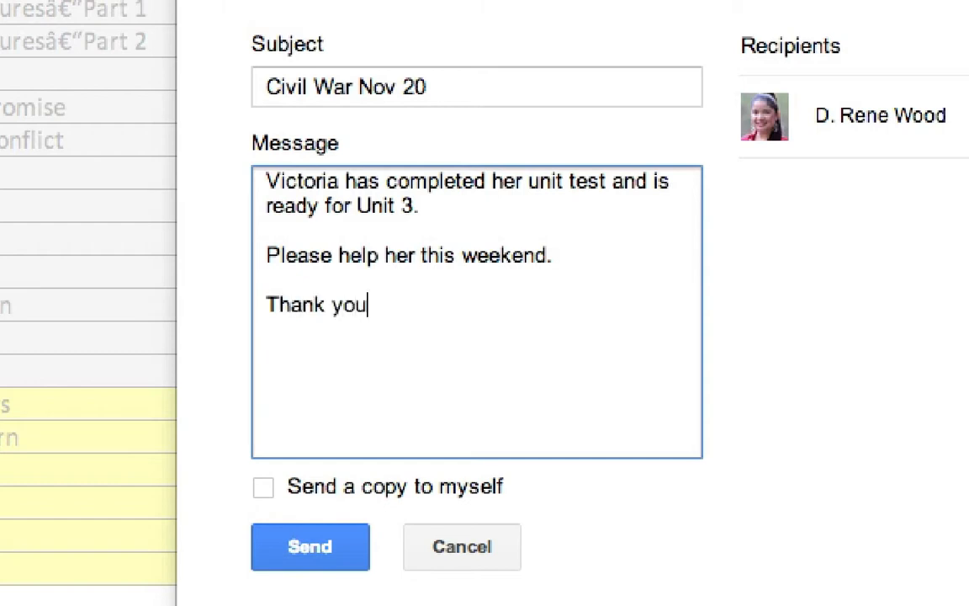
text(!)
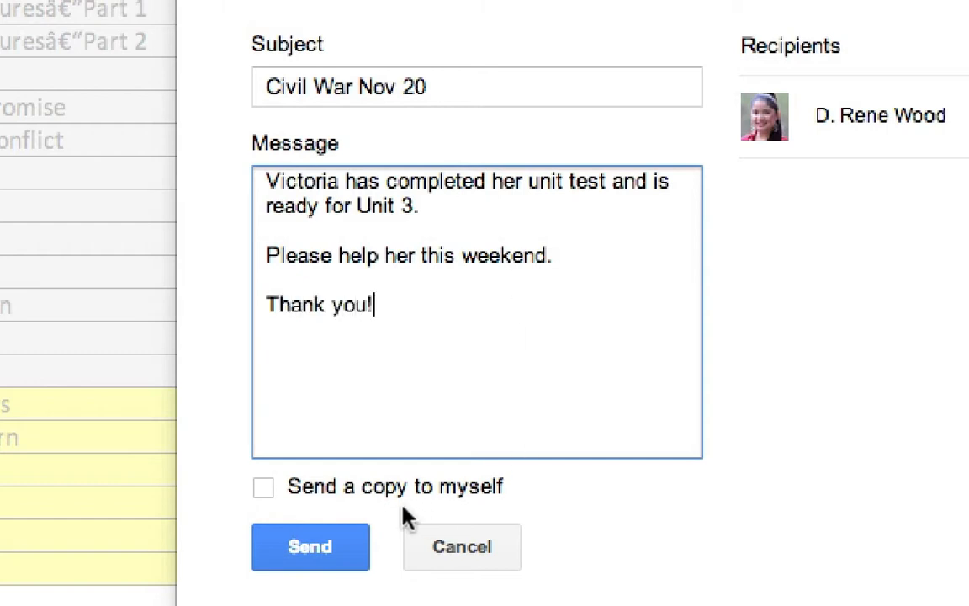
click(309, 546)
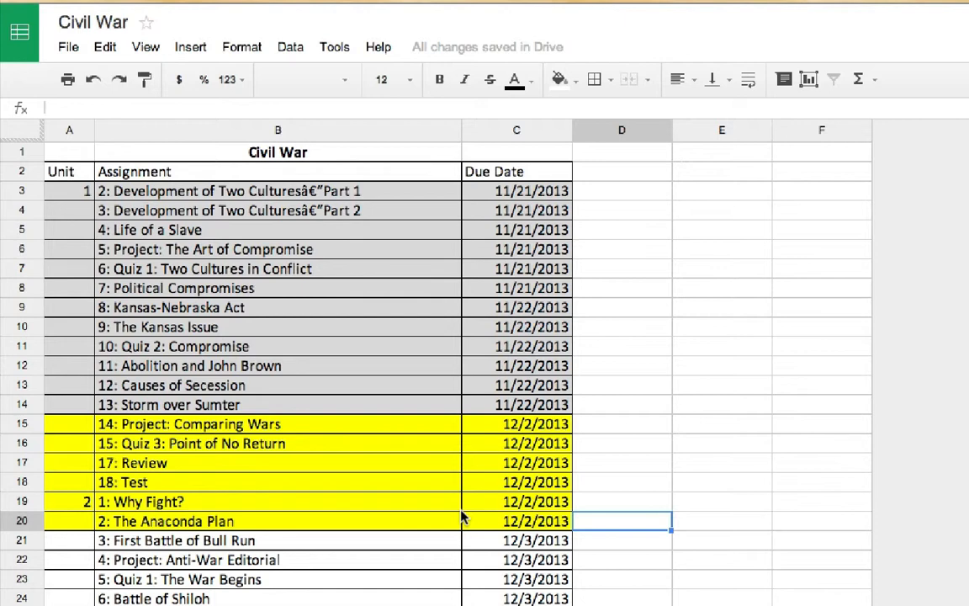
mouse_move(594, 401)
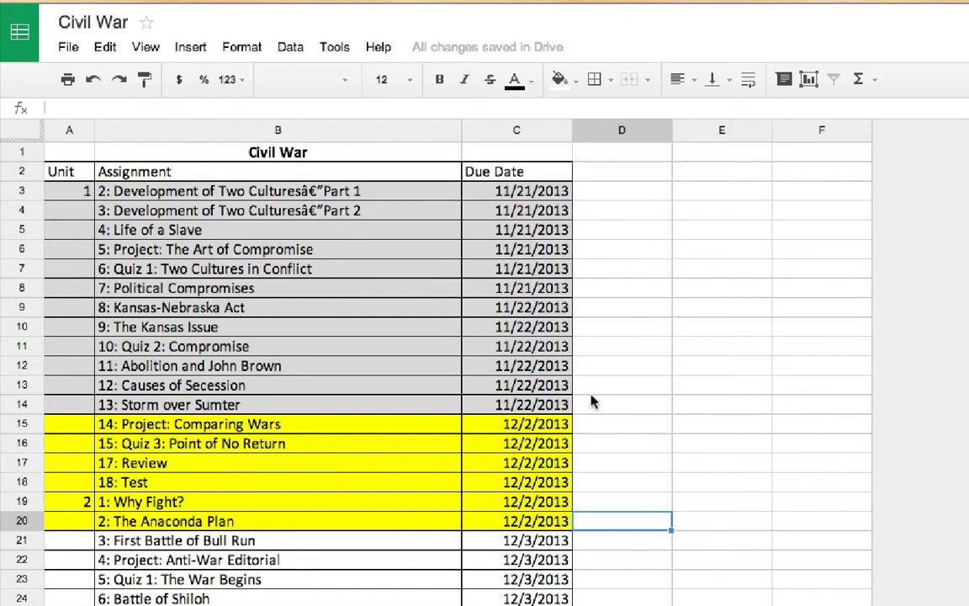
mouse_move(617, 391)
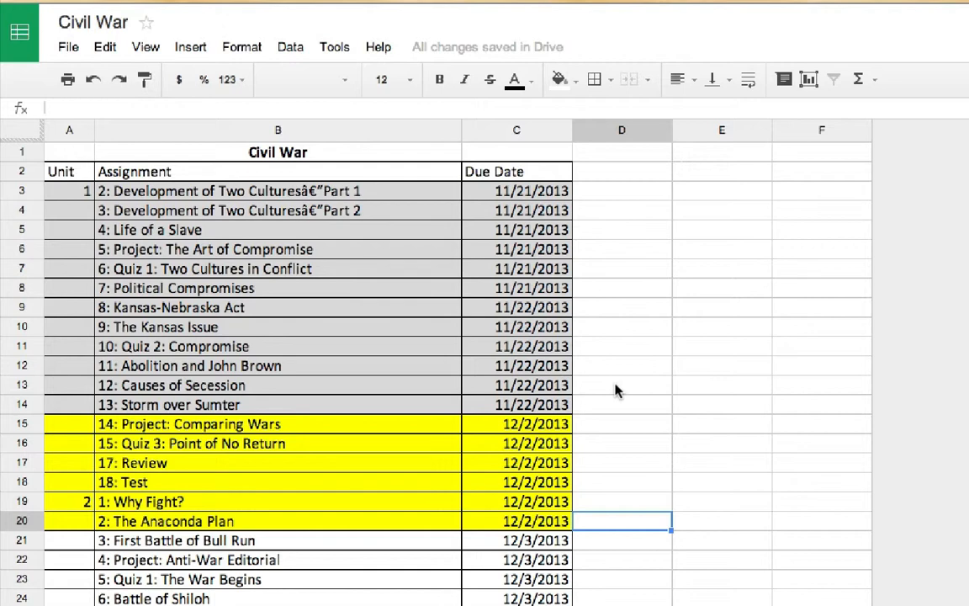